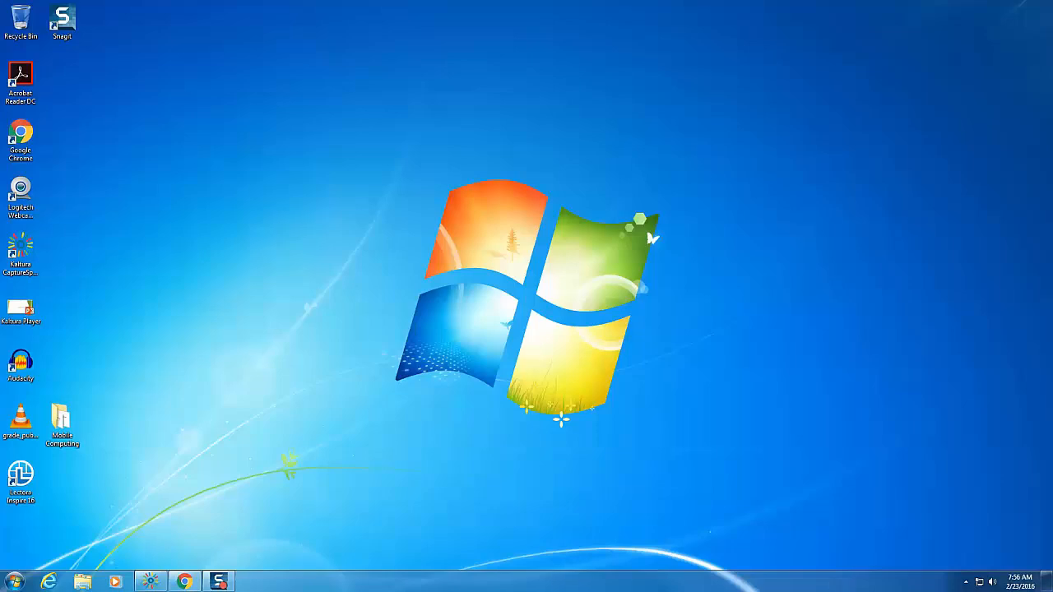
pyautogui.moveTo(448, 506)
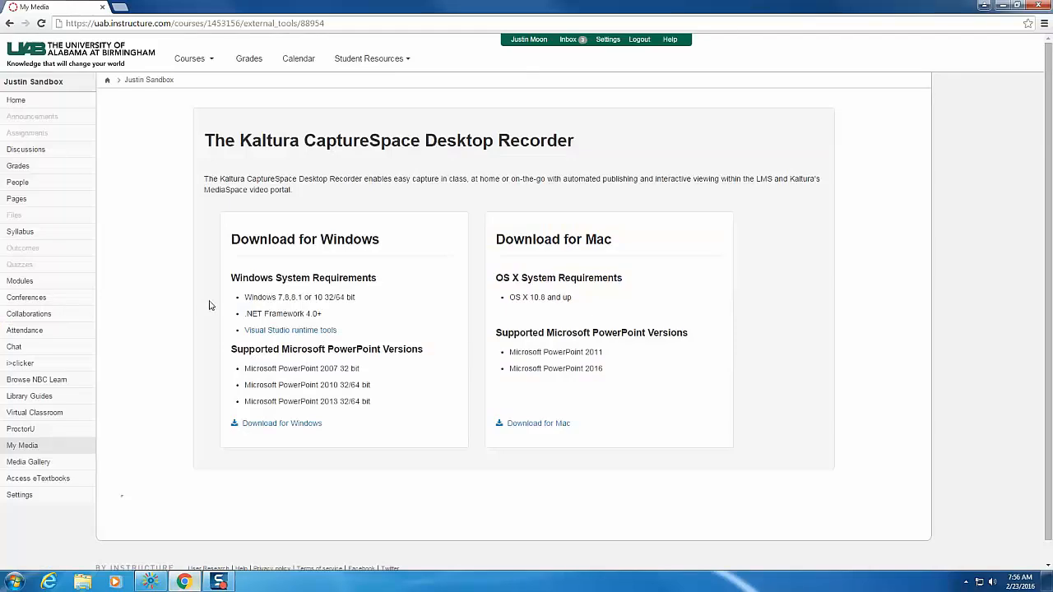
# Step: Pick the sandbox course from the Canvas Courses dropdown
pyautogui.click(190, 59)
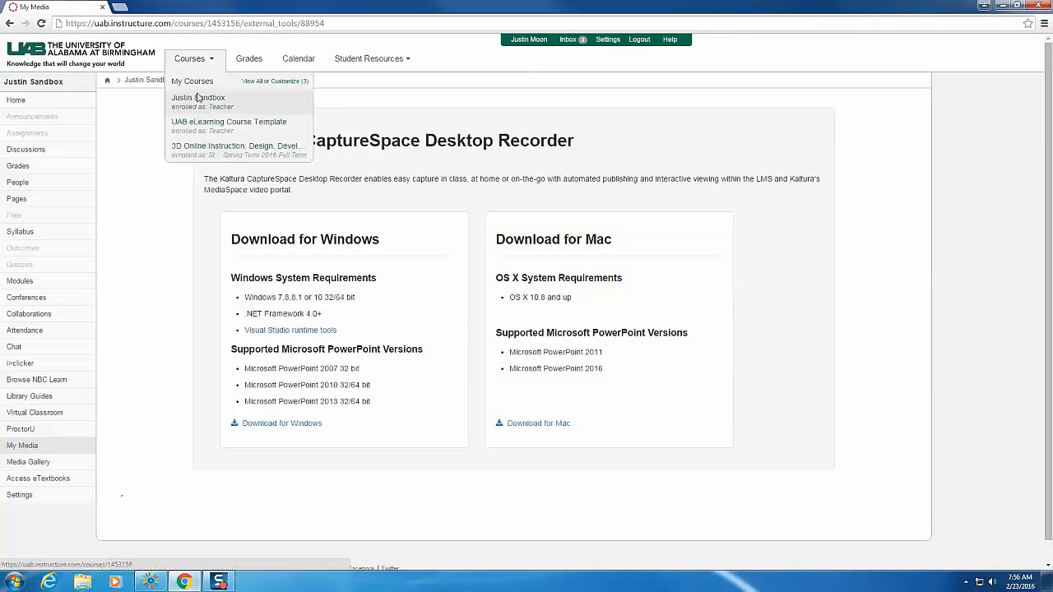
pyautogui.click(198, 97)
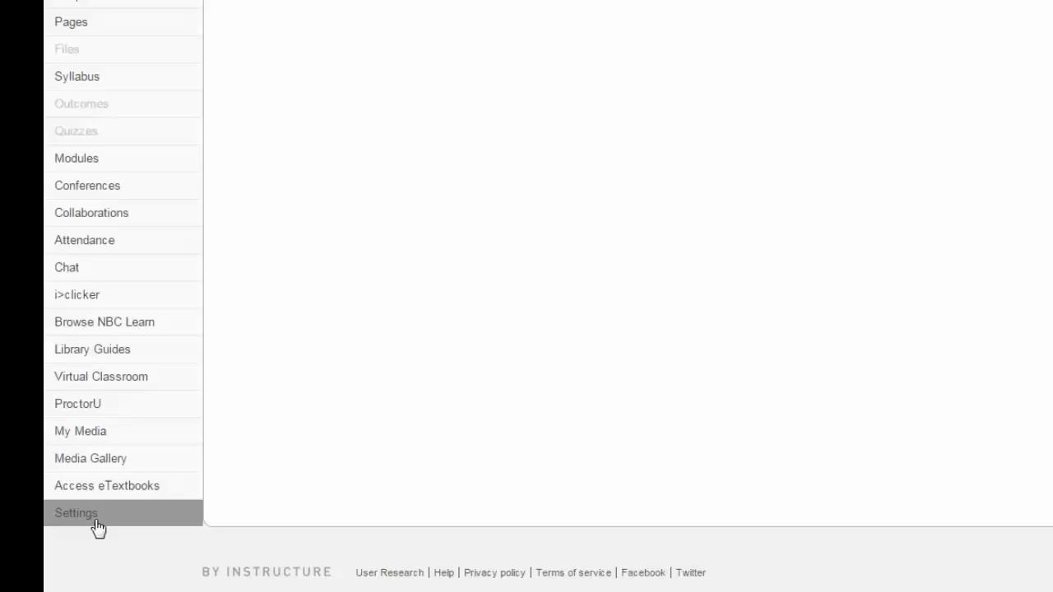
# Step: Open the course Settings Navigation tab and review its enabled and hidden menu items
pyautogui.click(76, 512)
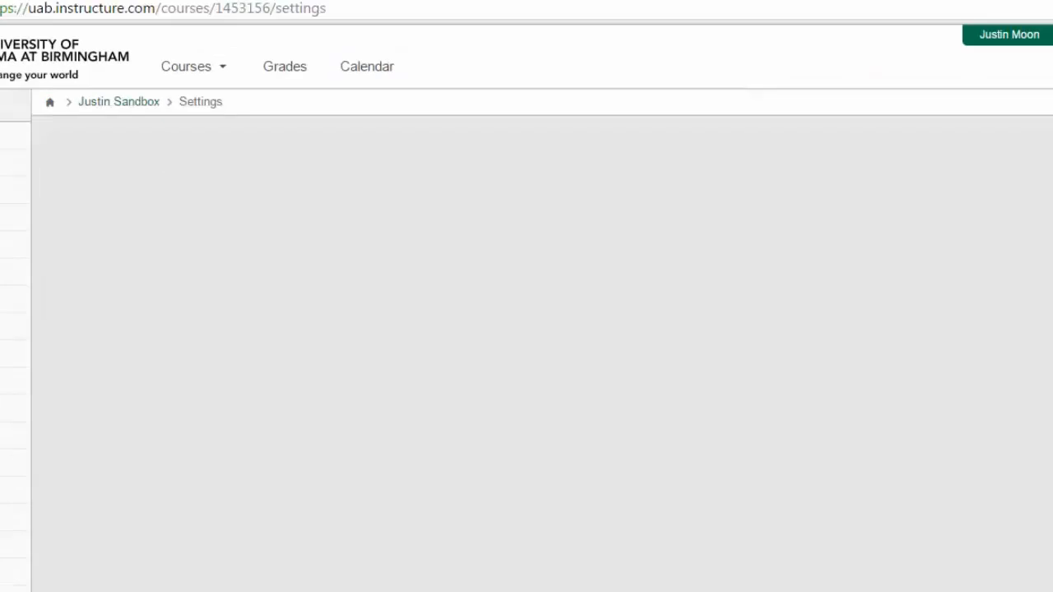
pyautogui.click(262, 181)
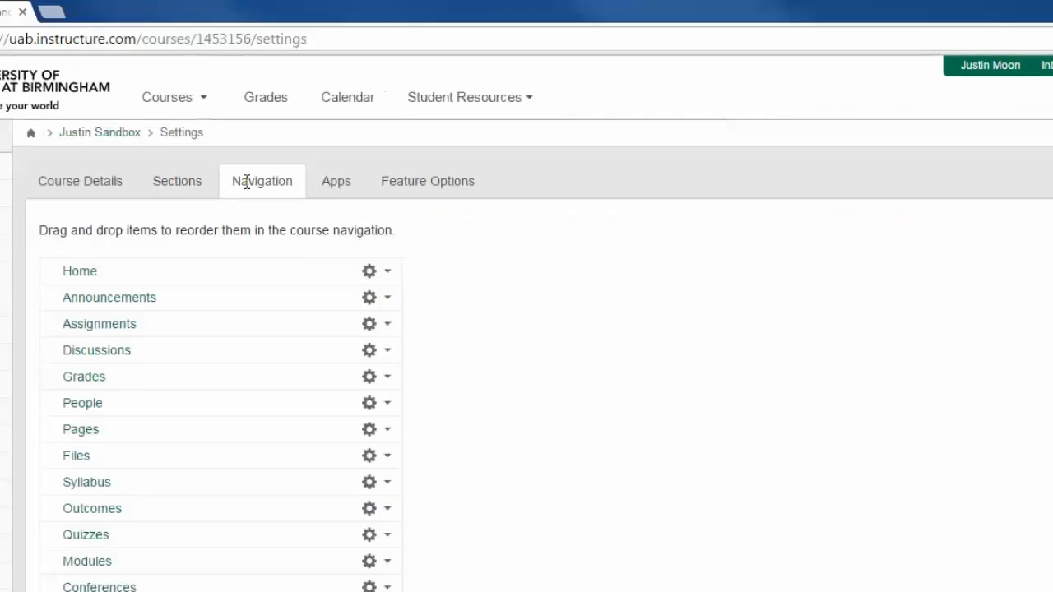
pyautogui.moveTo(259, 184)
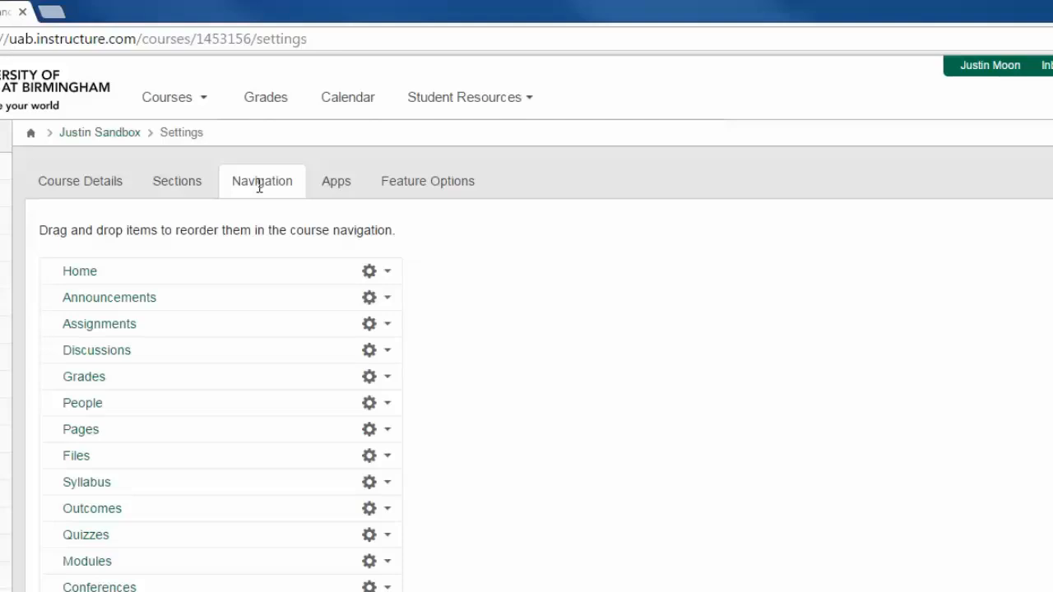
pyautogui.scroll(-3)
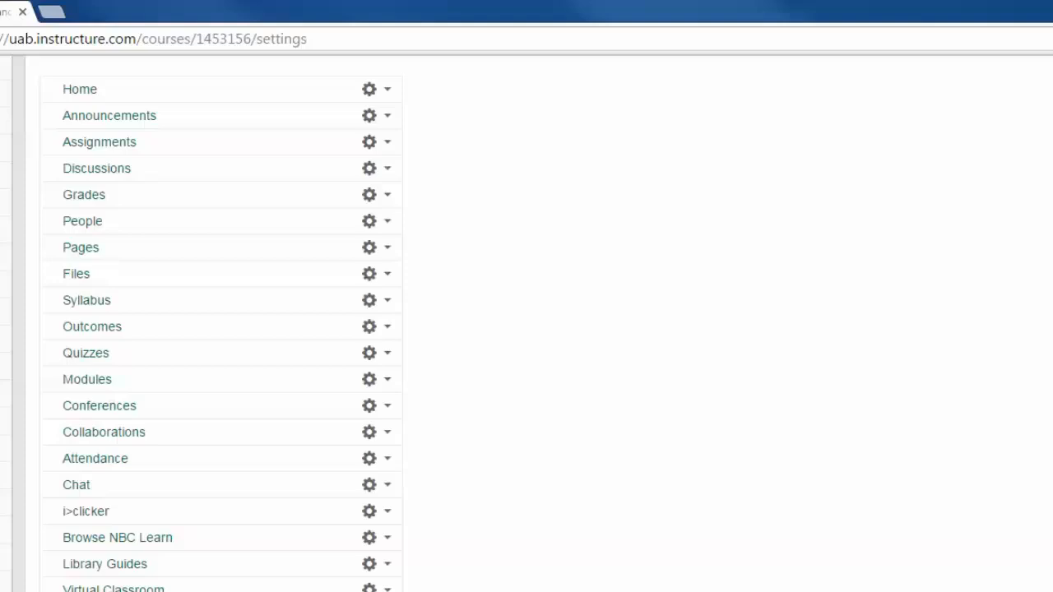
pyautogui.scroll(-3)
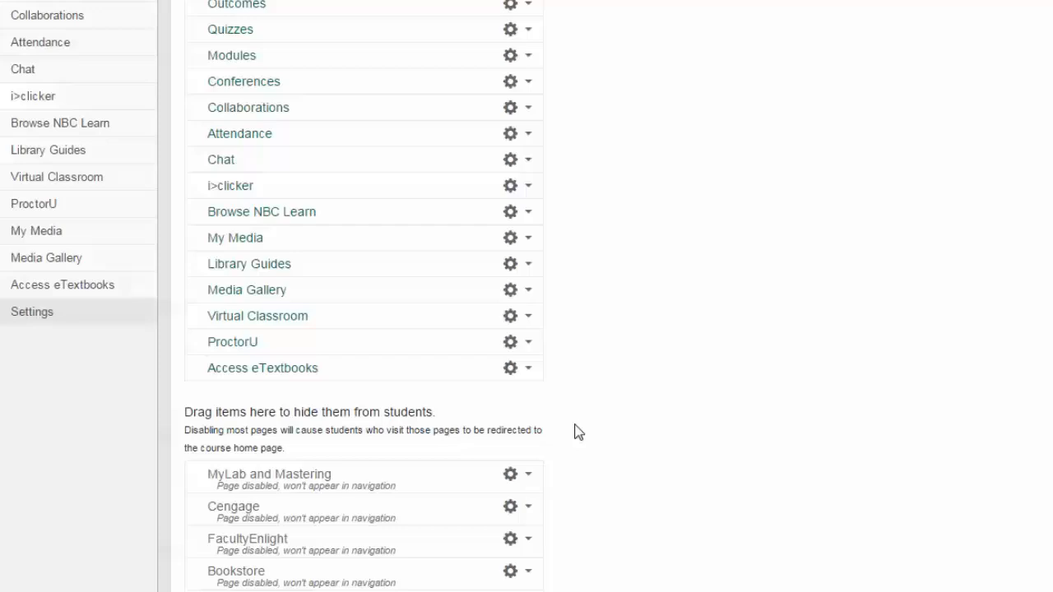
pyautogui.scroll(-3)
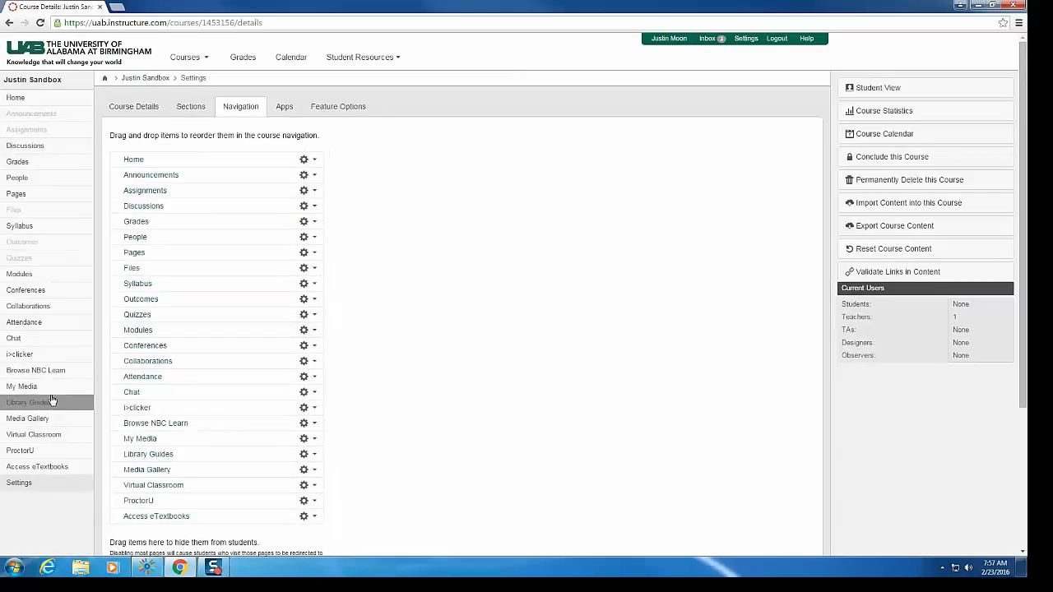
pyautogui.moveTo(27, 418)
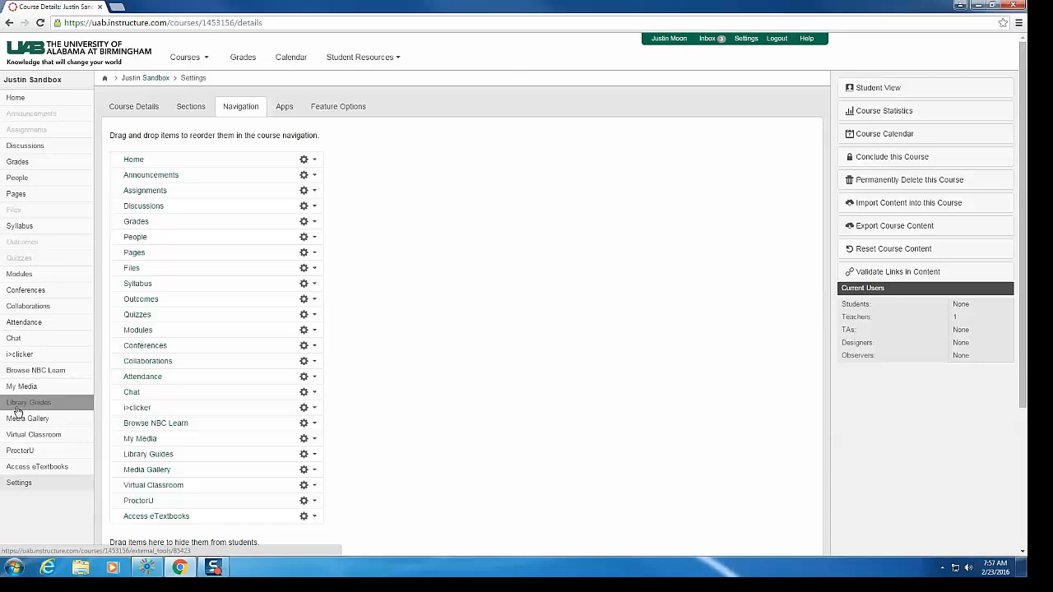
pyautogui.moveTo(18, 414)
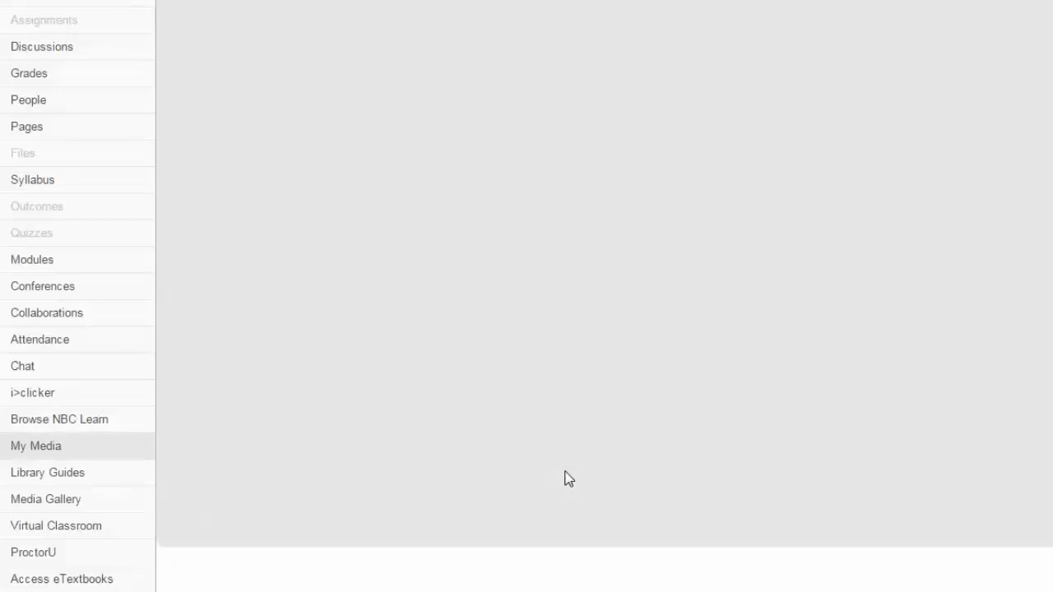
# Step: Load Kaltura My Media from the course navigation menu
pyautogui.click(35, 446)
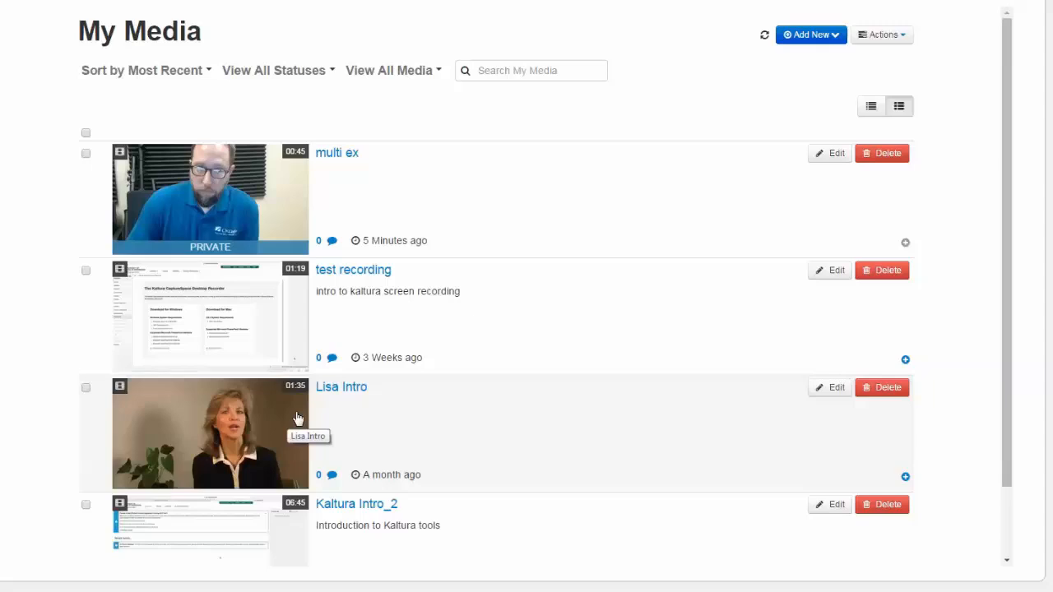
pyautogui.moveTo(330, 269)
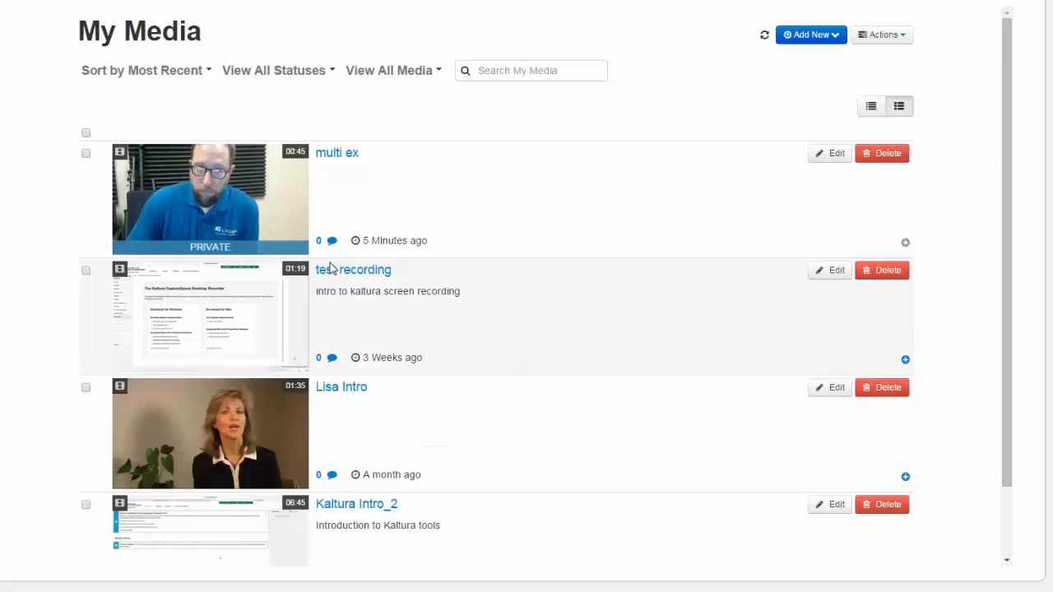
pyautogui.moveTo(506, 480)
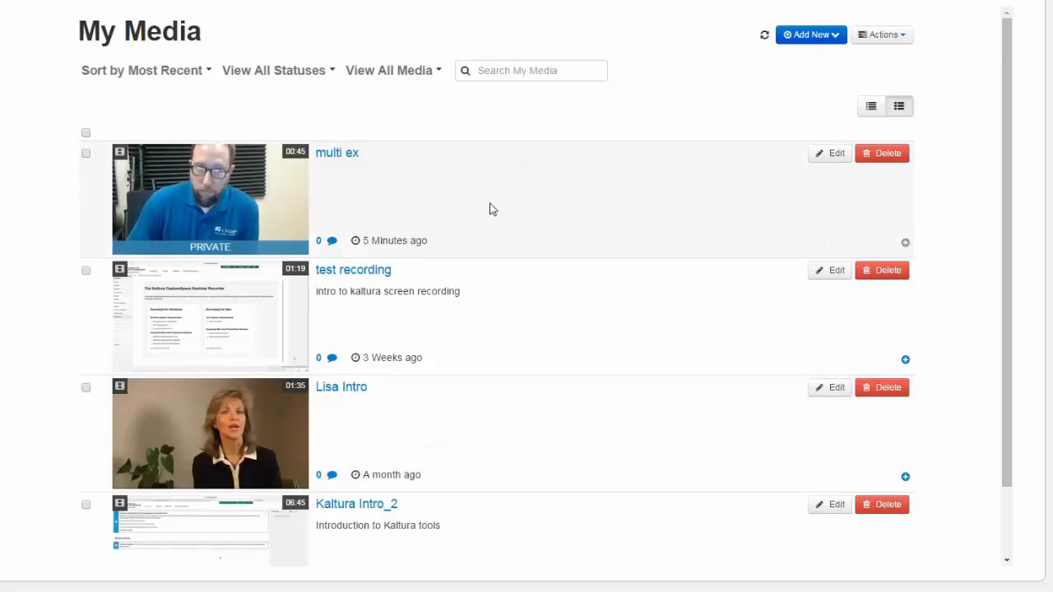
pyautogui.moveTo(738, 160)
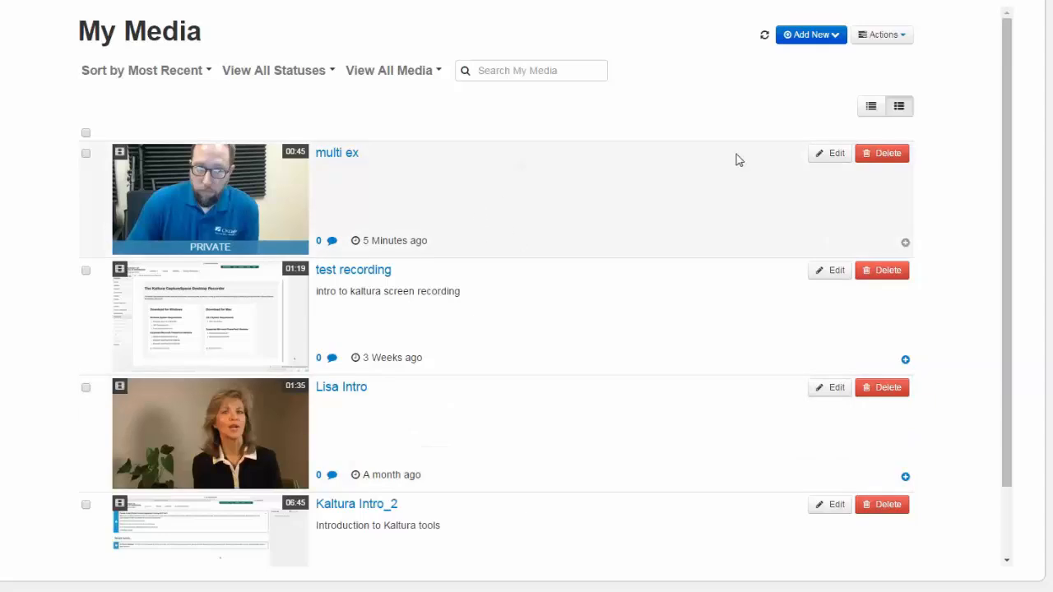
pyautogui.moveTo(807, 88)
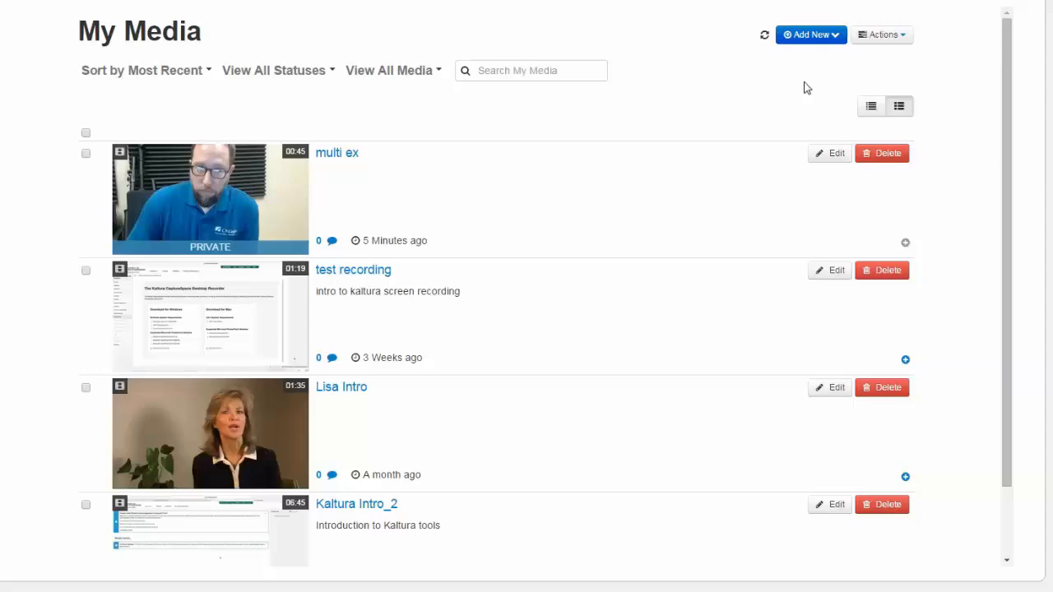
# Step: Choose Record a Presentation from the Add New menu
pyautogui.click(810, 35)
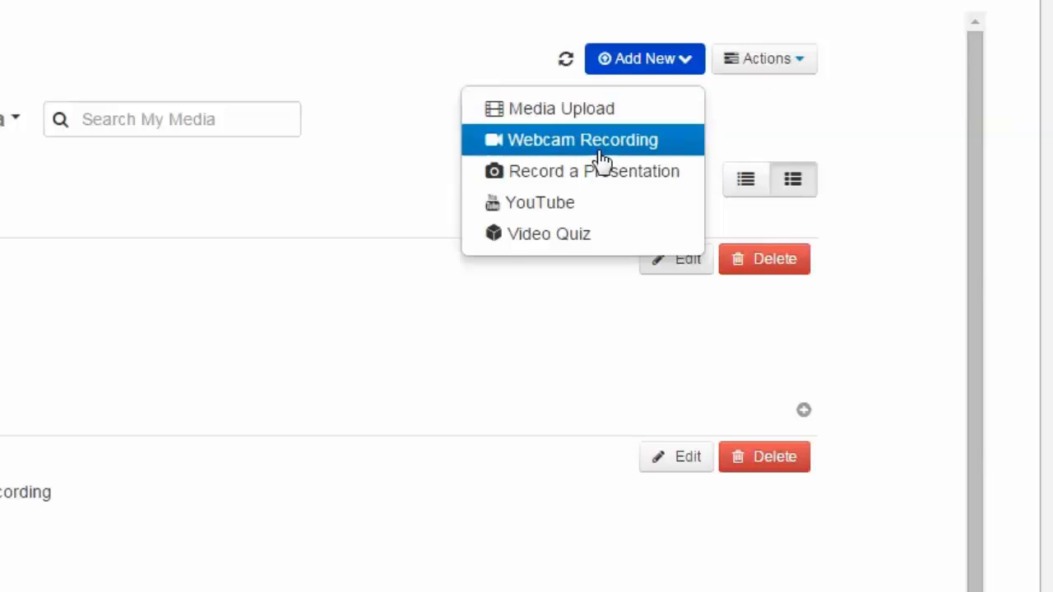
pyautogui.moveTo(595, 171)
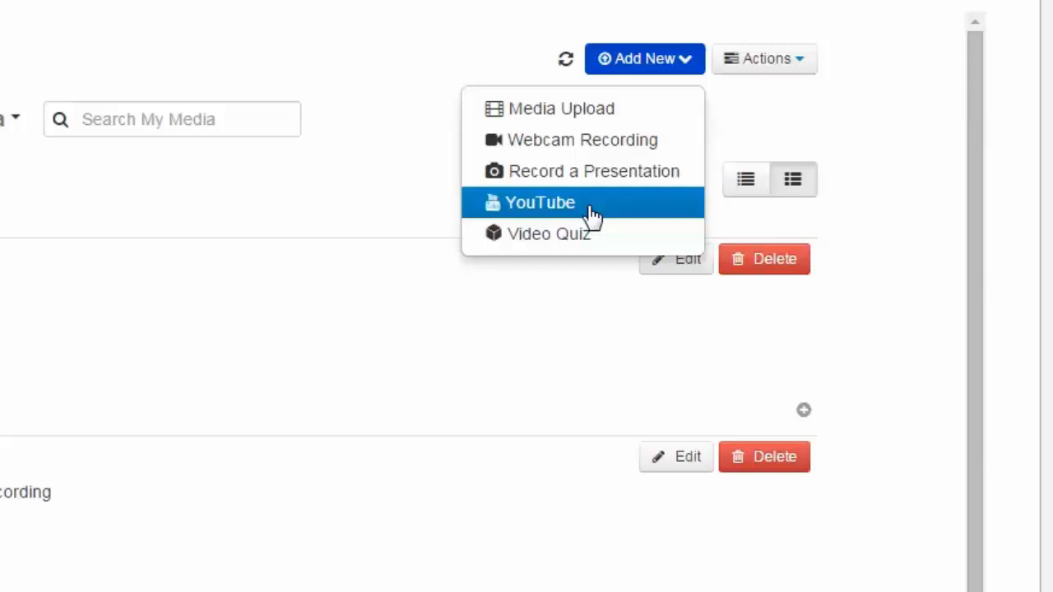
pyautogui.moveTo(549, 234)
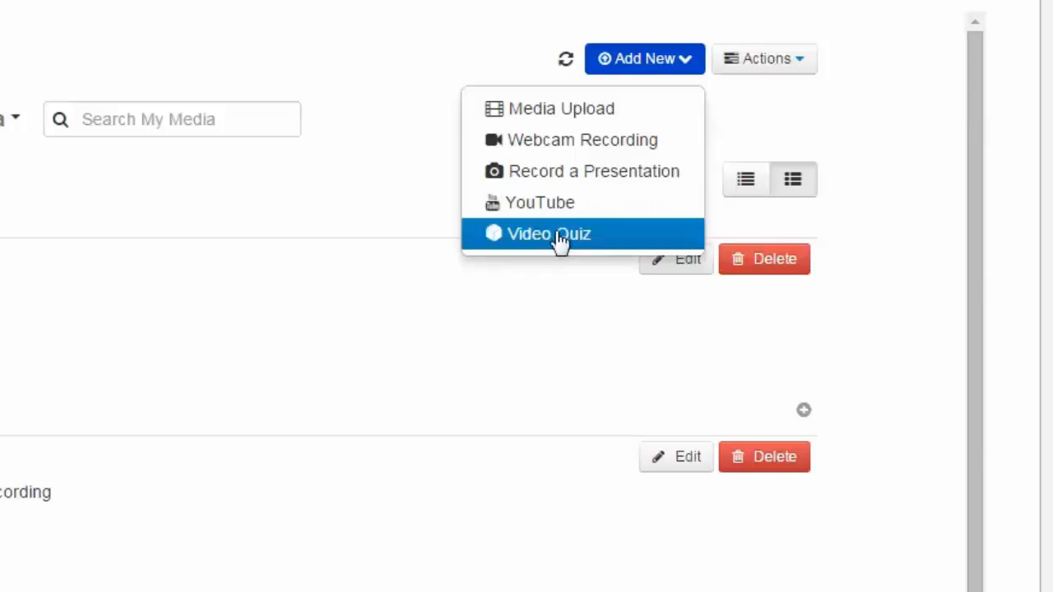
pyautogui.moveTo(583, 140)
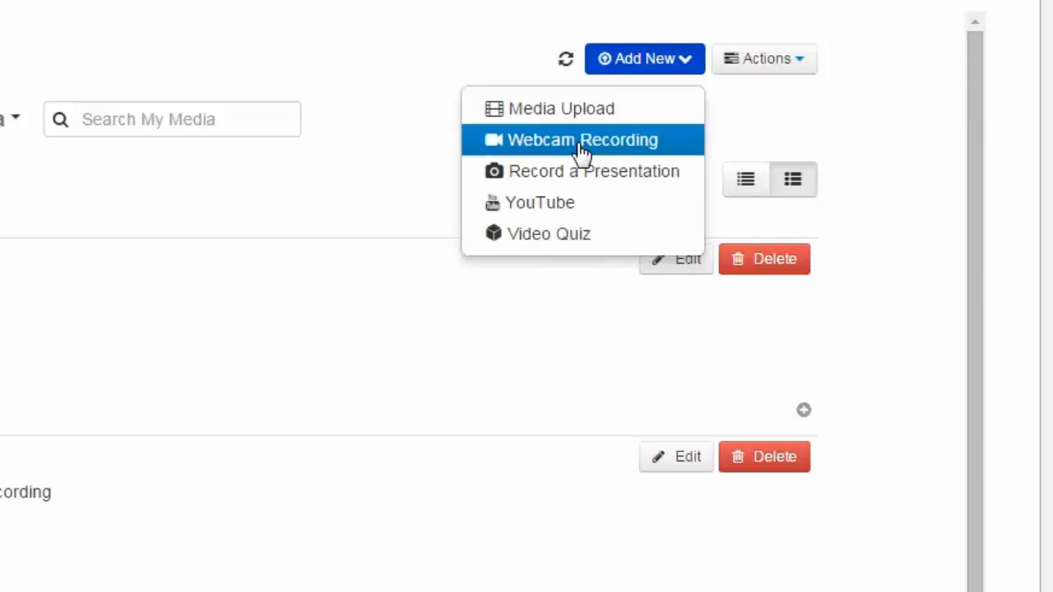
pyautogui.moveTo(549, 234)
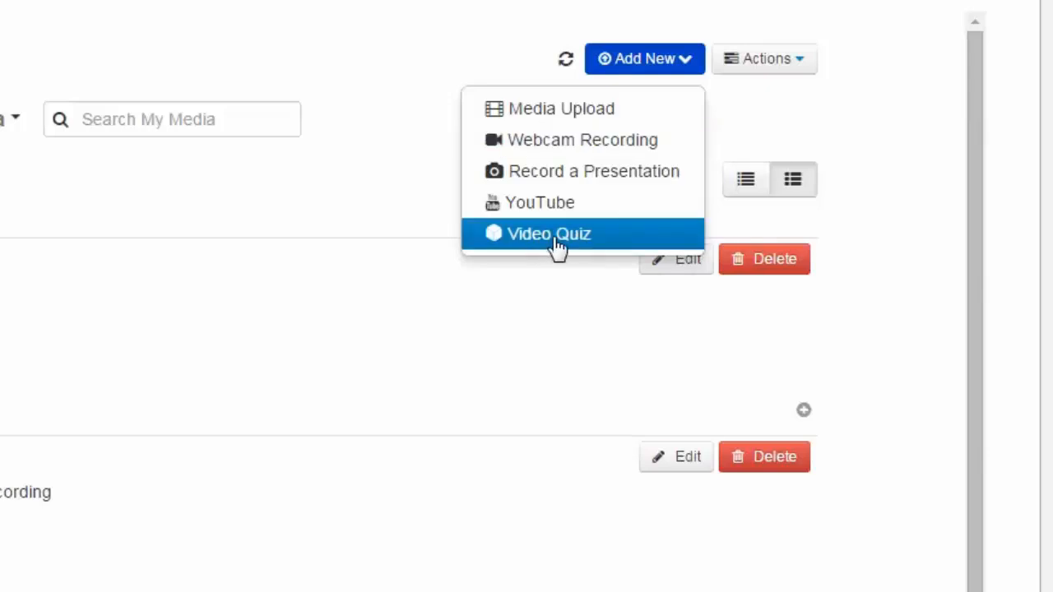
pyautogui.moveTo(594, 171)
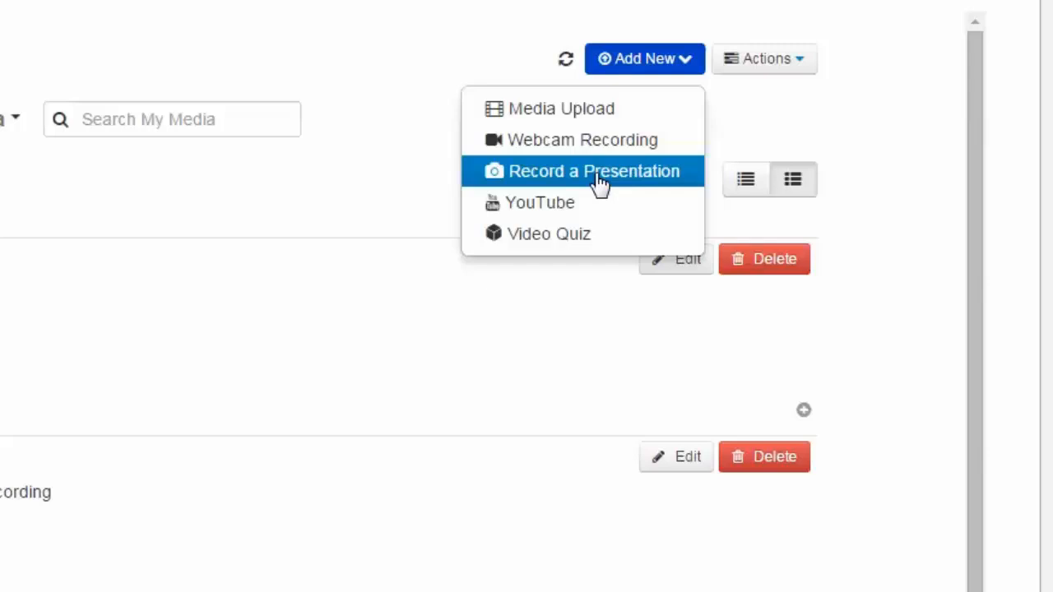
pyautogui.click(593, 171)
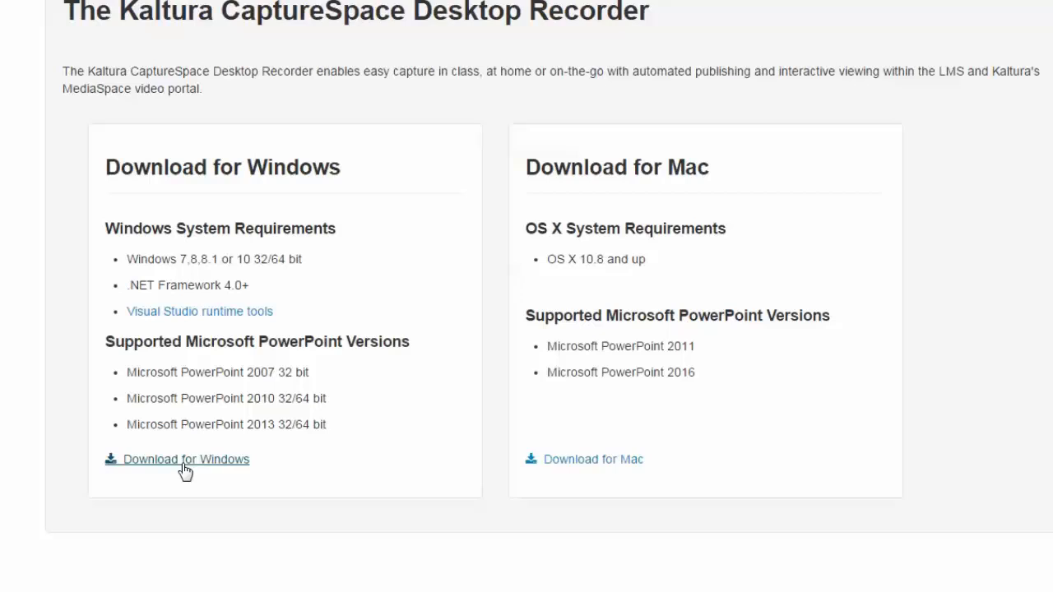
pyautogui.moveTo(239, 451)
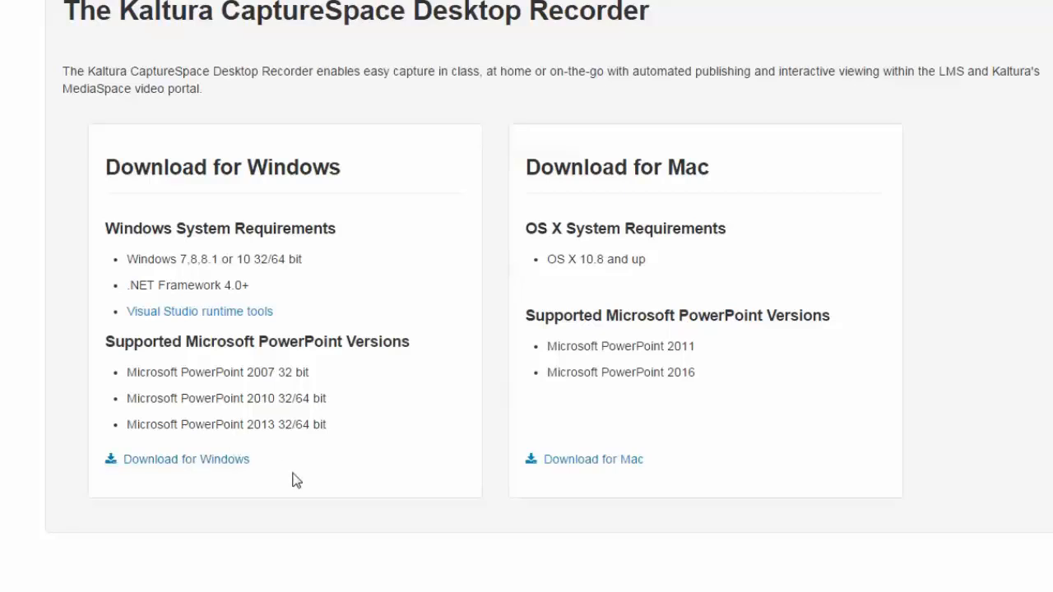
pyautogui.moveTo(706, 157)
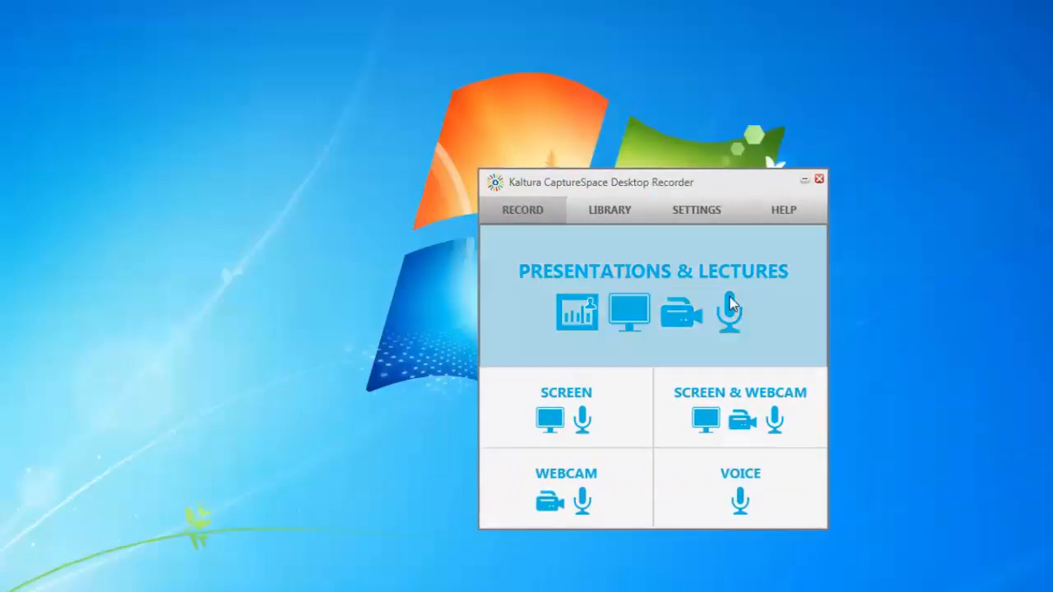
pyautogui.moveTo(654, 276)
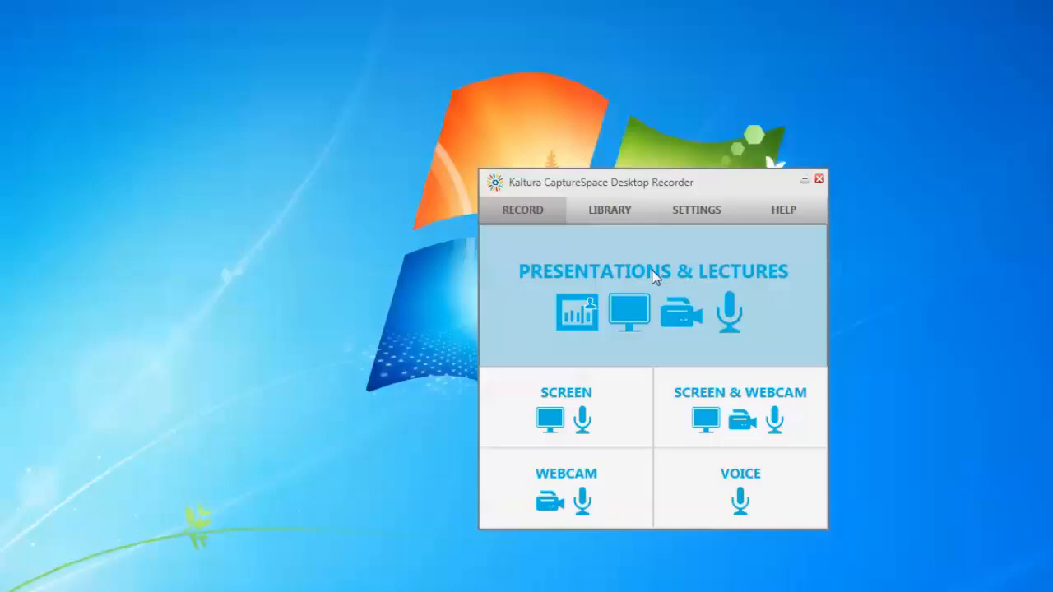
pyautogui.moveTo(656, 267)
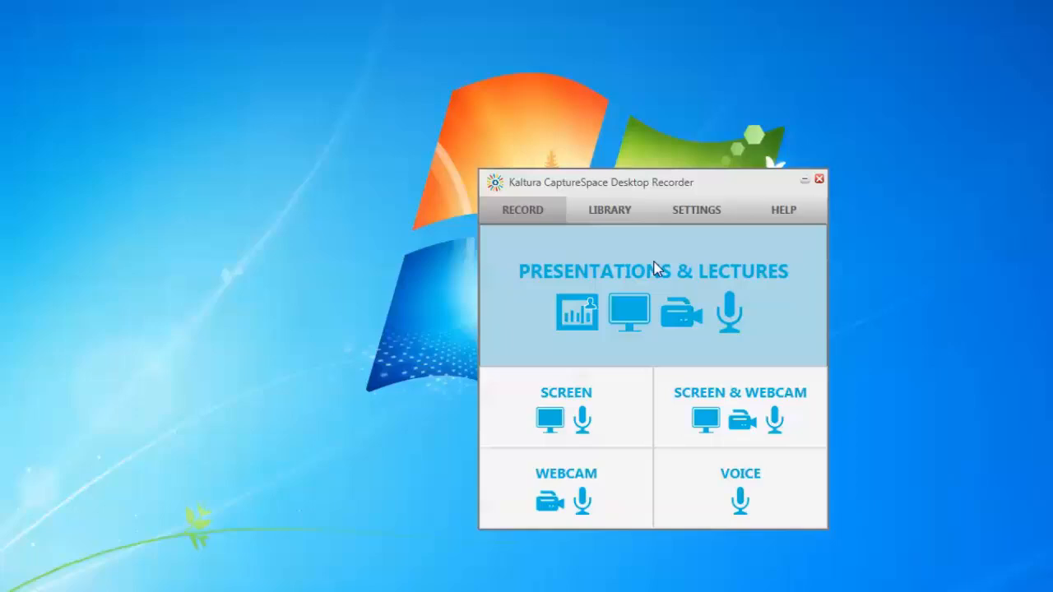
pyautogui.moveTo(743, 366)
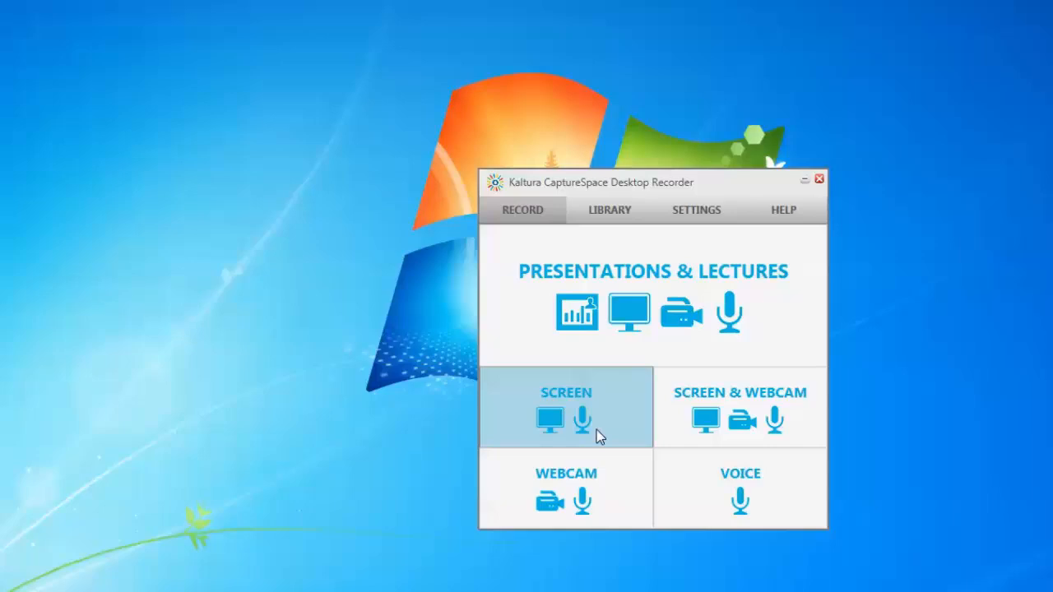
pyautogui.moveTo(613, 333)
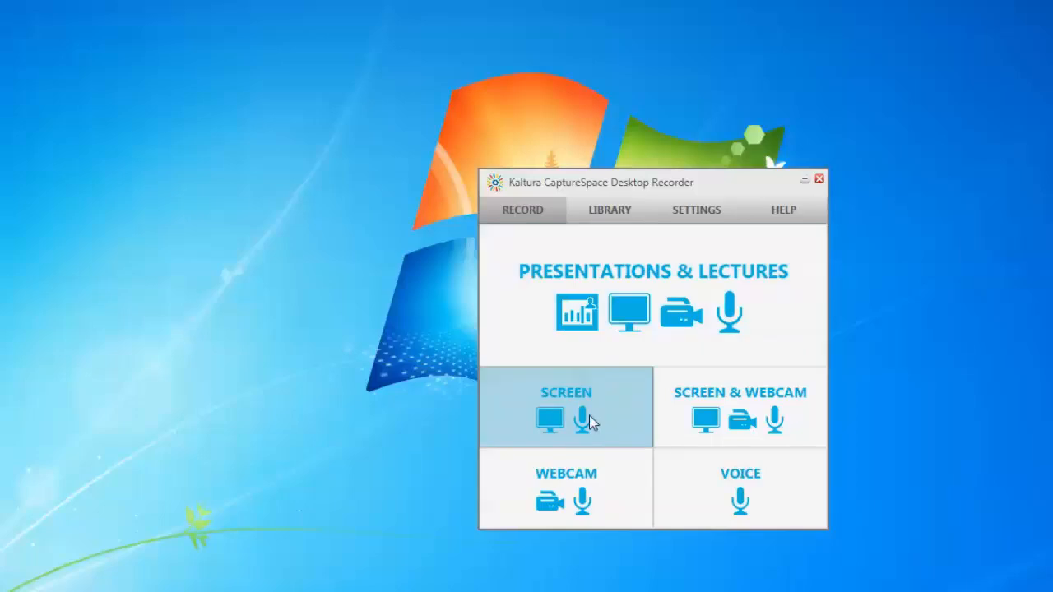
pyautogui.moveTo(584, 424)
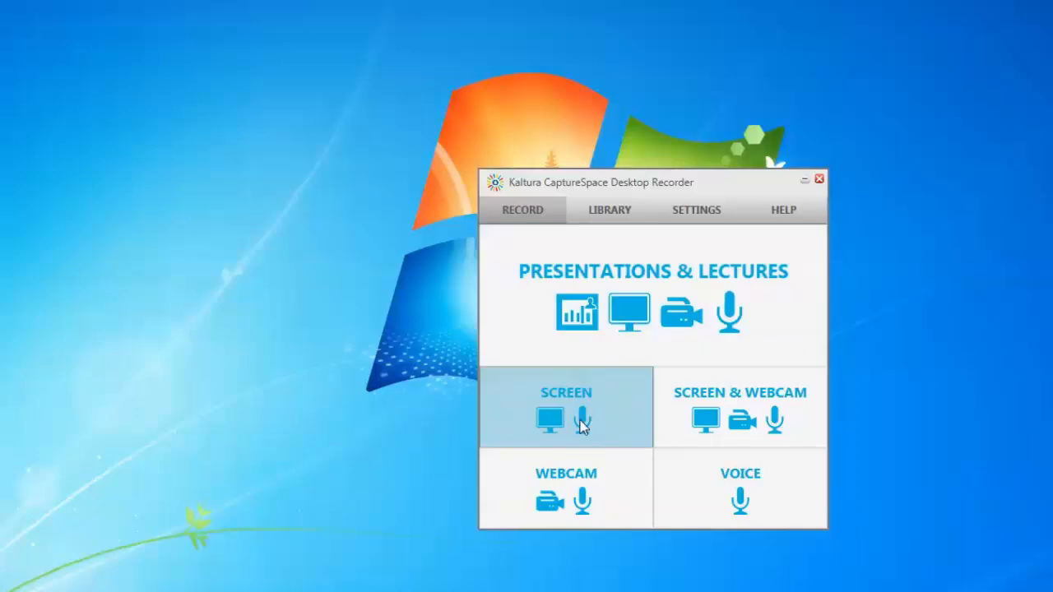
pyautogui.moveTo(592, 412)
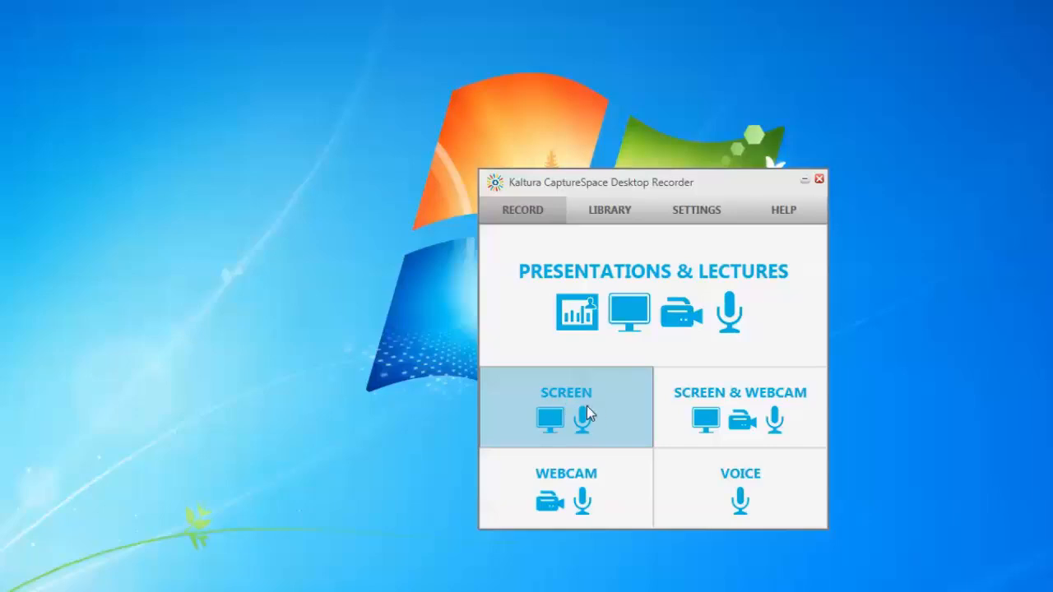
pyautogui.moveTo(628, 313)
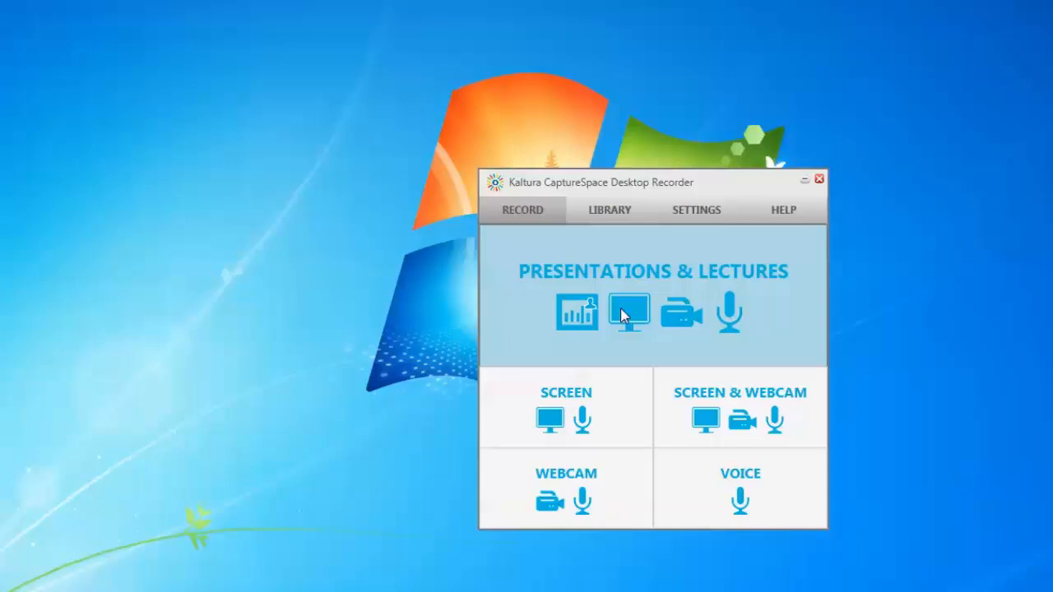
pyautogui.moveTo(681, 314)
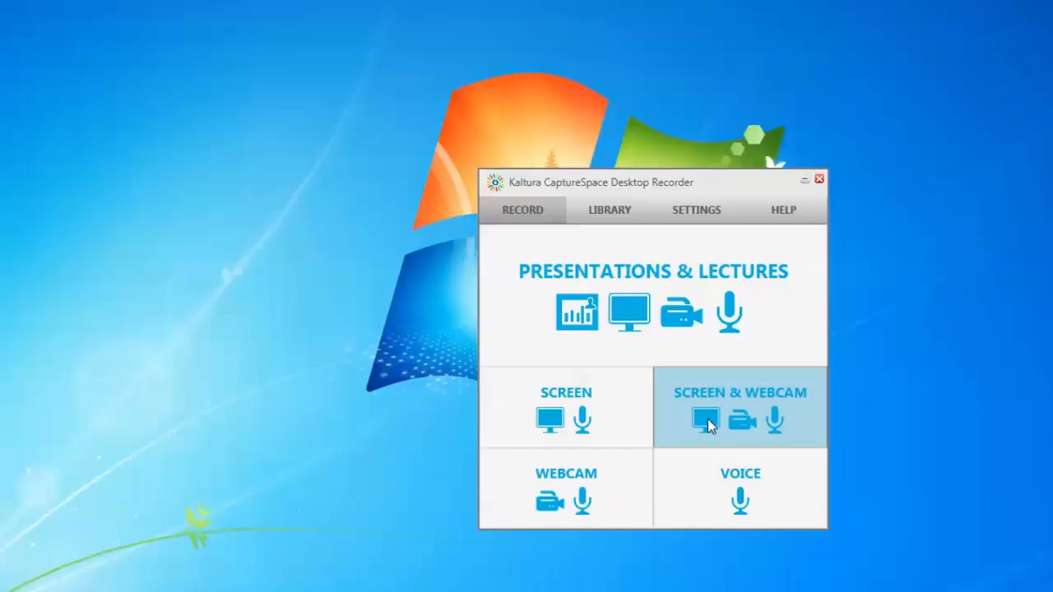
pyautogui.moveTo(715, 414)
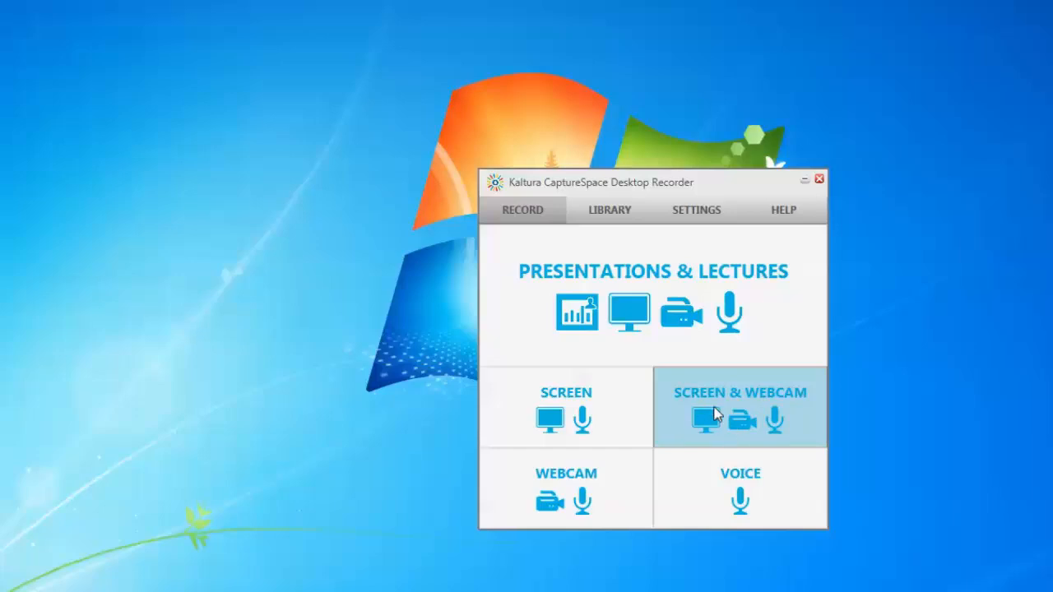
pyautogui.moveTo(743, 403)
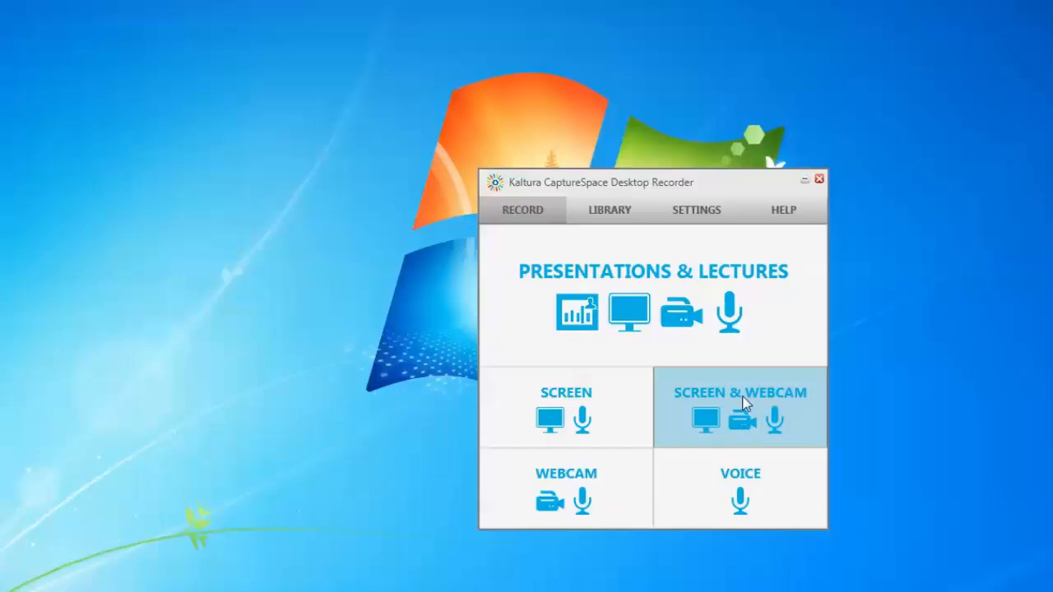
pyautogui.moveTo(774, 422)
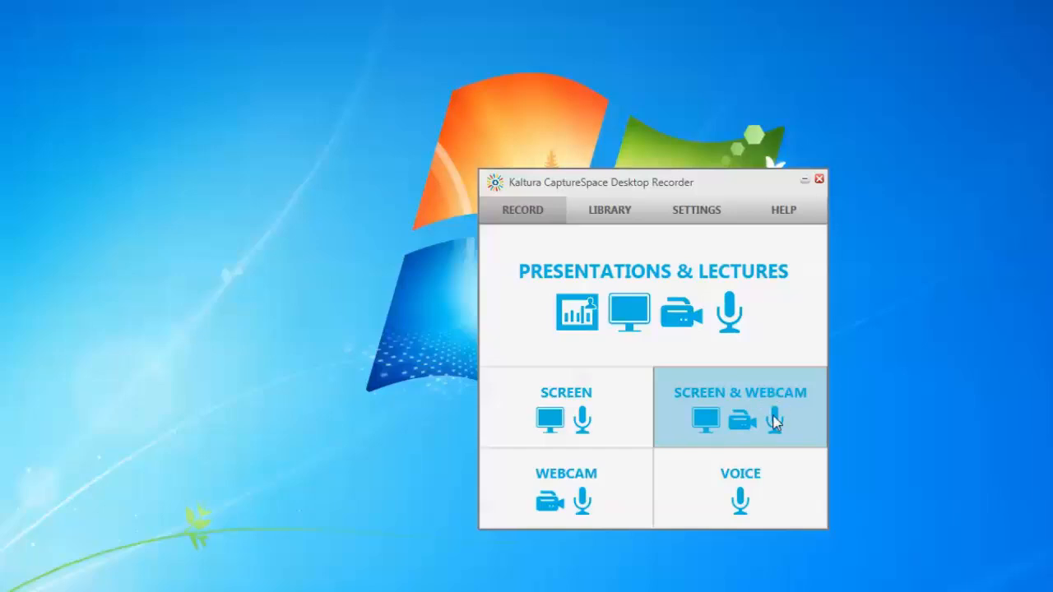
pyautogui.moveTo(566, 490)
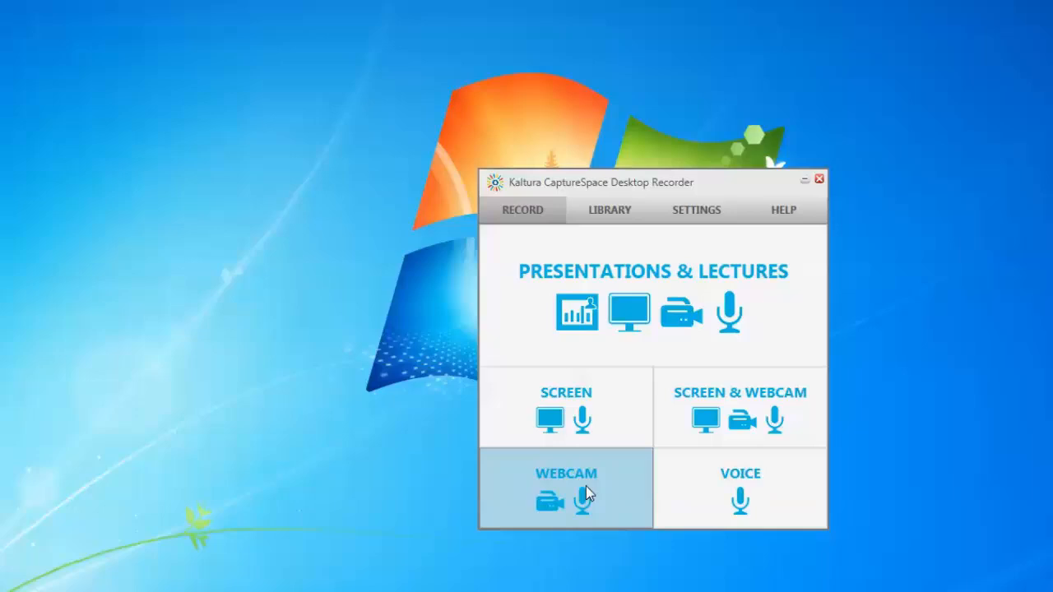
pyautogui.moveTo(554, 514)
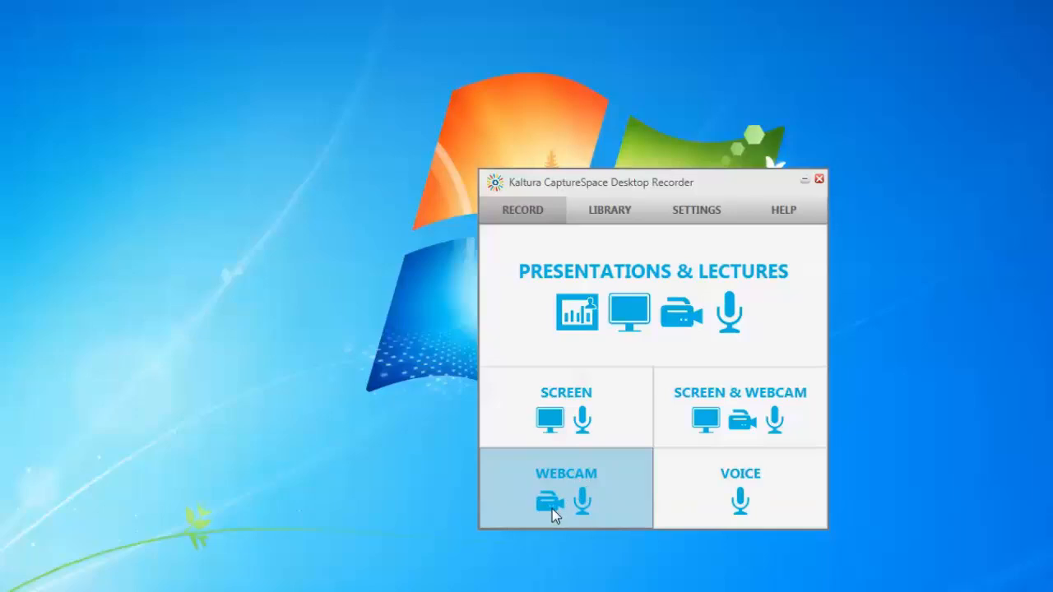
pyautogui.moveTo(733, 478)
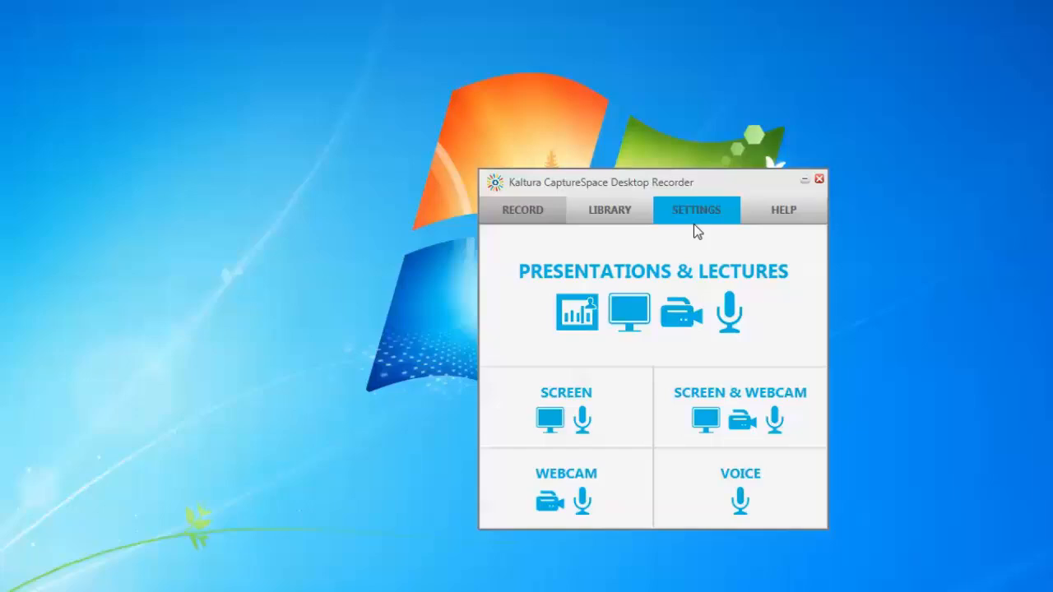
# Step: Set screen quality to 1080P and webcam to 480P, then view the recordings library
pyautogui.click(695, 210)
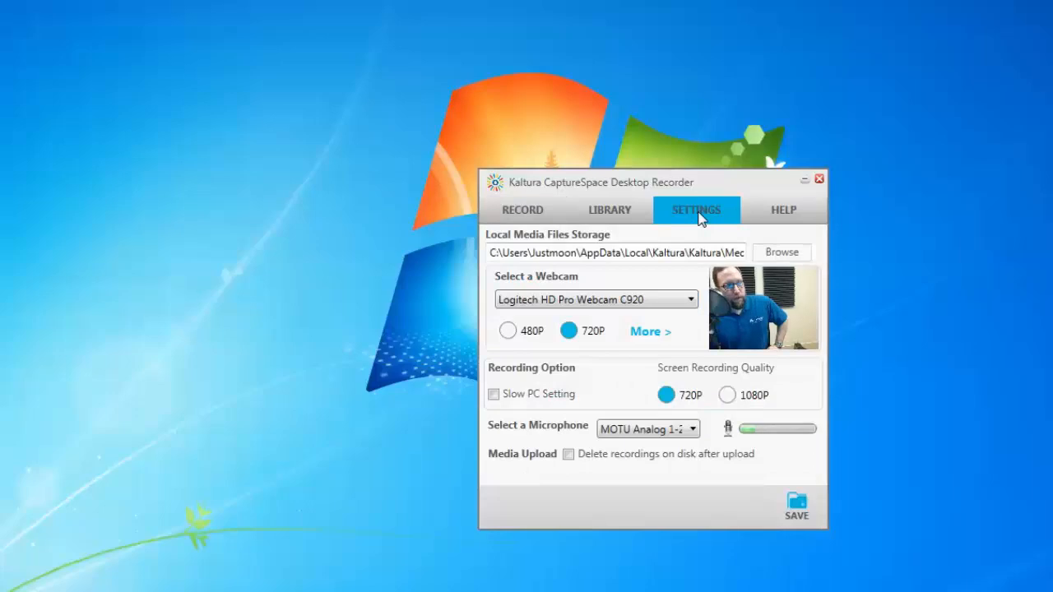
pyautogui.moveTo(741, 321)
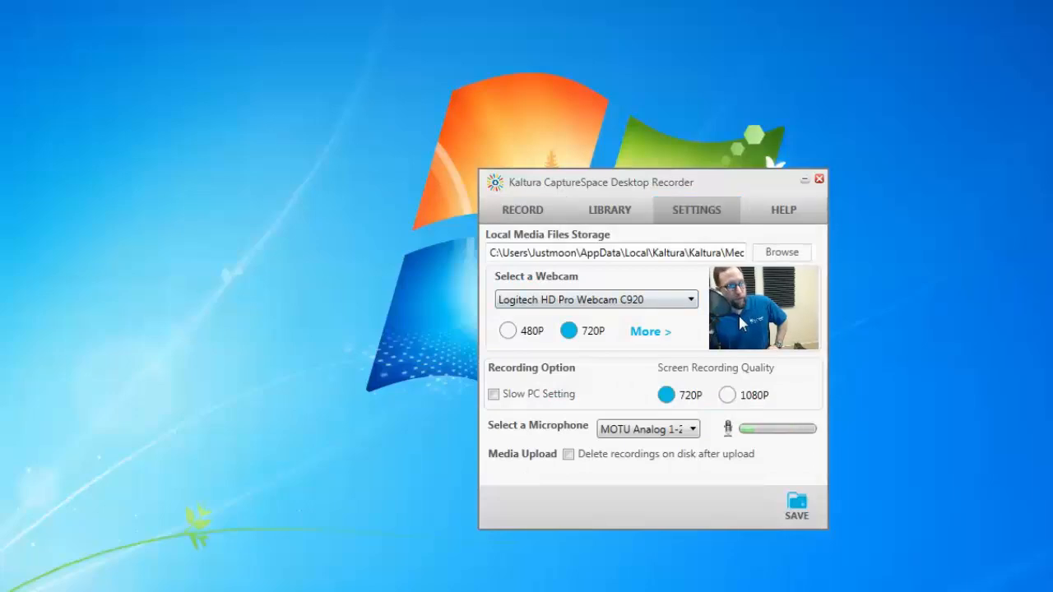
pyautogui.moveTo(621, 331)
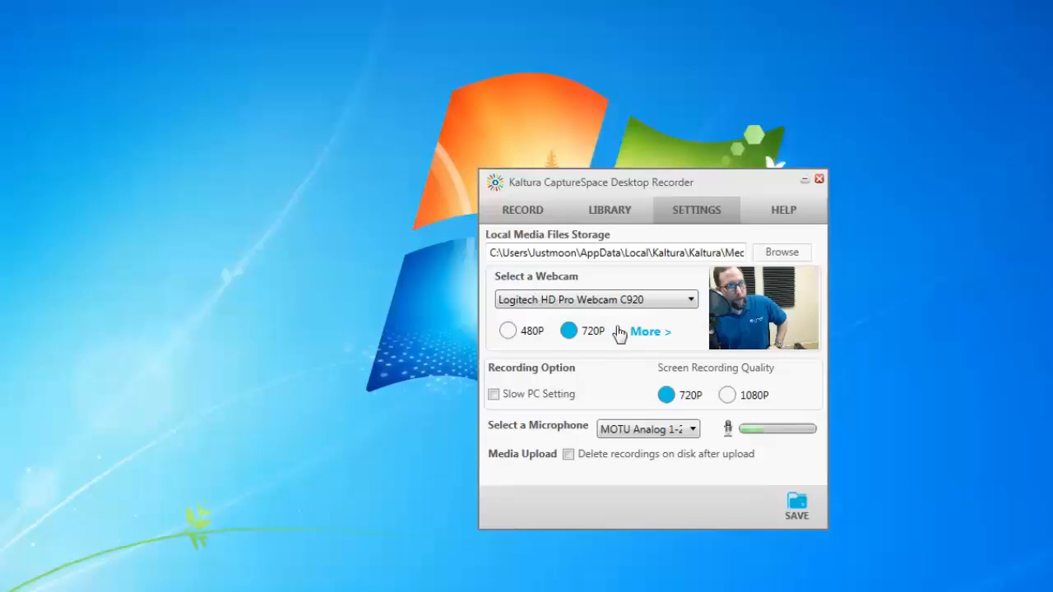
pyautogui.moveTo(582, 336)
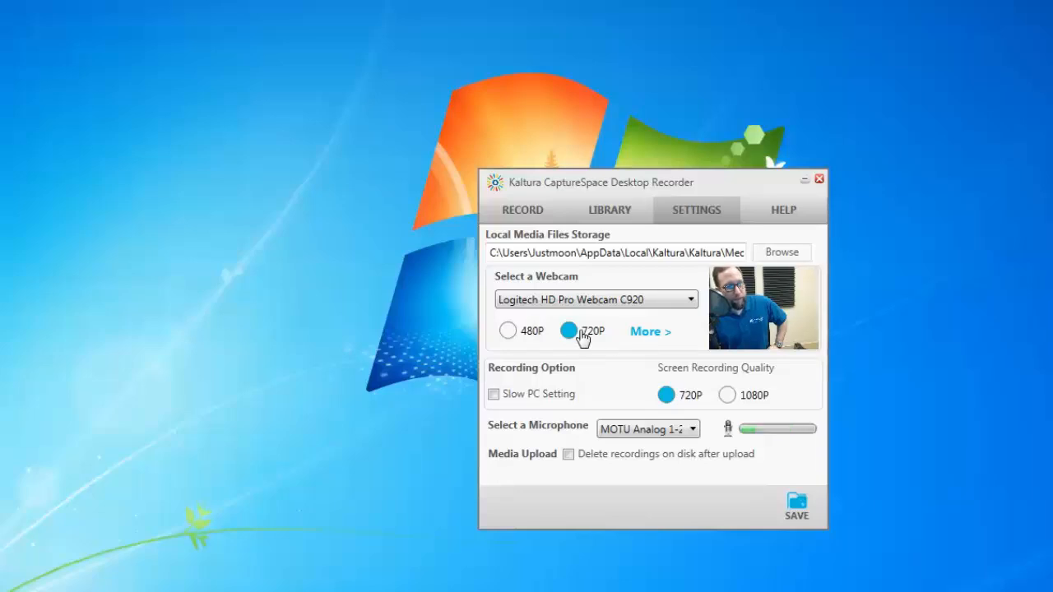
pyautogui.moveTo(720, 403)
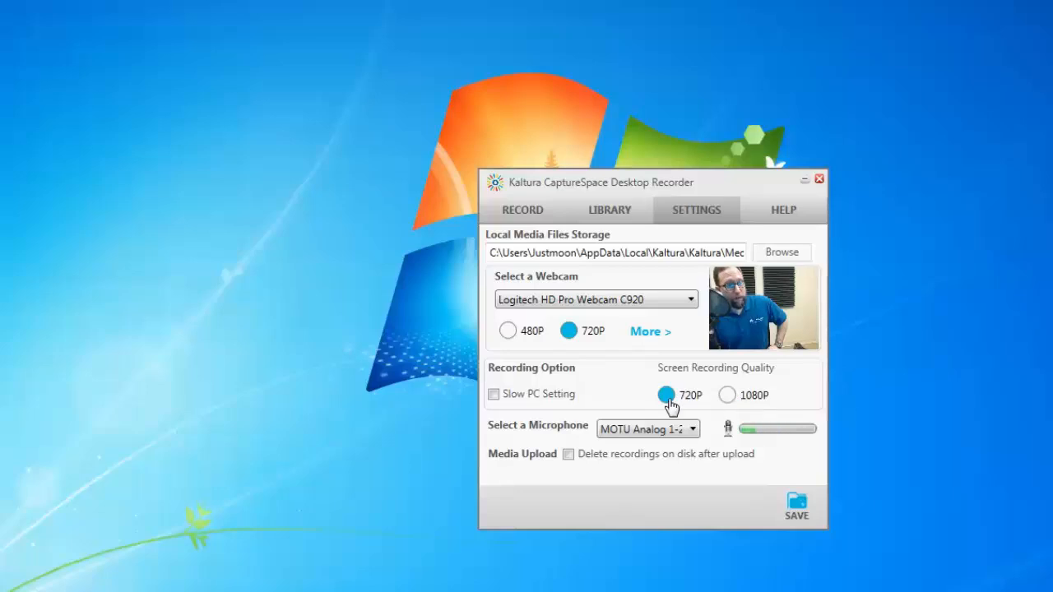
pyautogui.click(727, 395)
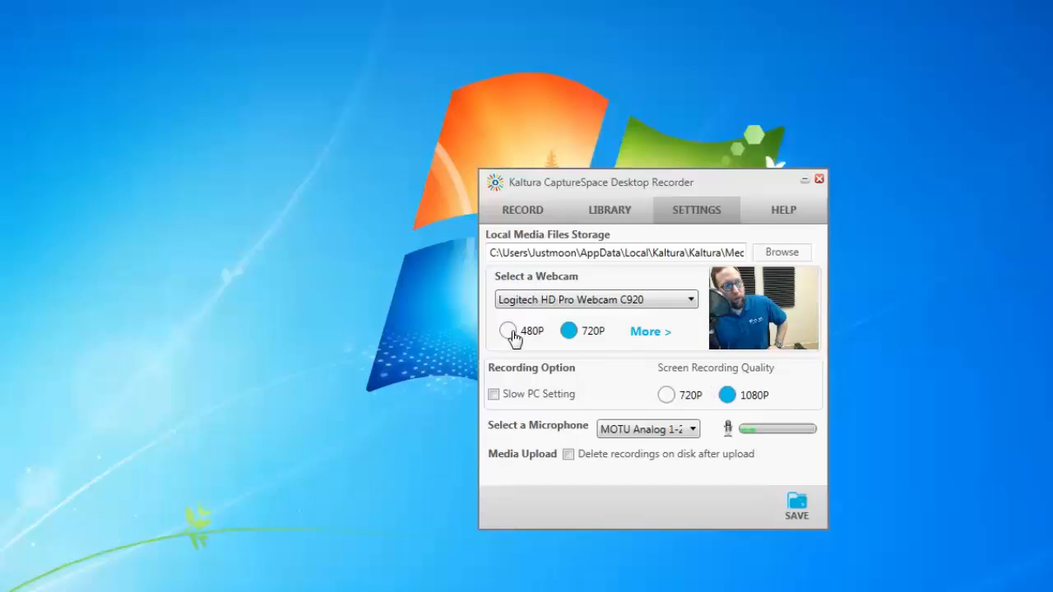
pyautogui.click(508, 330)
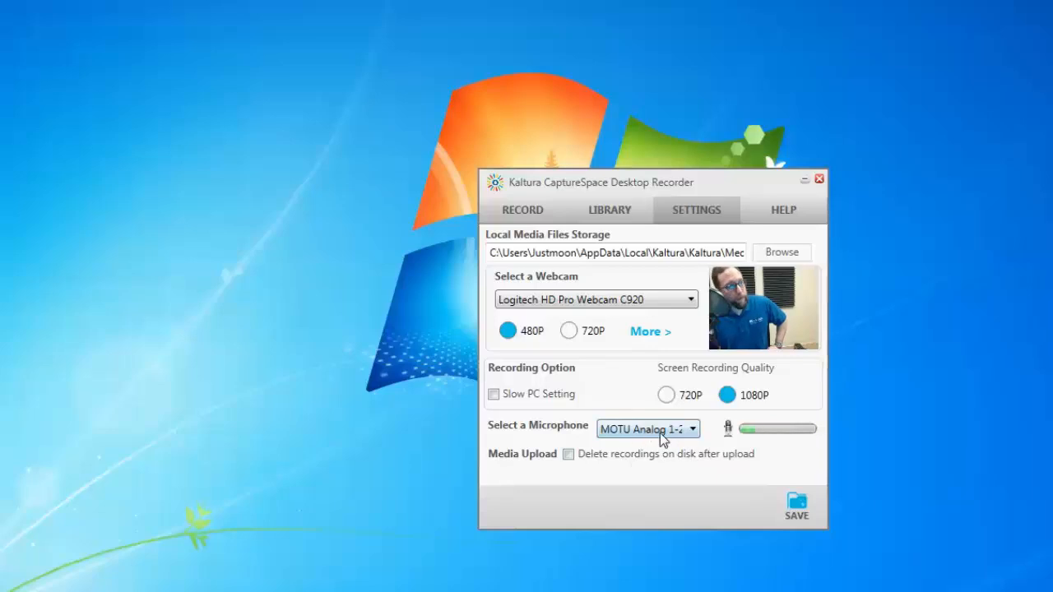
pyautogui.moveTo(613, 442)
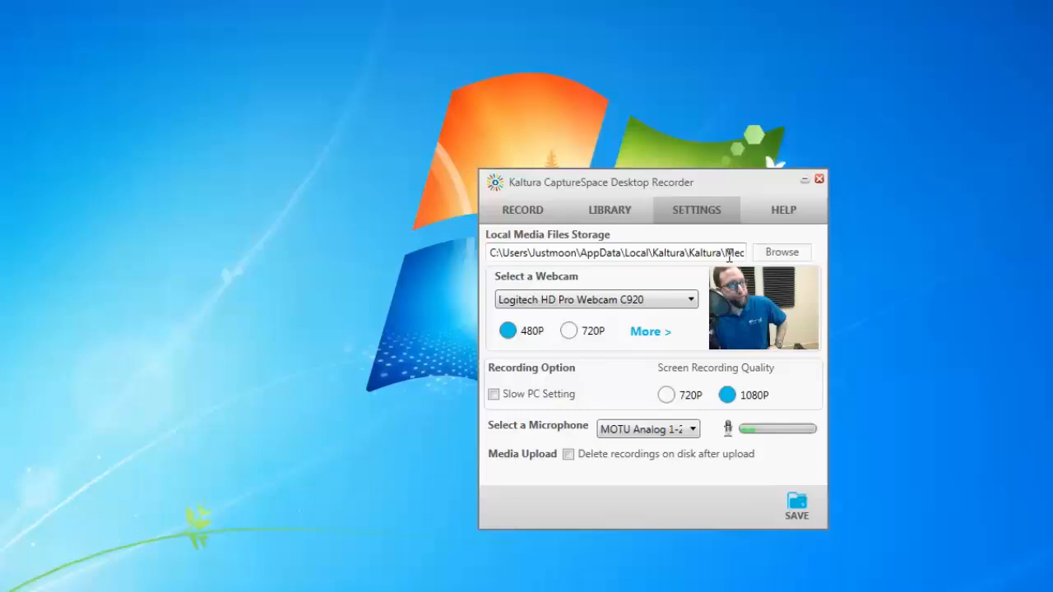
pyautogui.click(609, 210)
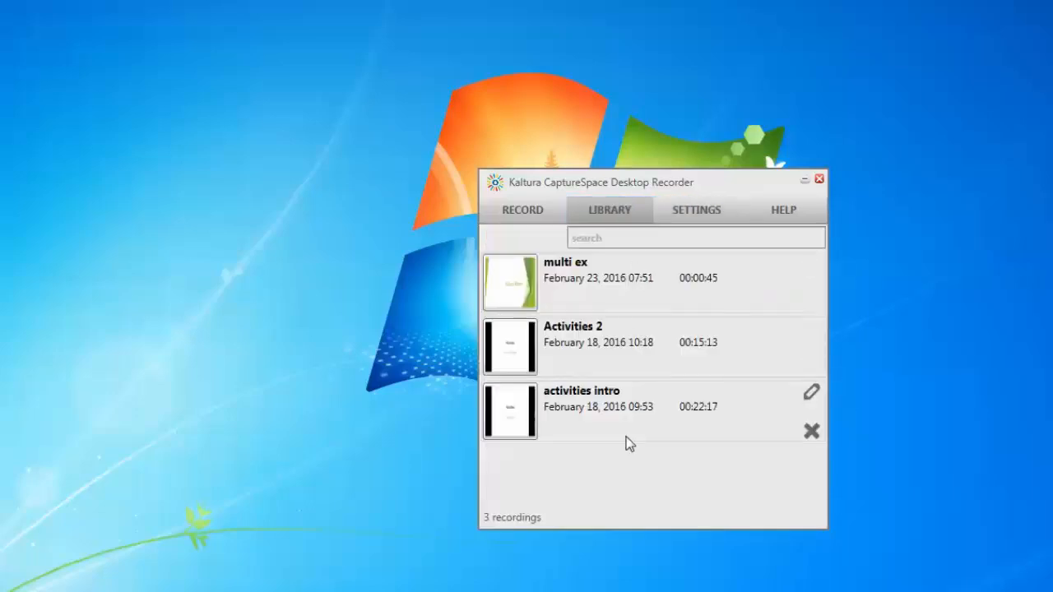
pyautogui.moveTo(673, 407)
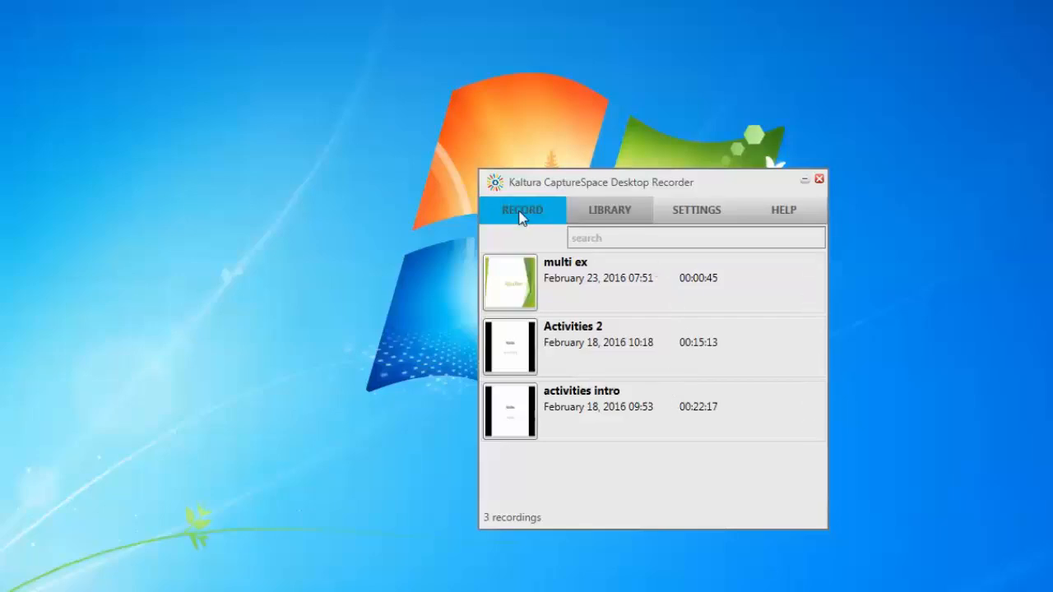
# Step: Choose Presentations & Lectures from the Record tab's recording modes
pyautogui.click(523, 210)
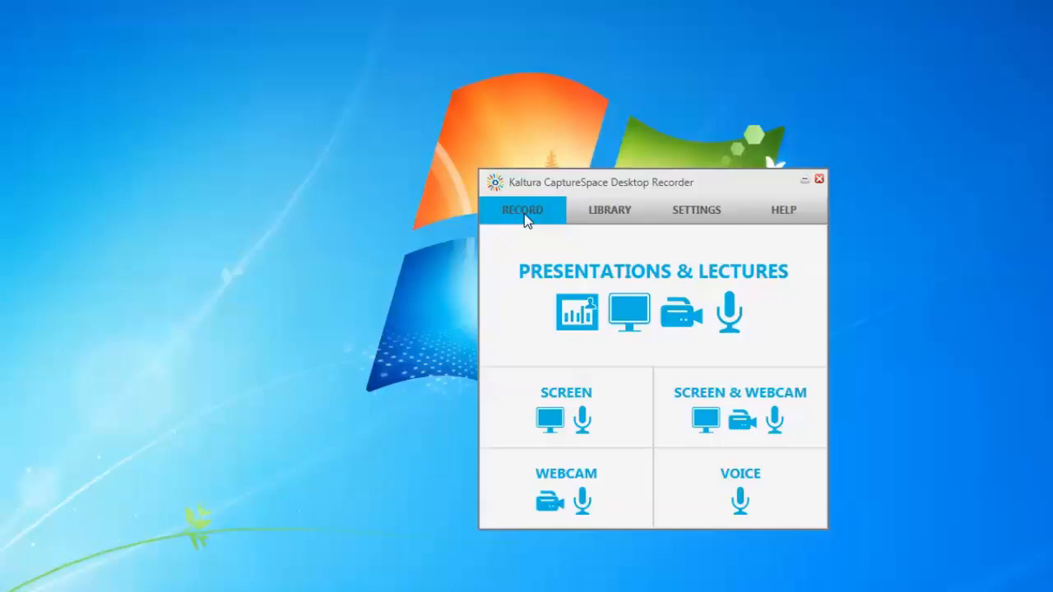
pyautogui.moveTo(527, 216)
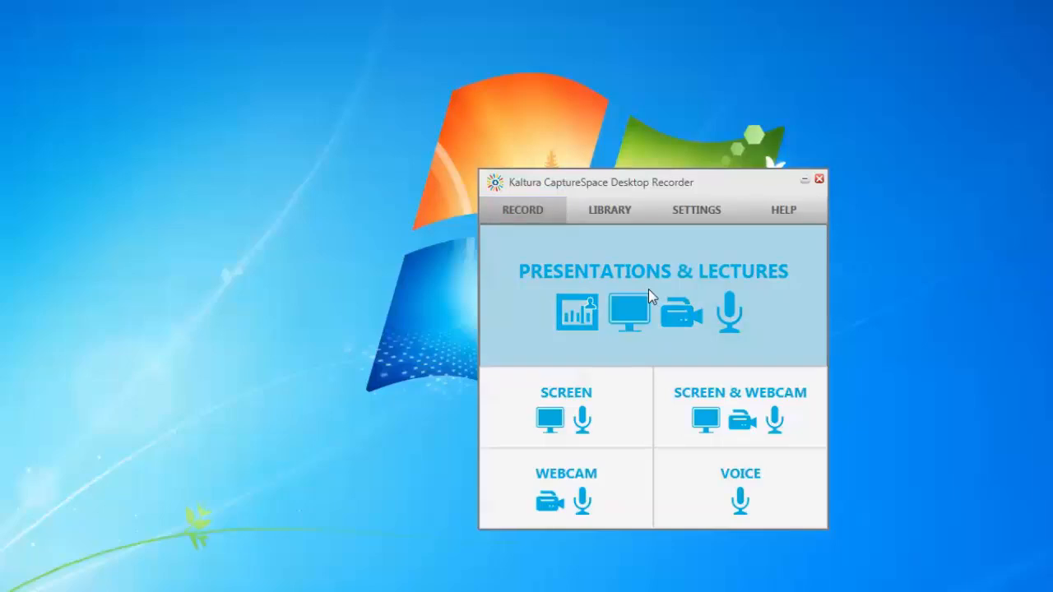
pyautogui.click(818, 179)
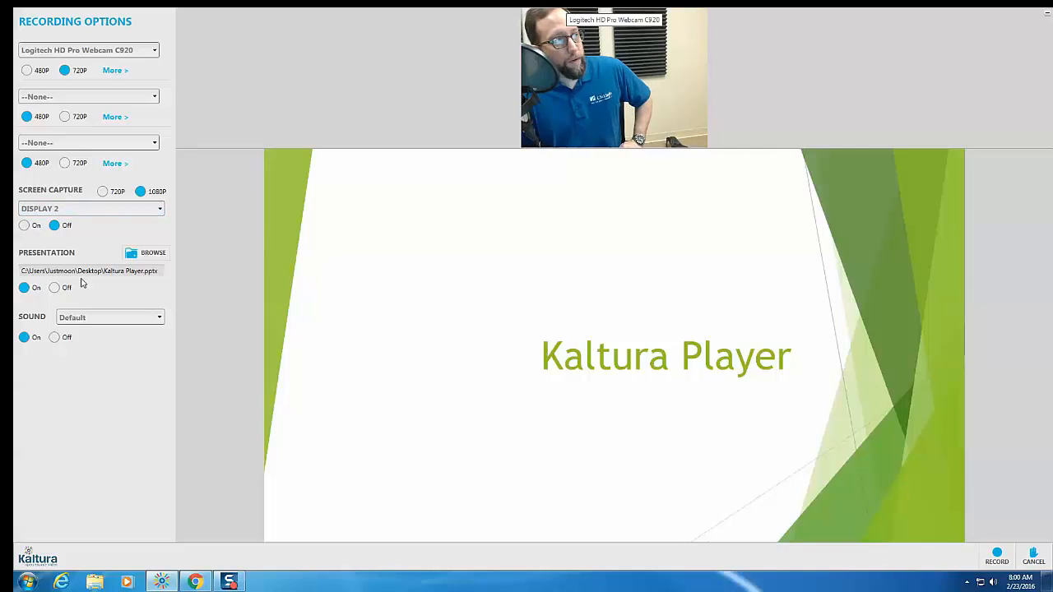
# Step: Select Kaltura Player.pptx as the presentation file
pyautogui.click(146, 253)
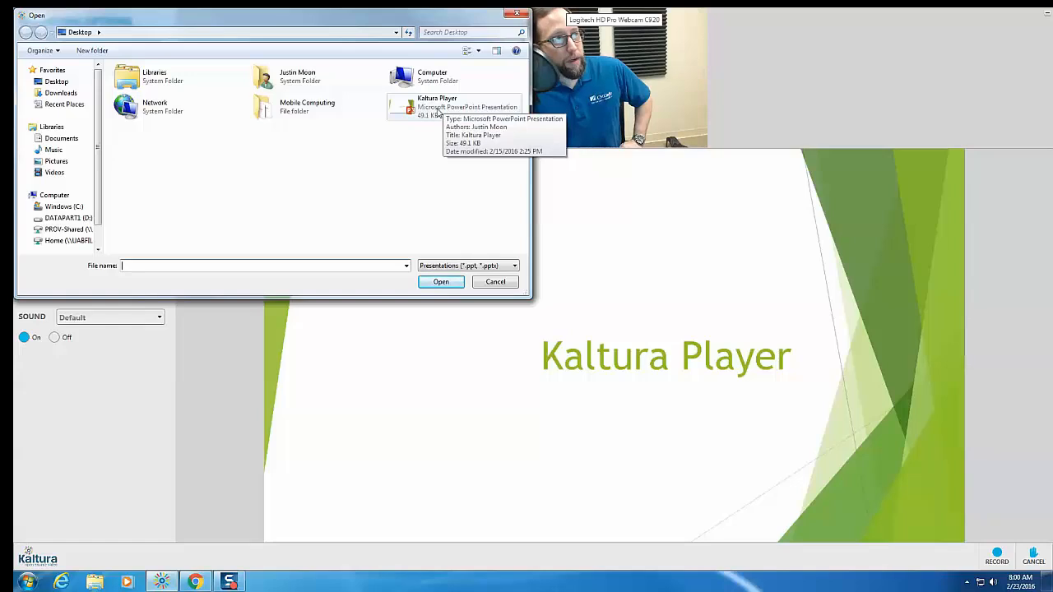
pyautogui.click(441, 282)
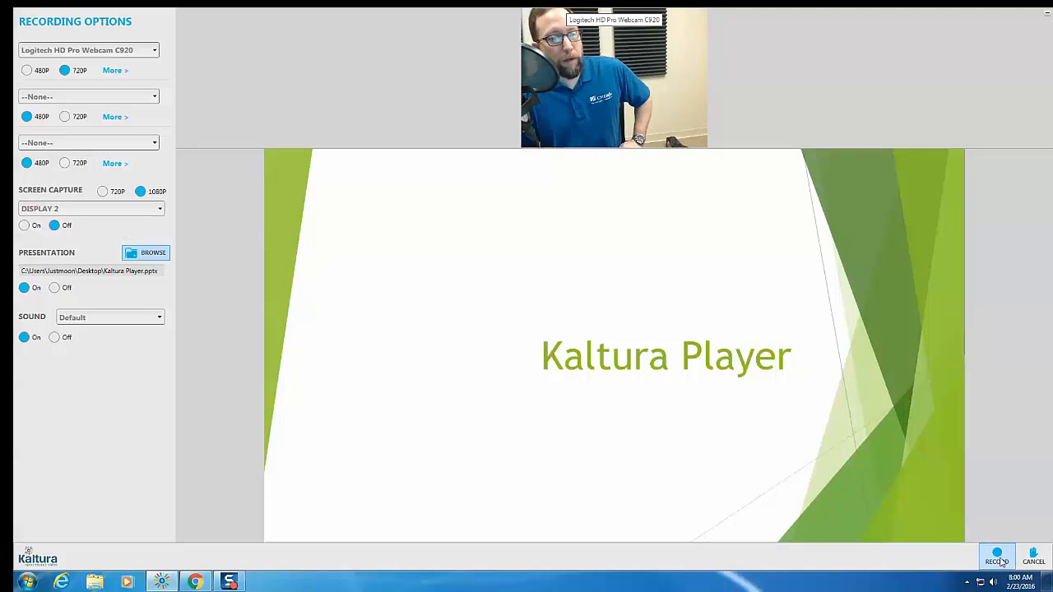
# Step: Record about 24 seconds of presentation with webcam, then pause and finish
pyautogui.click(996, 556)
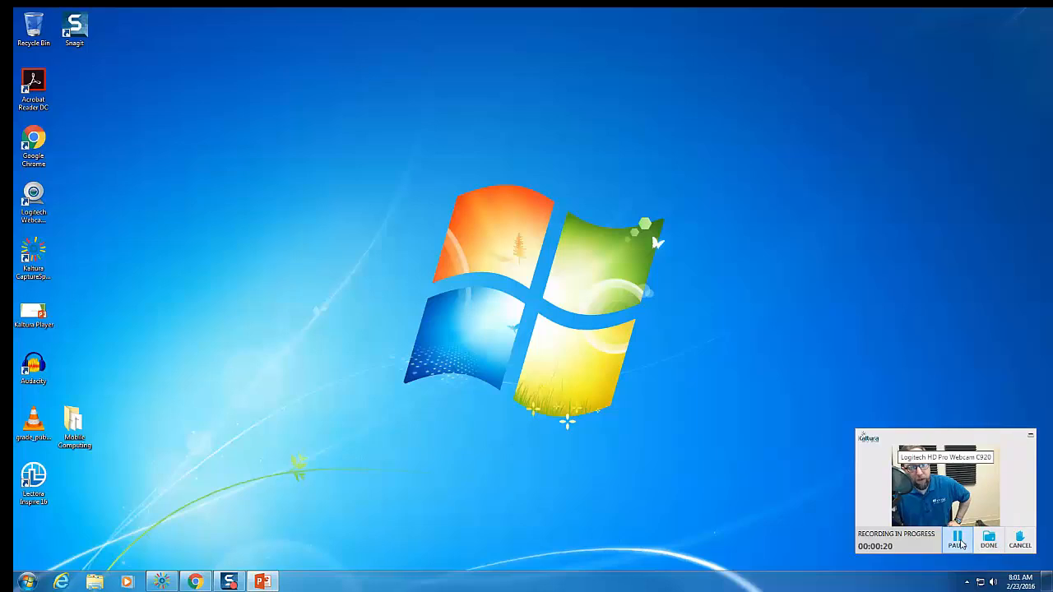
pyautogui.click(989, 540)
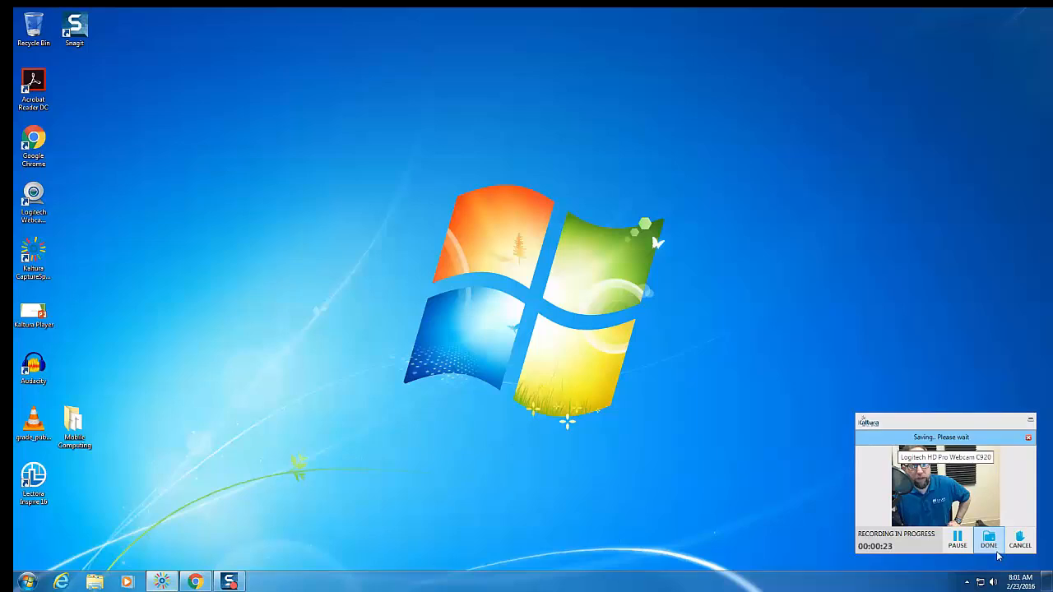
pyautogui.click(988, 542)
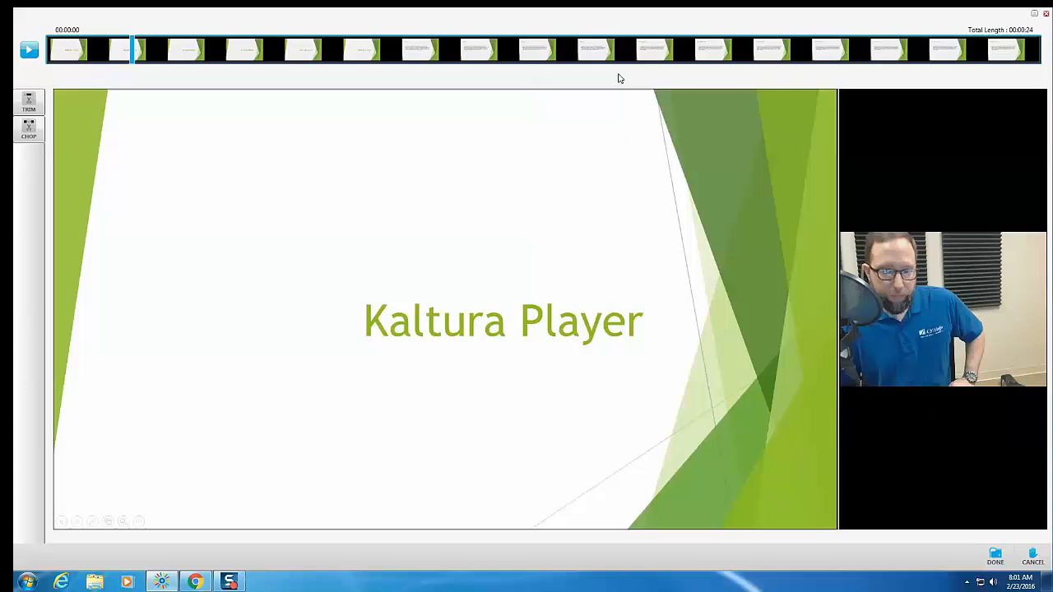
pyautogui.moveTo(645, 19)
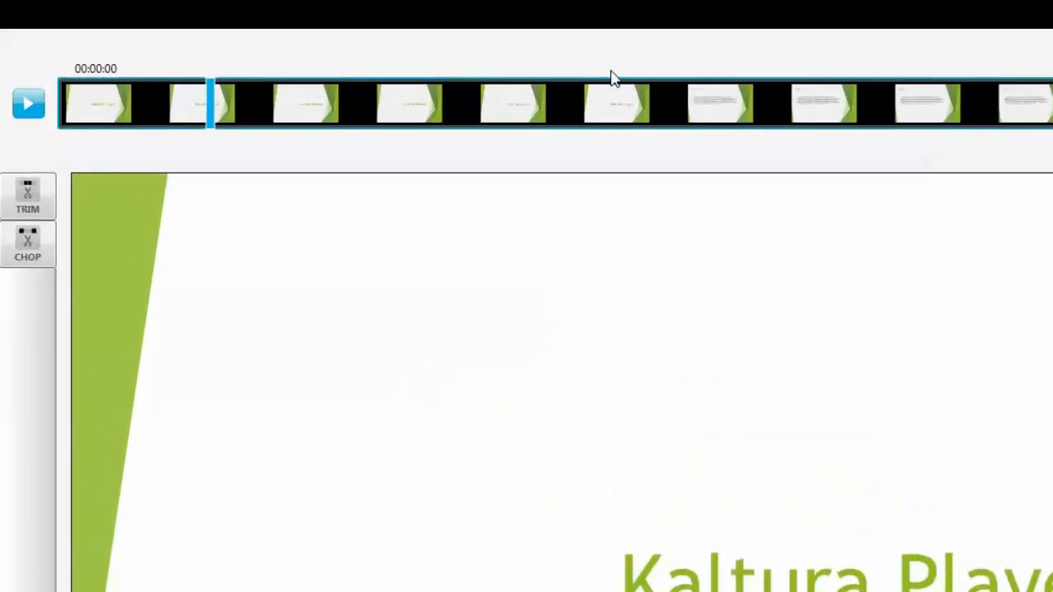
pyautogui.click(28, 244)
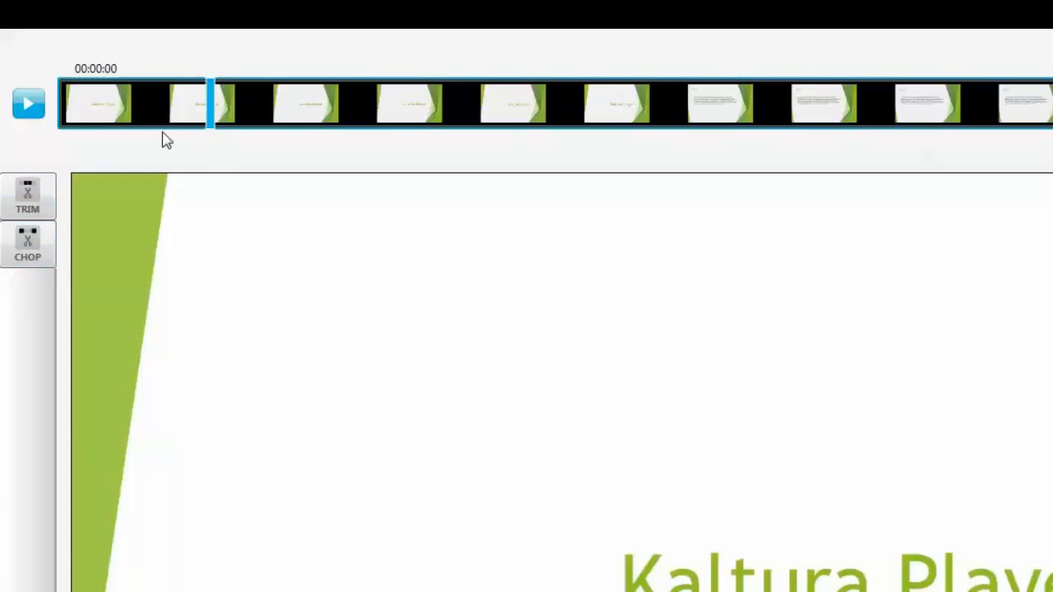
pyautogui.moveTo(41, 173)
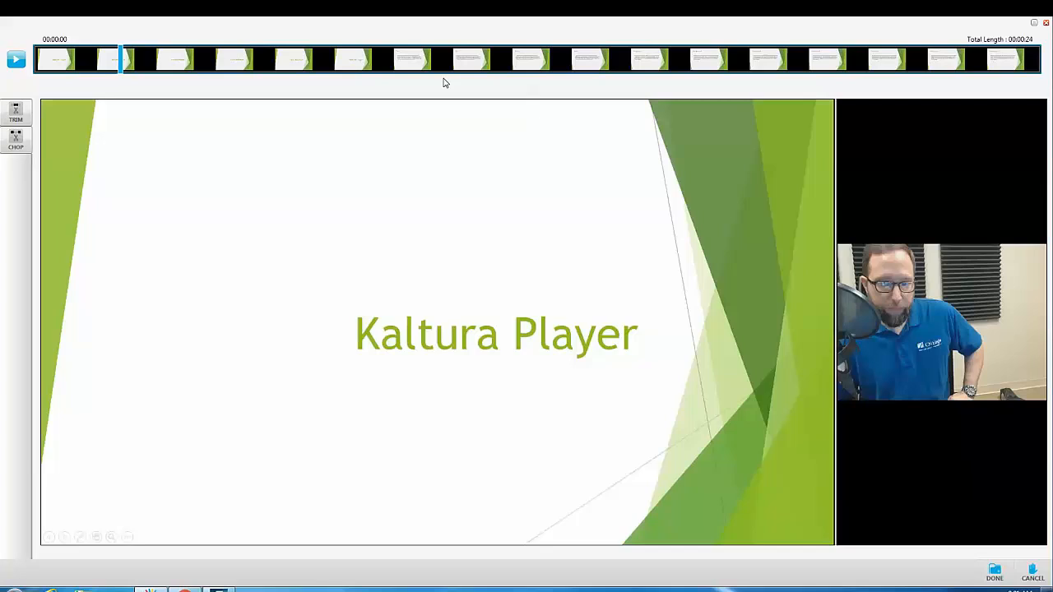
pyautogui.moveTo(952, 466)
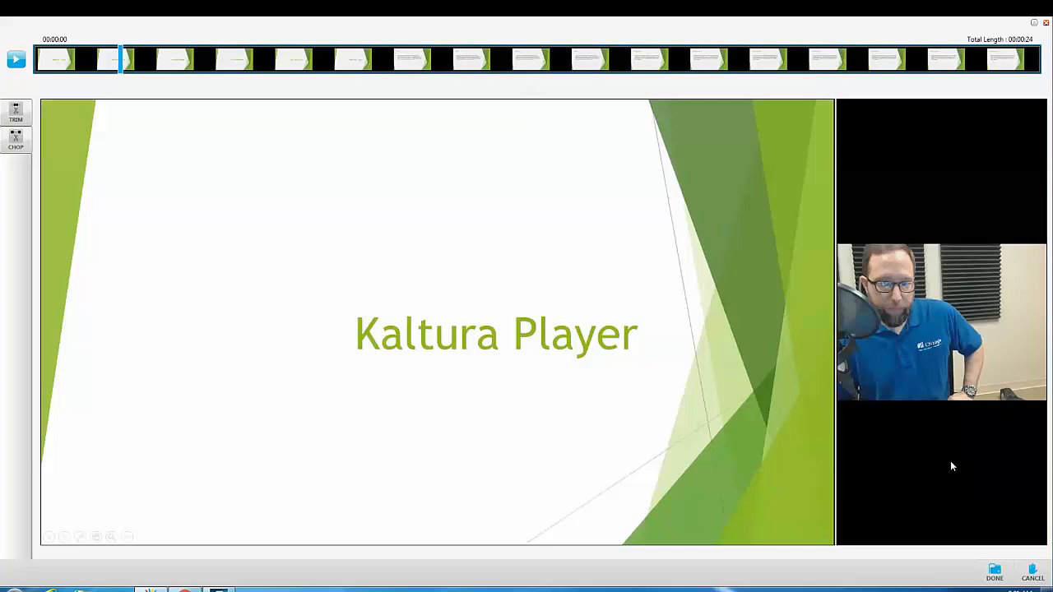
pyautogui.moveTo(696, 24)
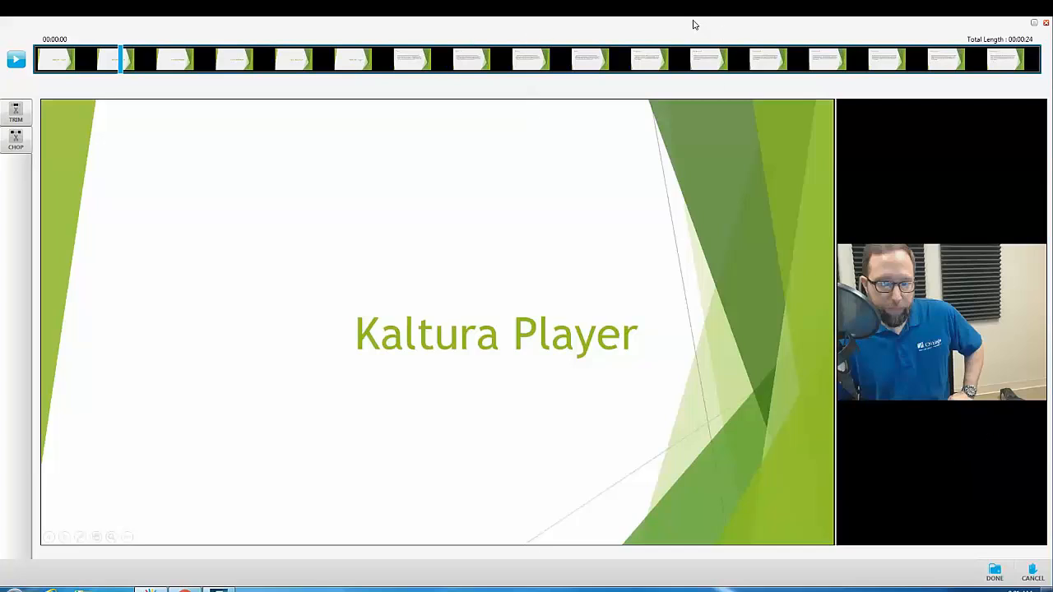
pyautogui.moveTo(945, 497)
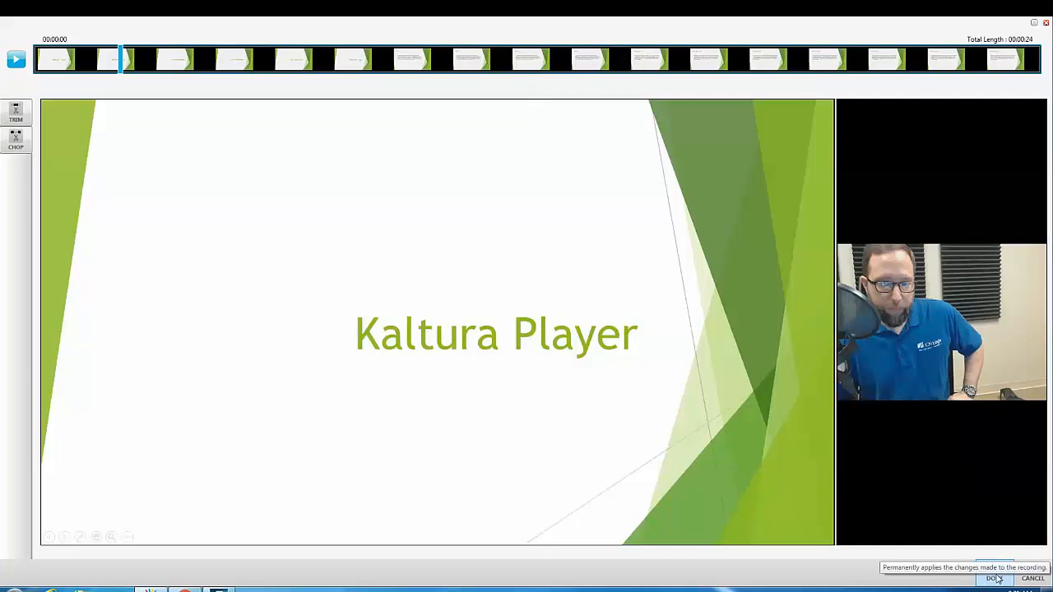
# Step: Upload the recording titled 'test1', described 'this is a test', tagged 'test'
pyautogui.click(997, 579)
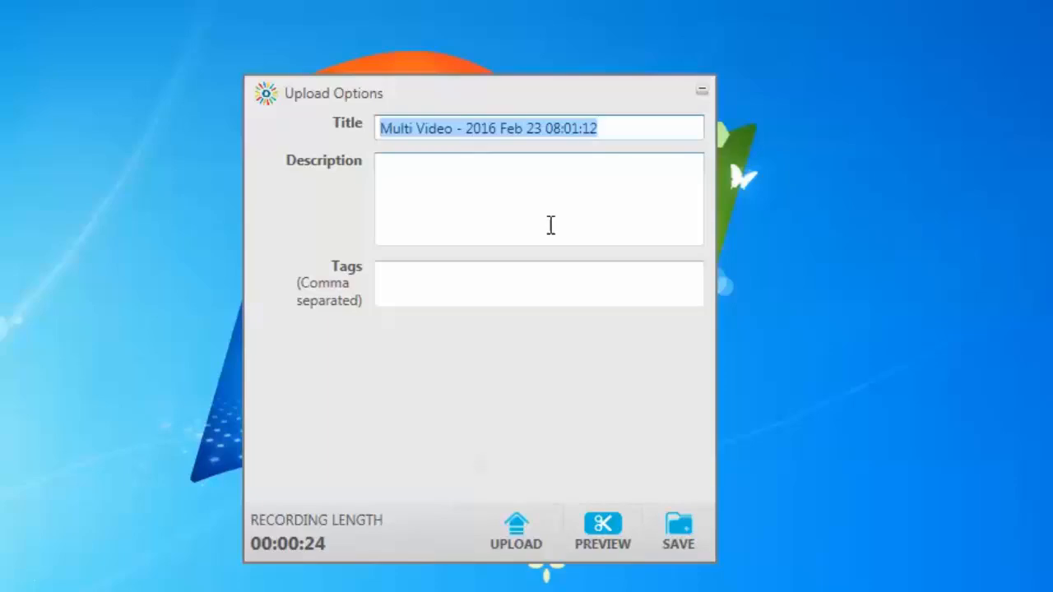
pyautogui.write('test1')
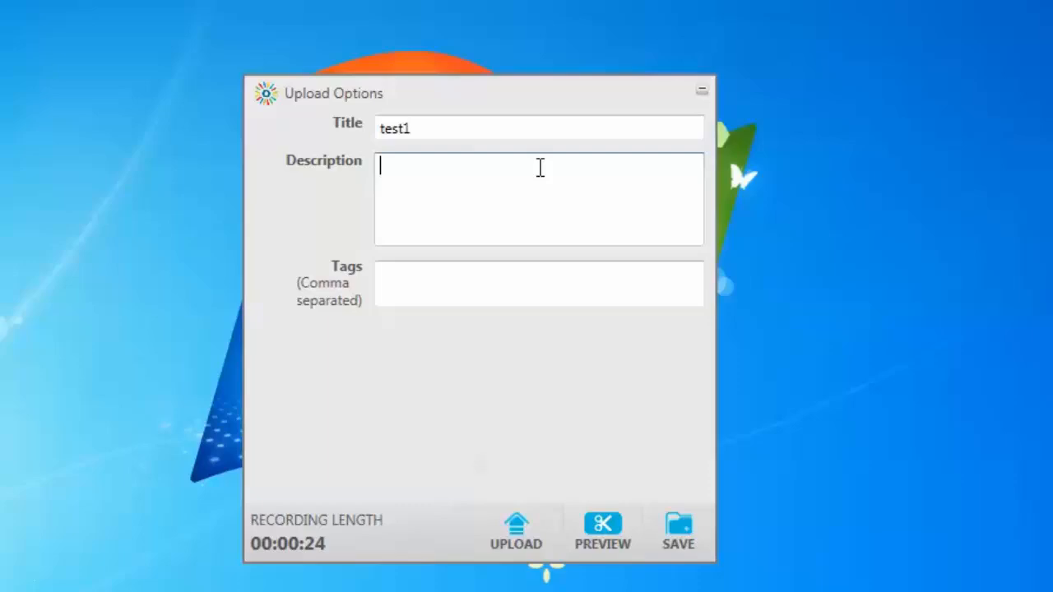
pyautogui.write('this is a tes')
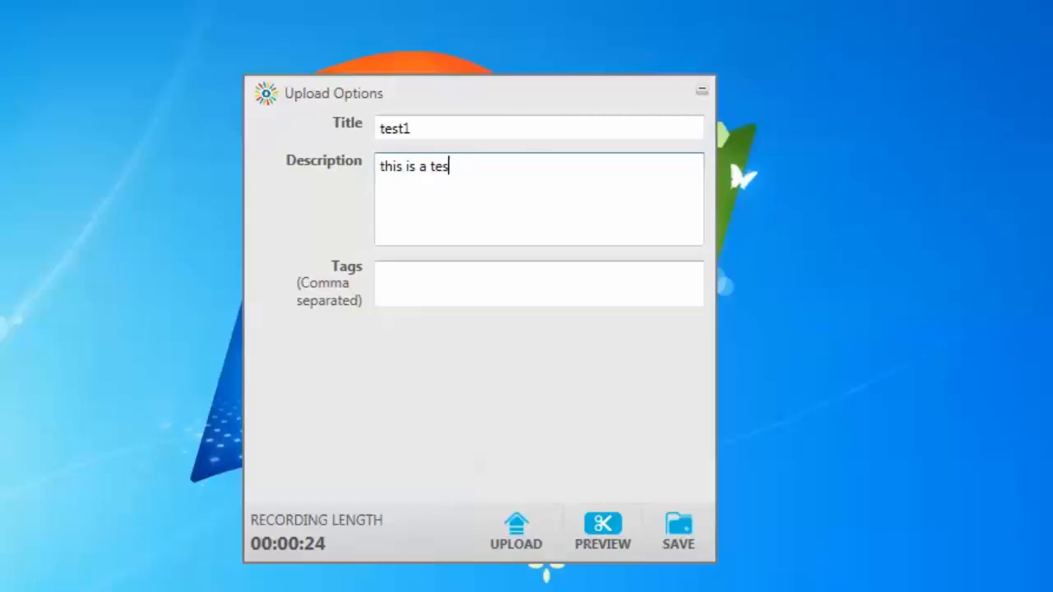
pyautogui.click(539, 284)
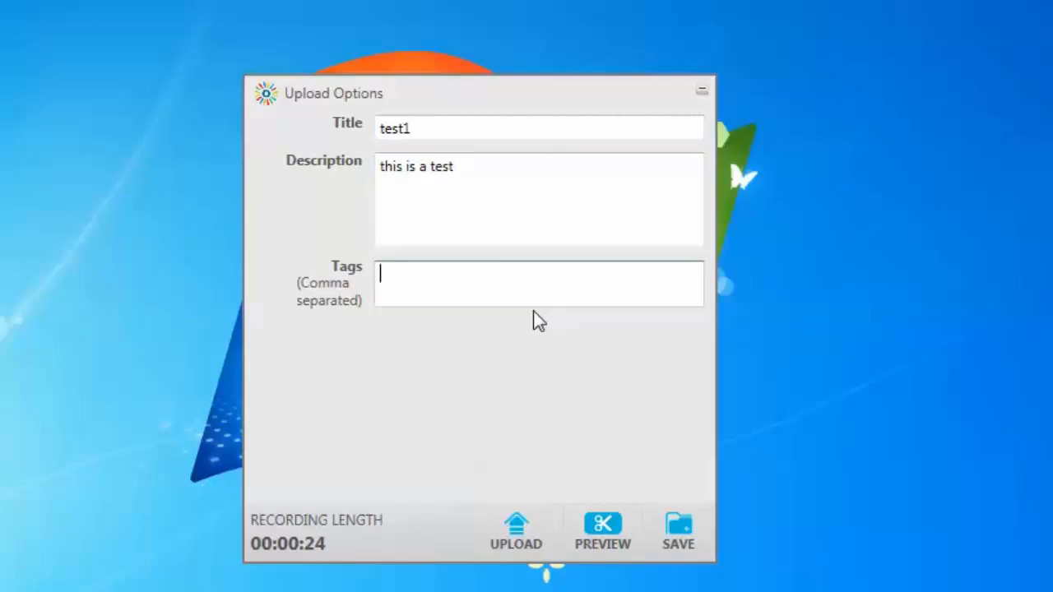
pyautogui.write('test,')
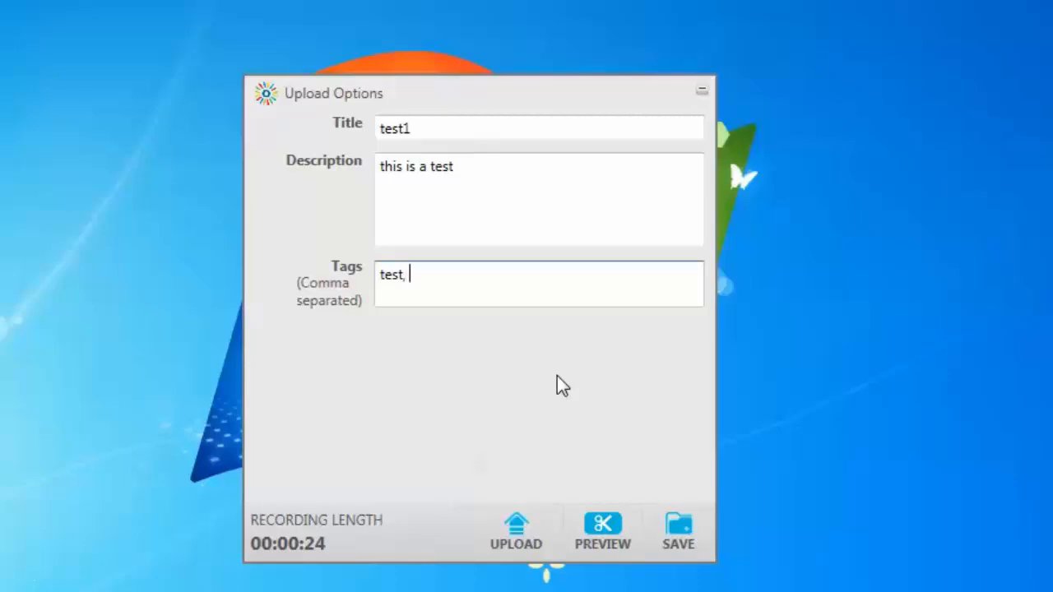
pyautogui.press('Backspace')
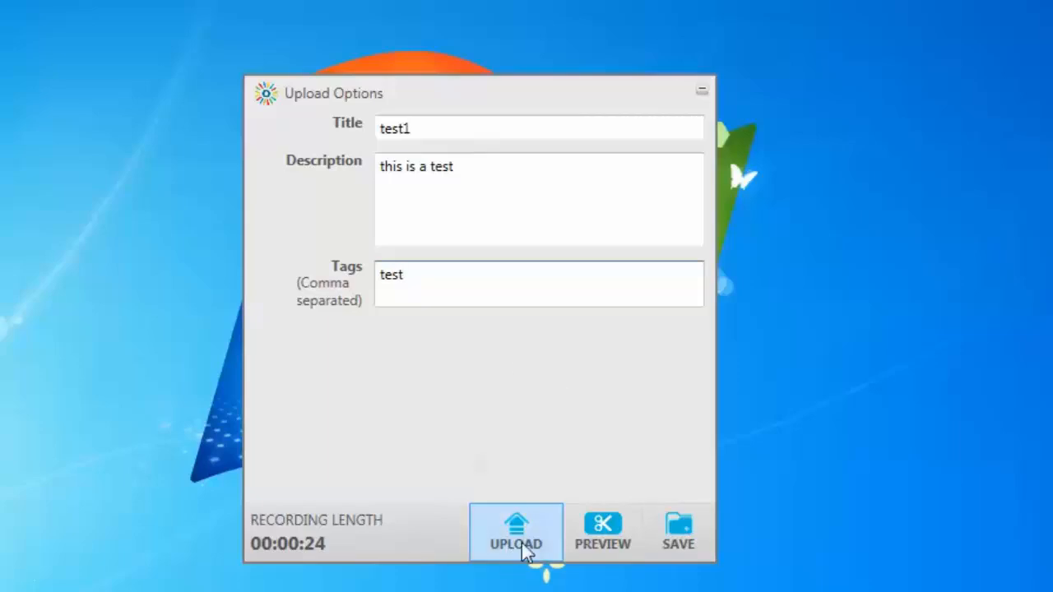
pyautogui.click(516, 532)
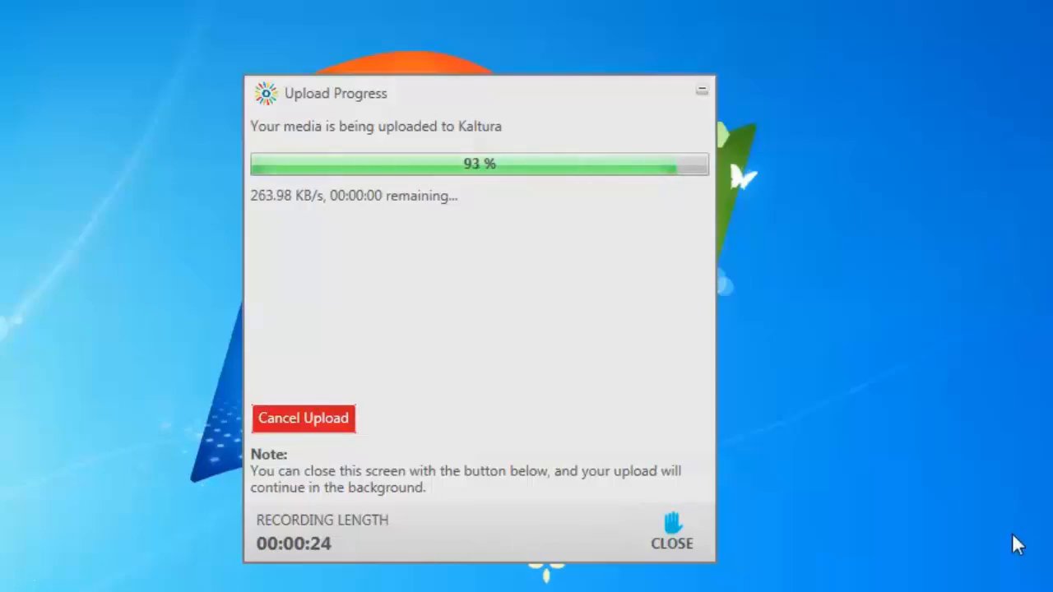
# Step: Dismiss the upload window and open the test page under the test module
pyautogui.click(673, 534)
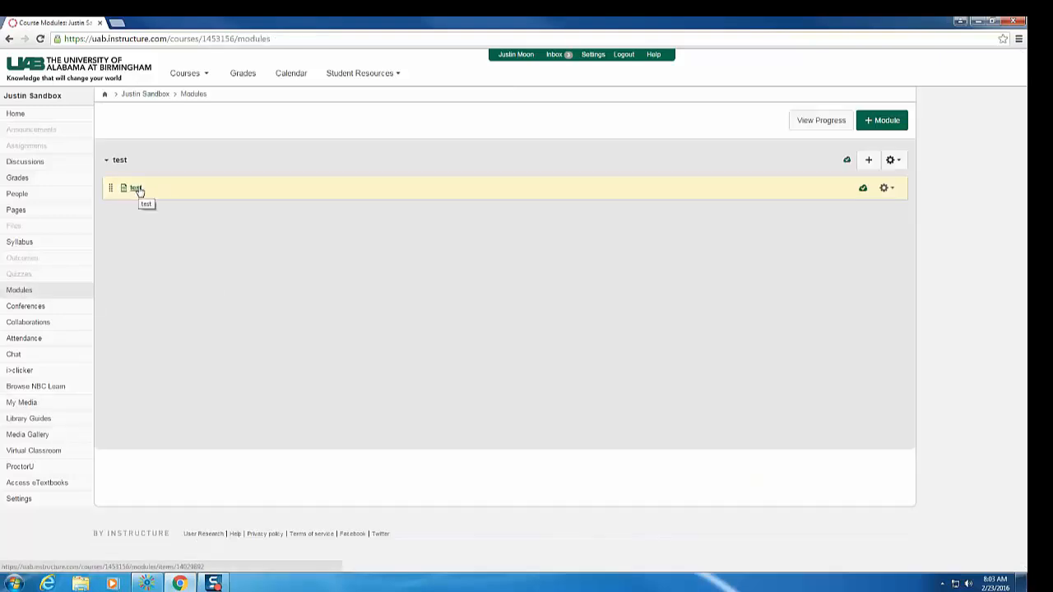
pyautogui.click(136, 189)
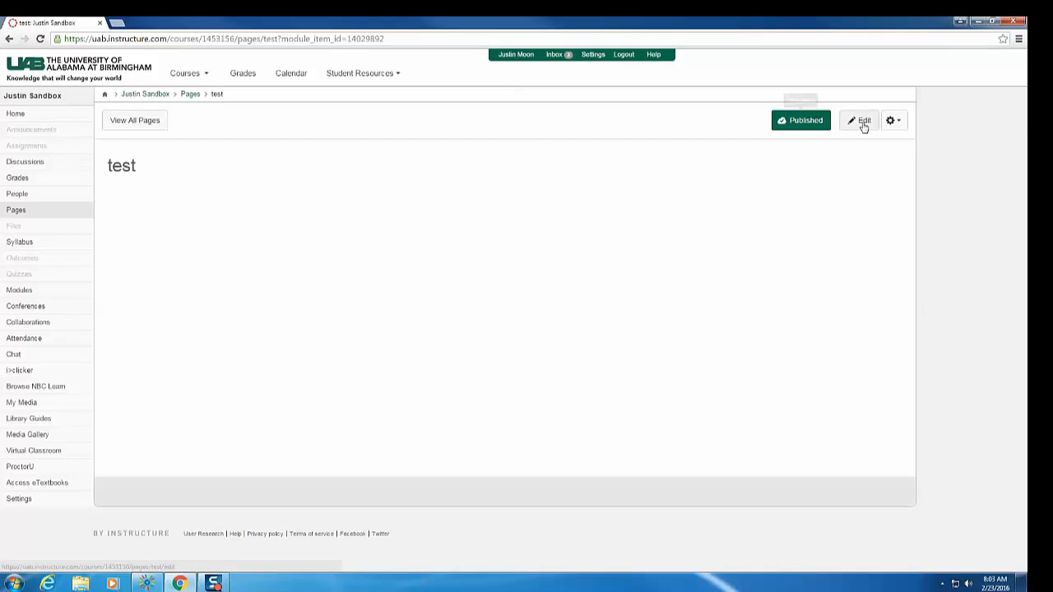
# Step: Put the test page into edit mode and list Kaltura media, showing test1 first
pyautogui.click(859, 120)
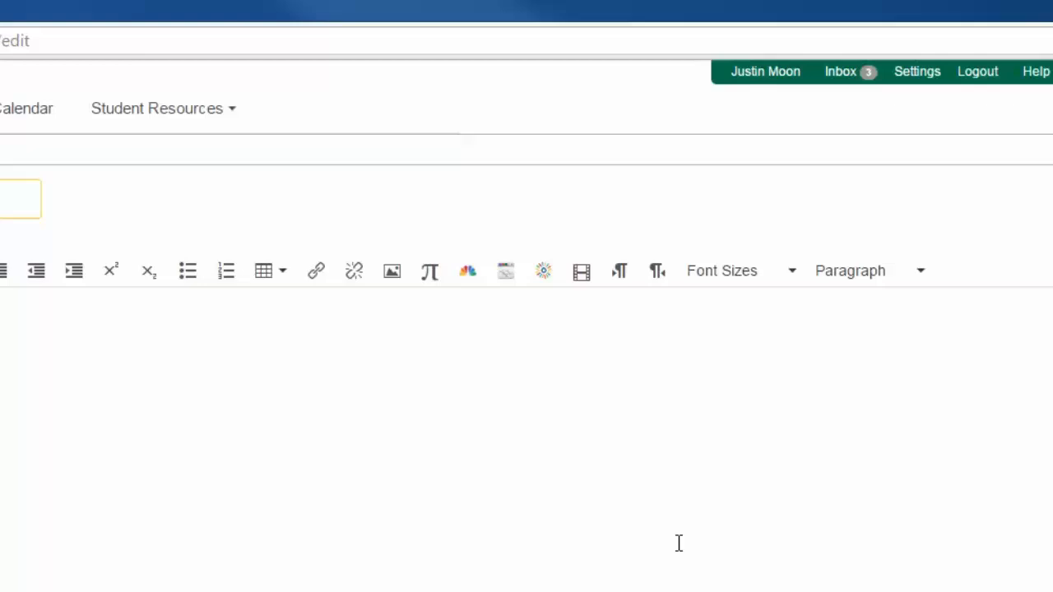
pyautogui.moveTo(461, 269)
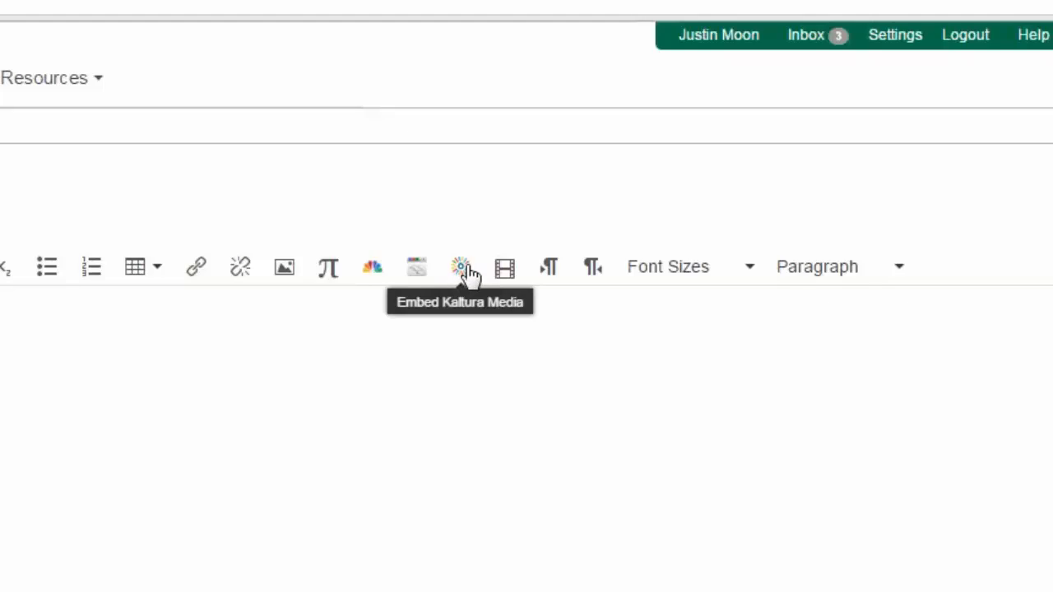
pyautogui.moveTo(402, 302)
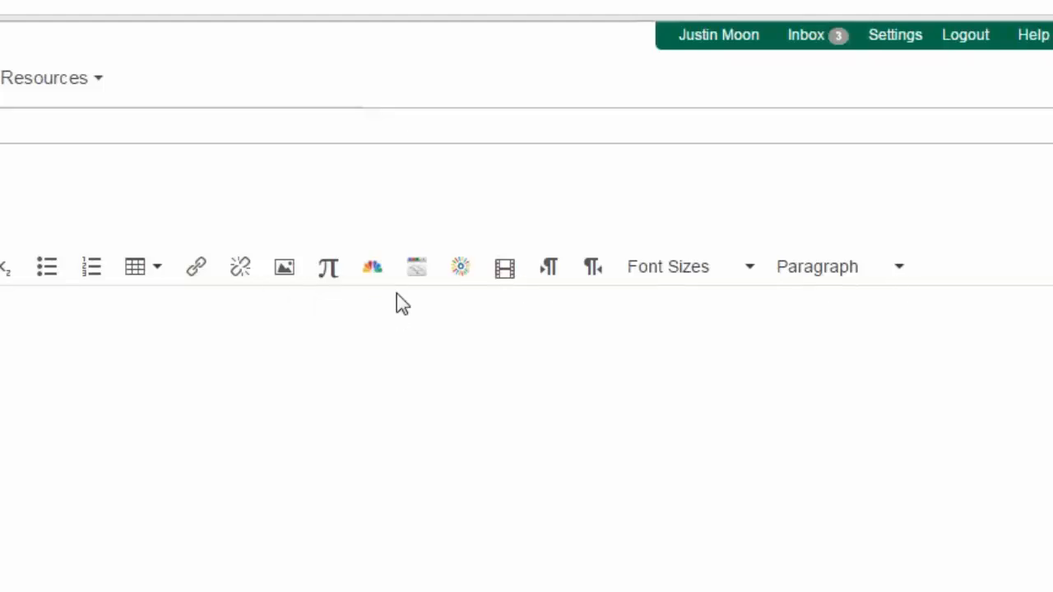
pyautogui.moveTo(408, 346)
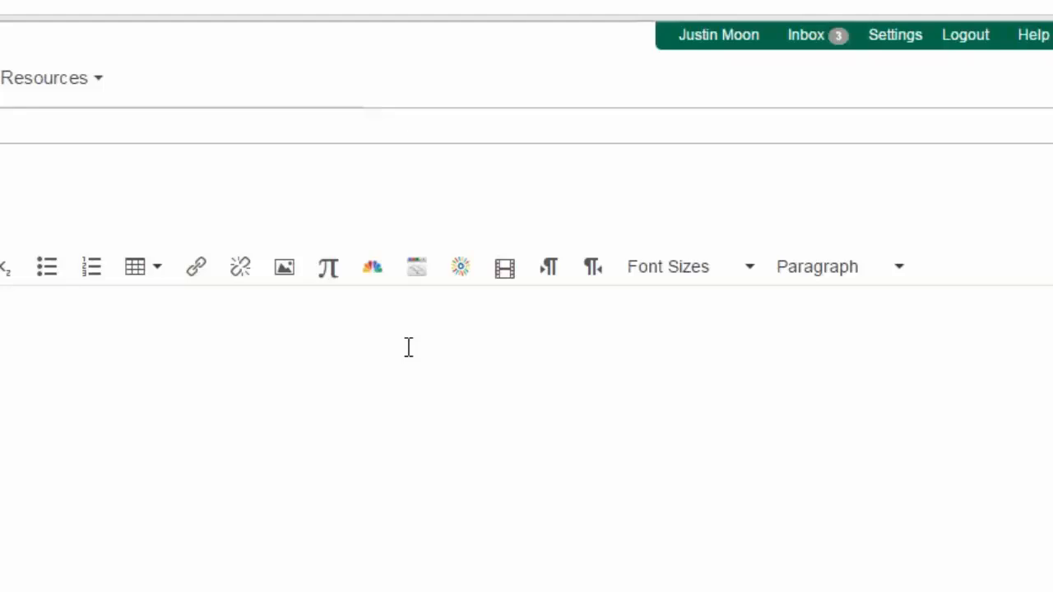
pyautogui.moveTo(457, 308)
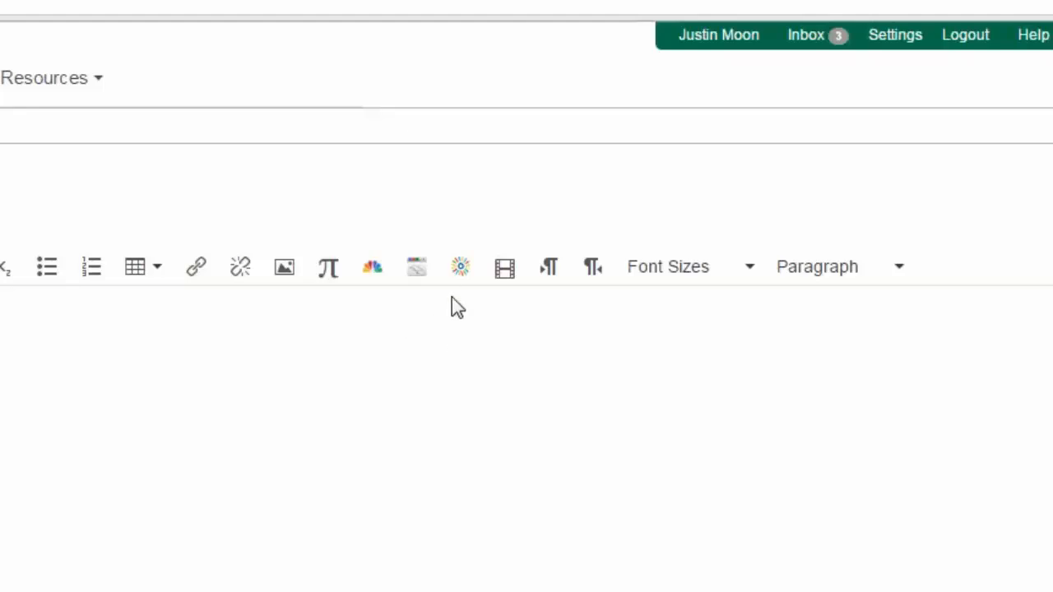
pyautogui.moveTo(460, 266)
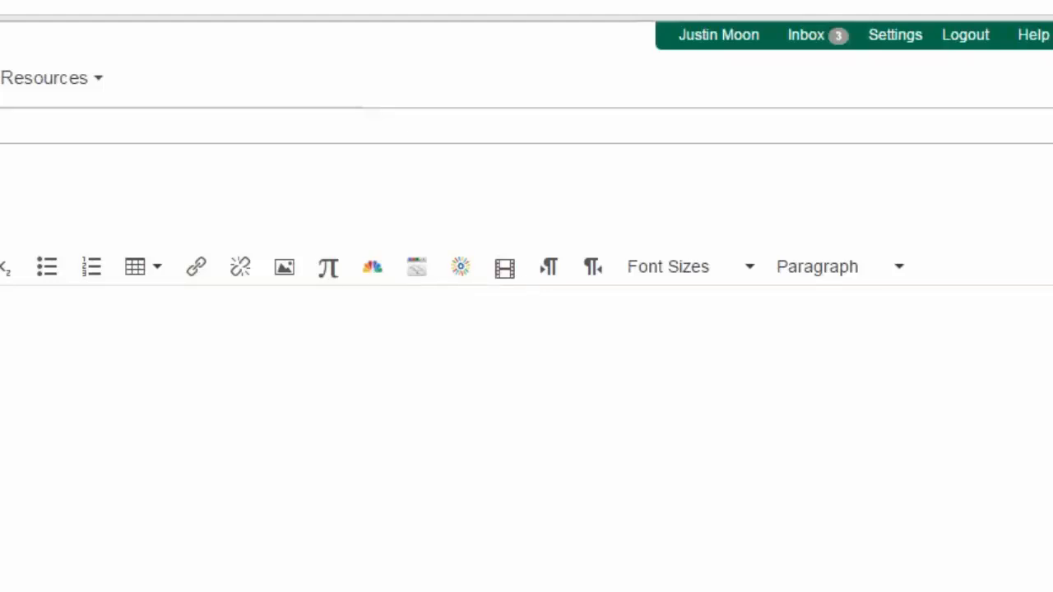
pyautogui.moveTo(460, 267)
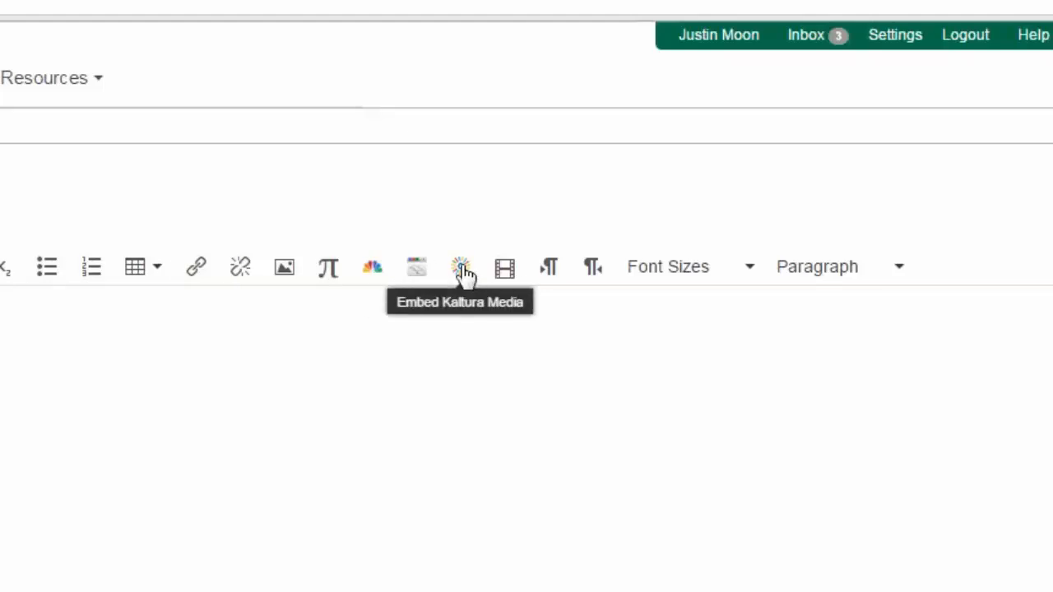
pyautogui.click(460, 266)
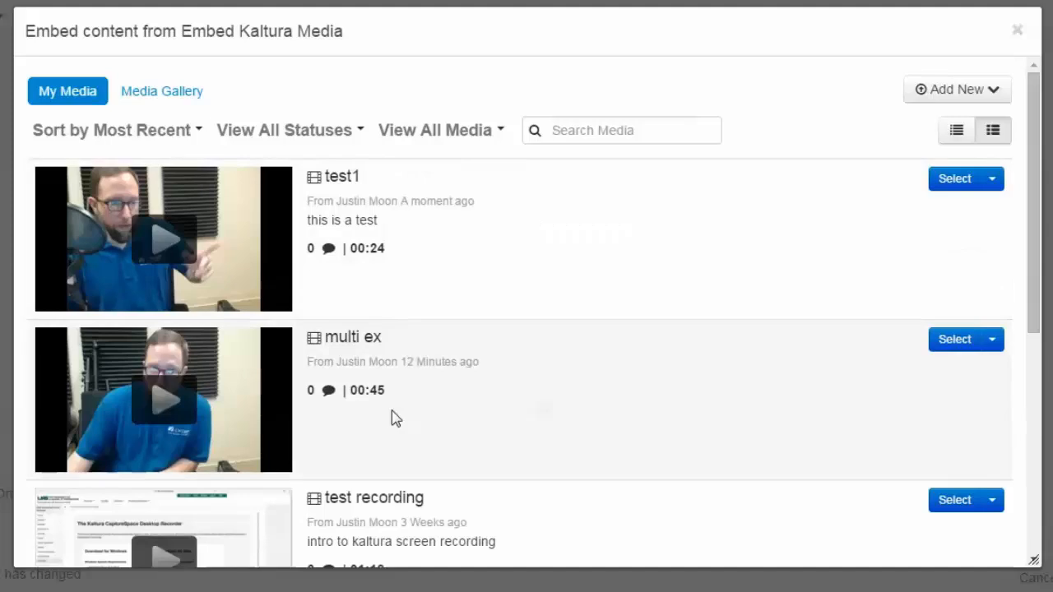
# Step: Select test1 in the Kaltura embed window to reveal Large, Medium and Small sizes
pyautogui.scroll(-3)
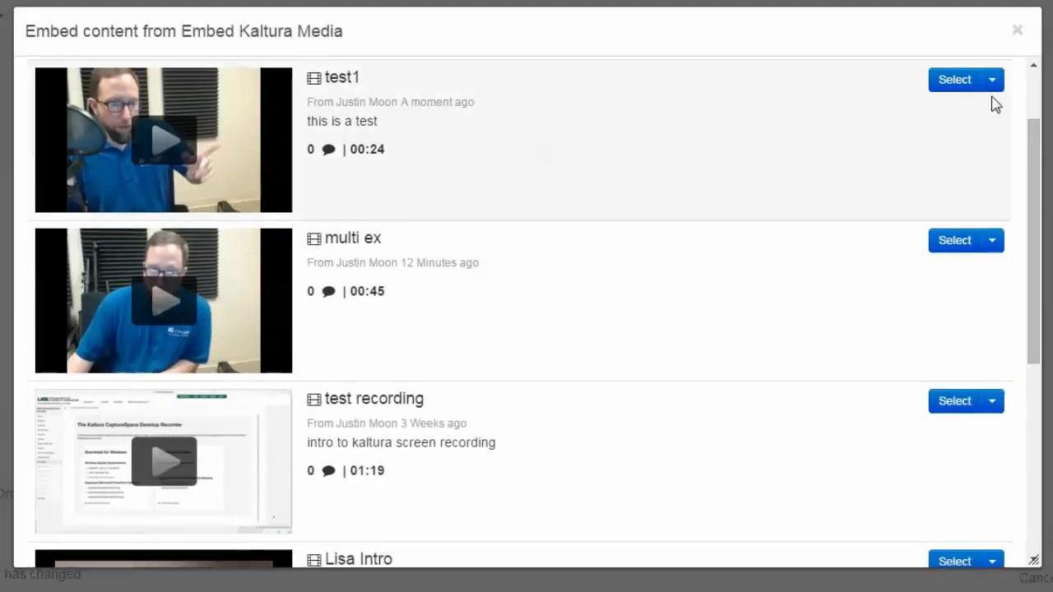
pyautogui.click(992, 80)
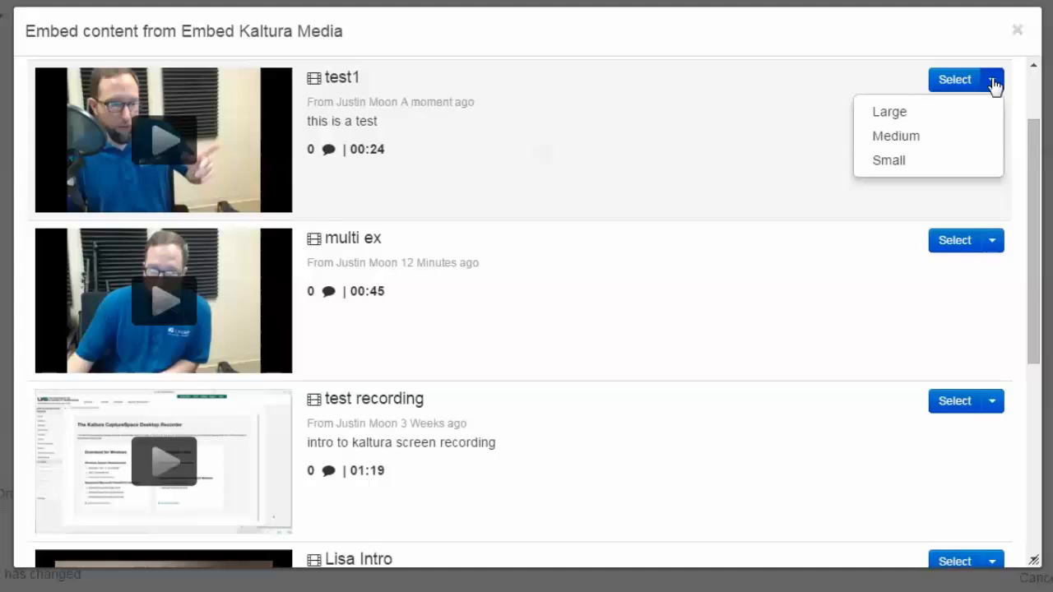
pyautogui.moveTo(889, 160)
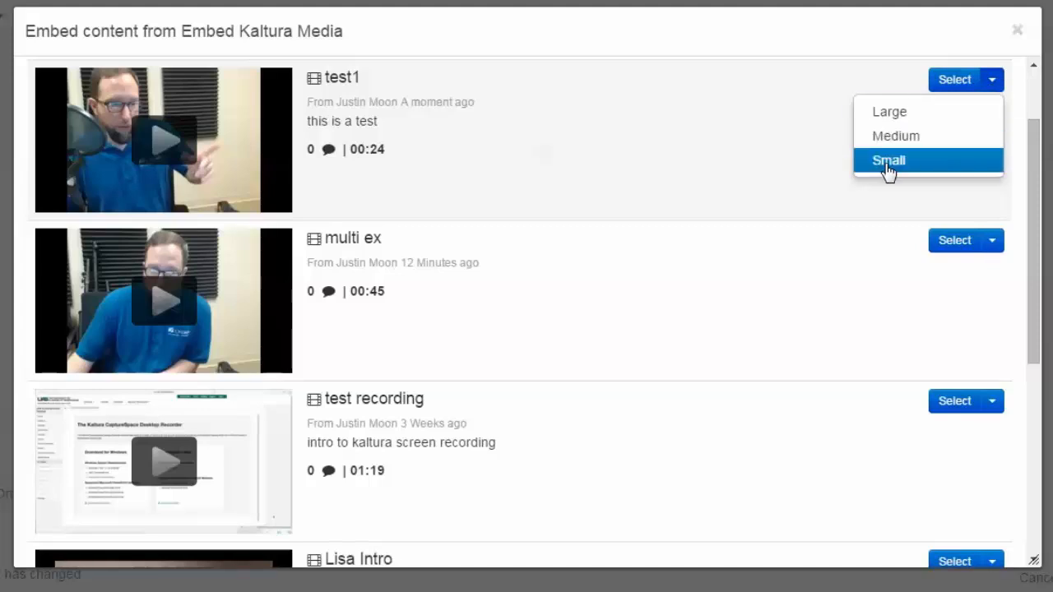
pyautogui.moveTo(895, 136)
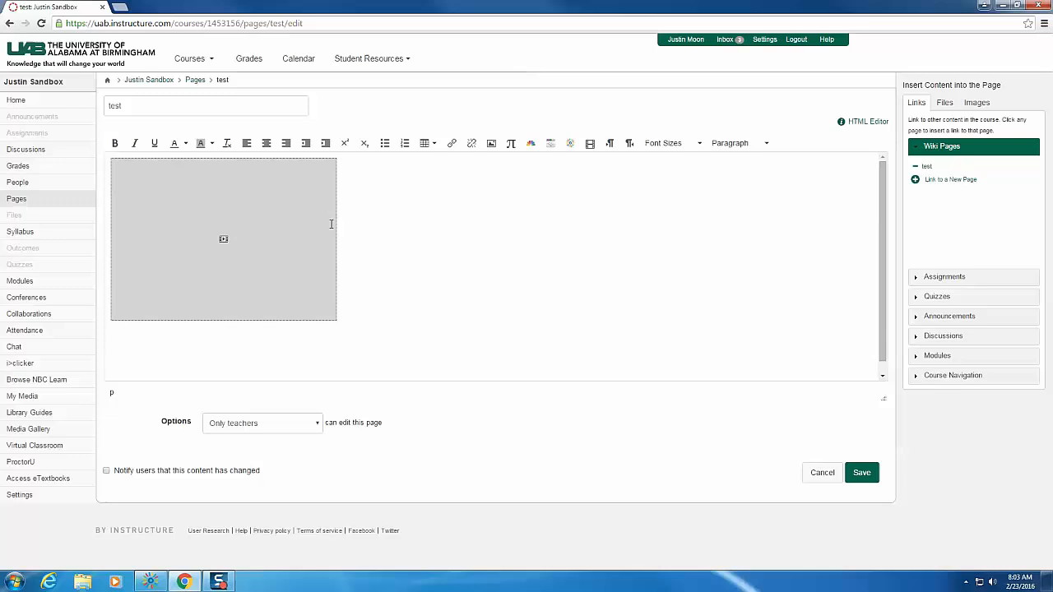
pyautogui.moveTo(257, 244)
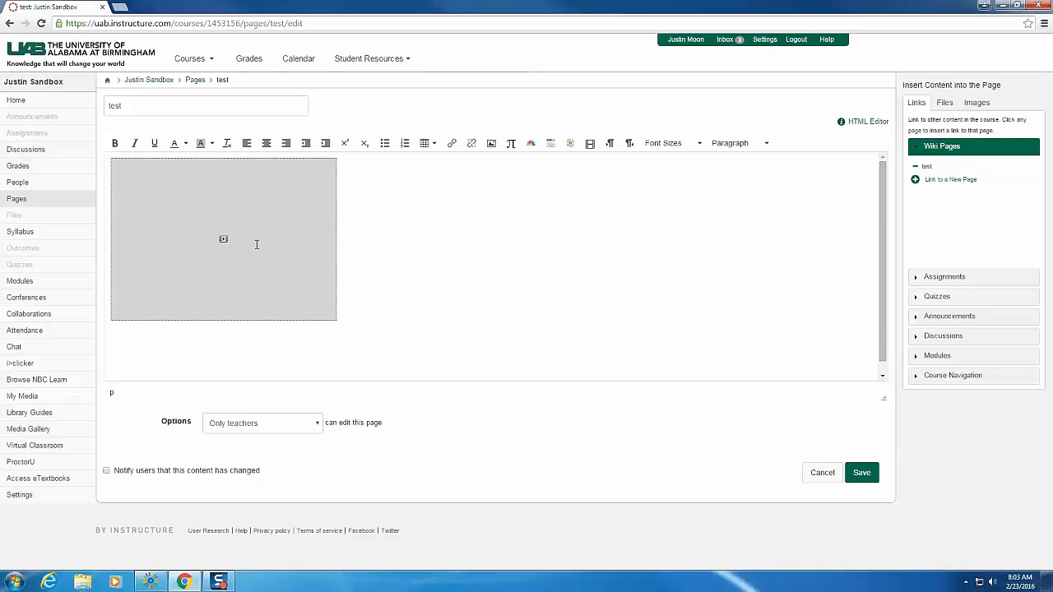
pyautogui.moveTo(837, 426)
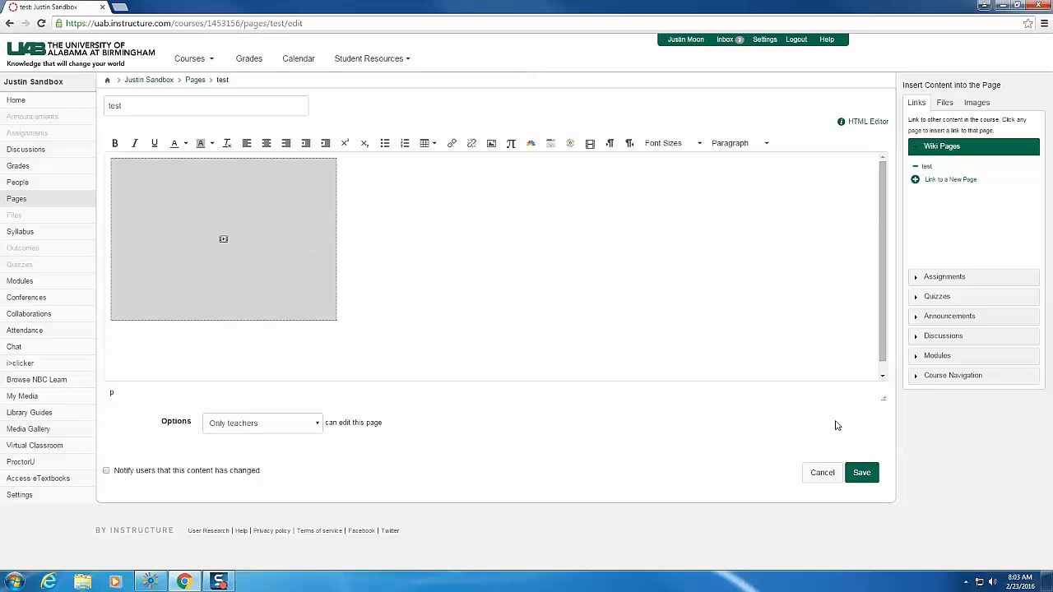
# Step: Save the test page, publishing the 24-second test1 video player
pyautogui.click(862, 472)
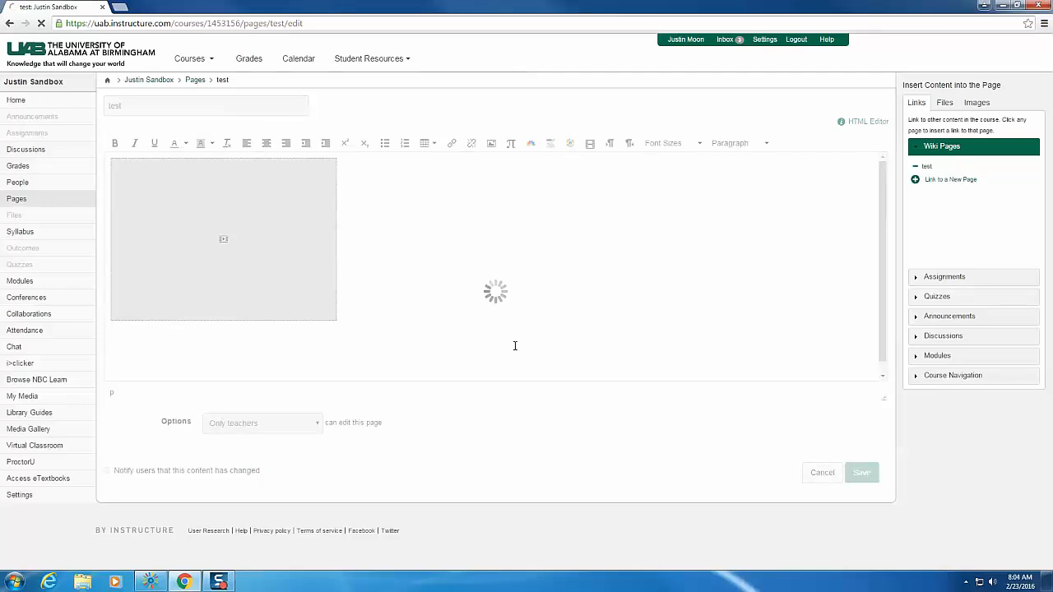
pyautogui.click(861, 472)
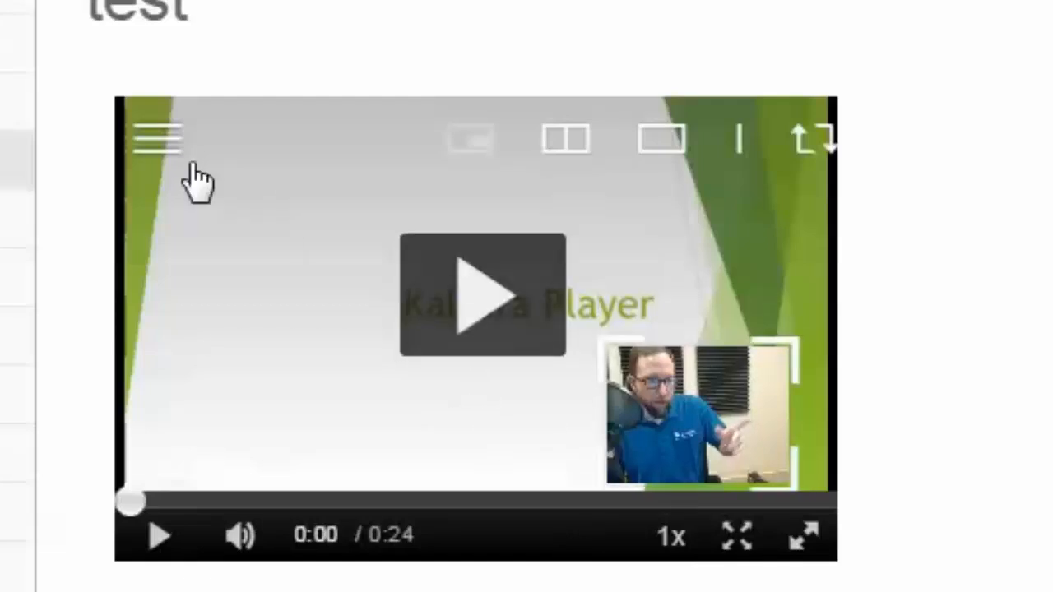
pyautogui.moveTo(159, 140)
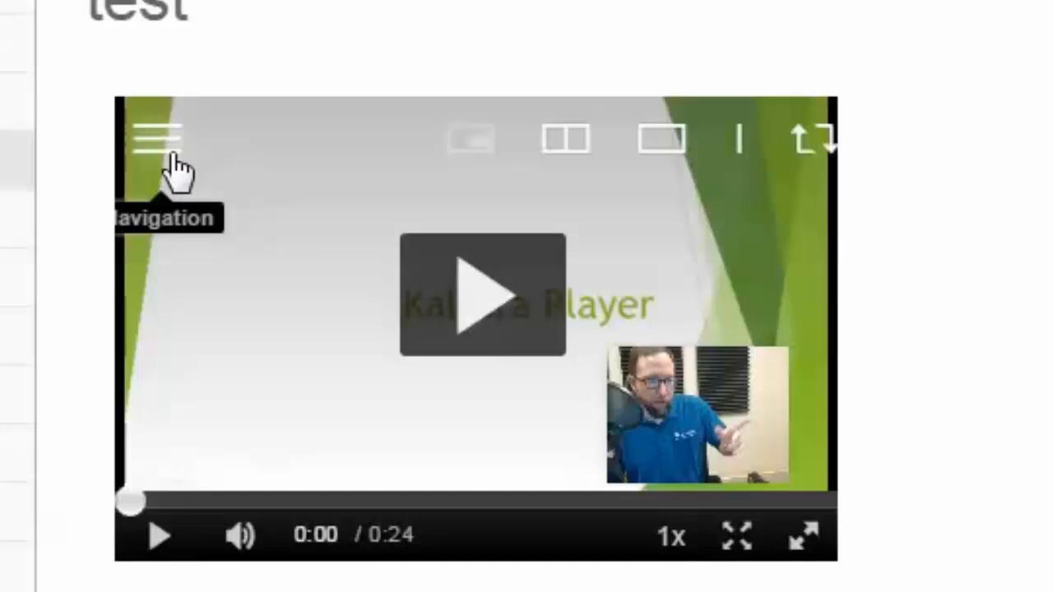
# Step: Open the test1 player's slide navigation panel showing thumbnails at 00:00 and 00:08
pyautogui.click(159, 138)
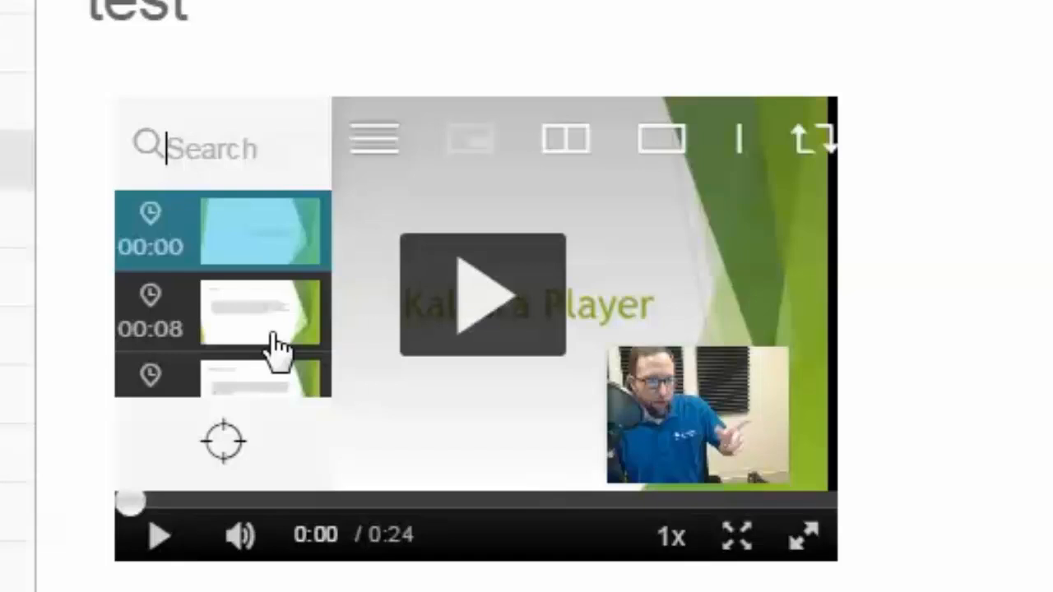
pyautogui.moveTo(288, 395)
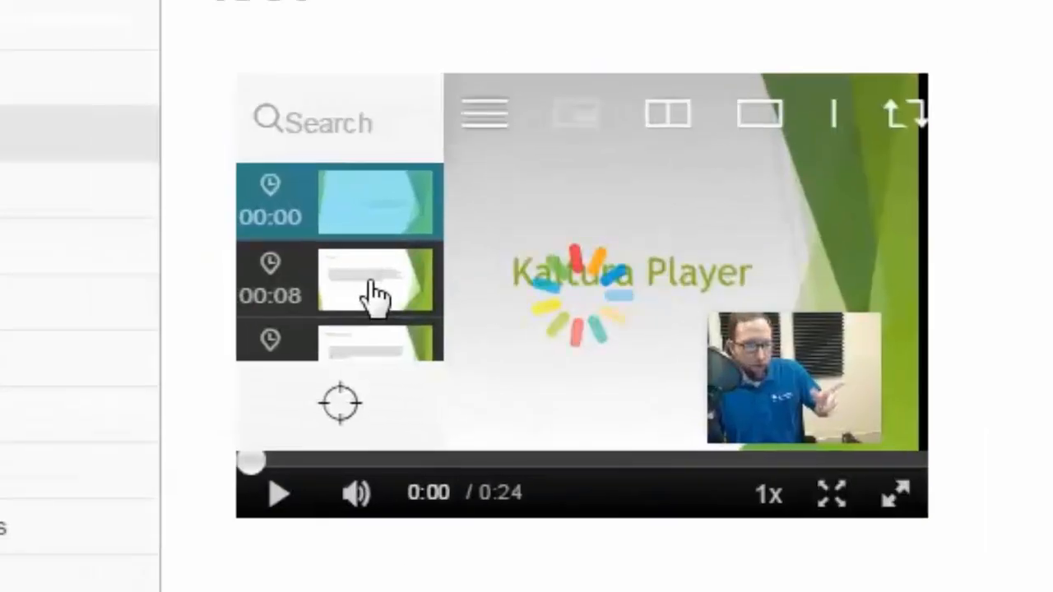
pyautogui.moveTo(377, 354)
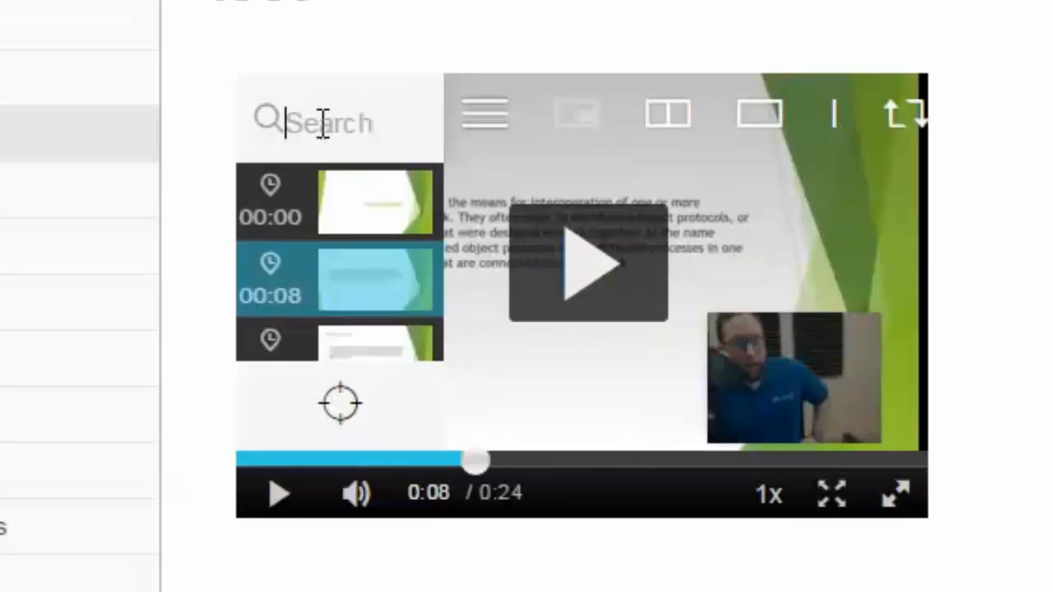
# Step: Search the player's slides for 'me', then clear the search
pyautogui.write('means')
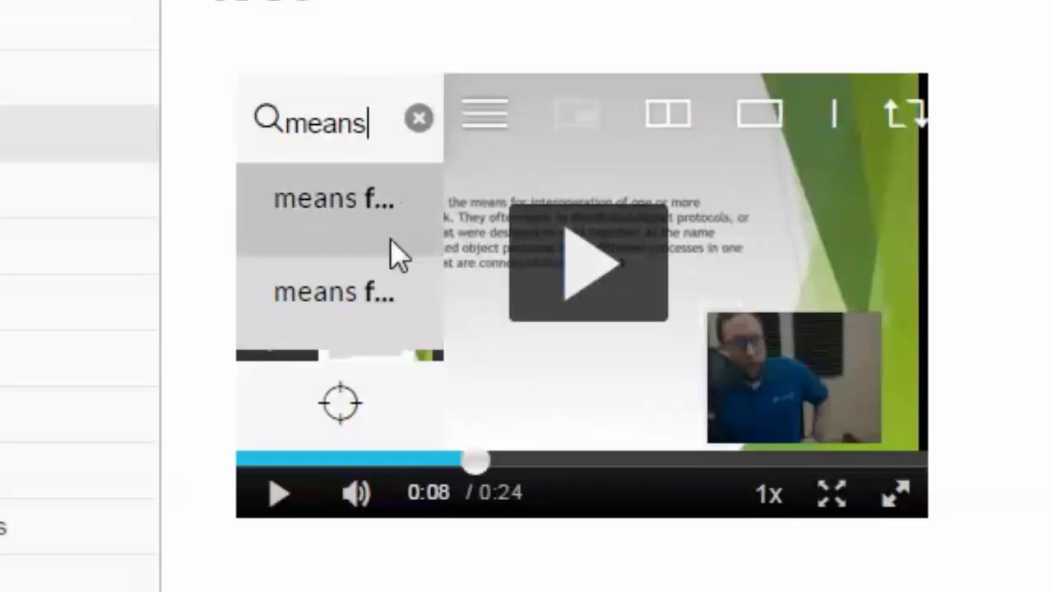
pyautogui.moveTo(333, 292)
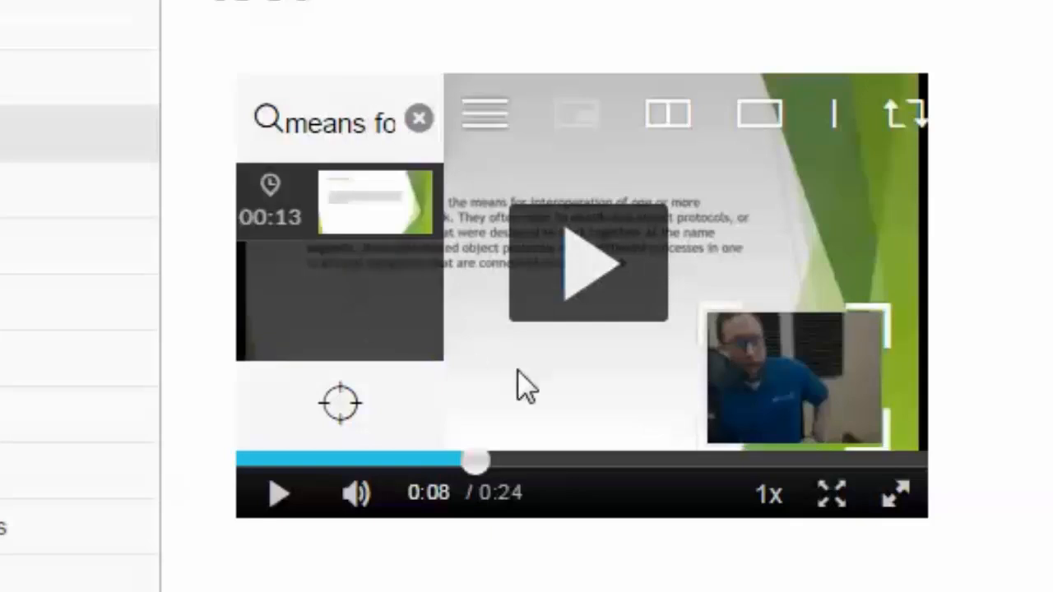
pyautogui.moveTo(525, 408)
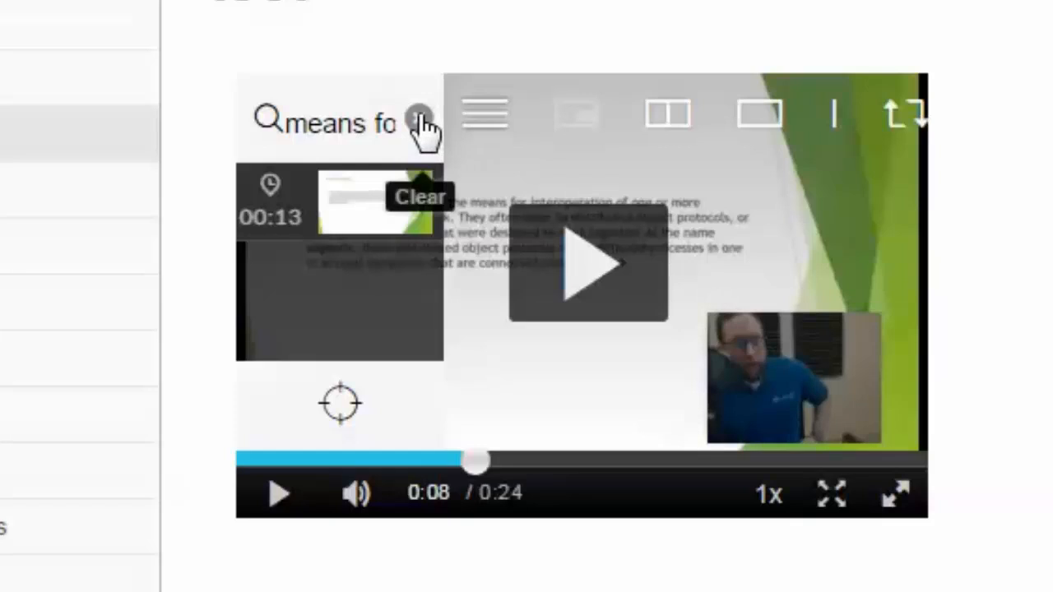
pyautogui.click(420, 121)
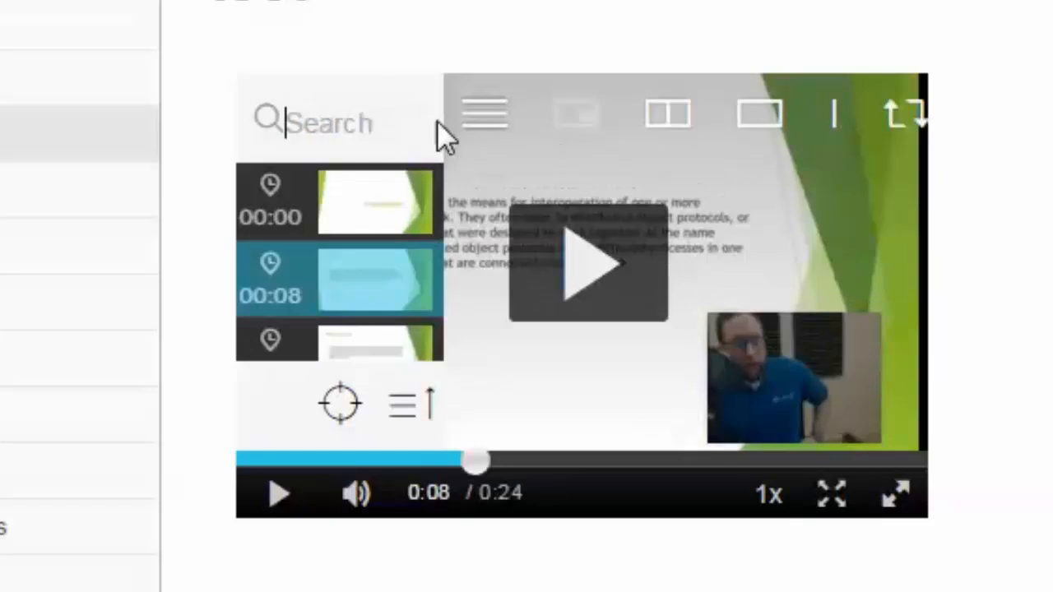
pyautogui.moveTo(831, 494)
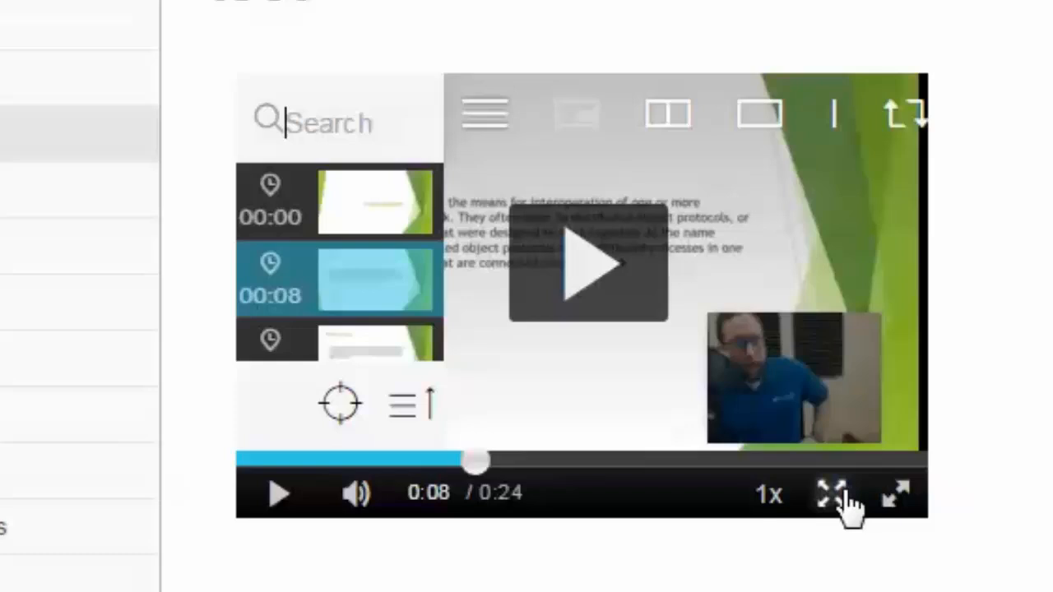
# Step: Preview slide-only, side-by-side and picture-in-picture layouts, then close the slide panel
pyautogui.click(576, 113)
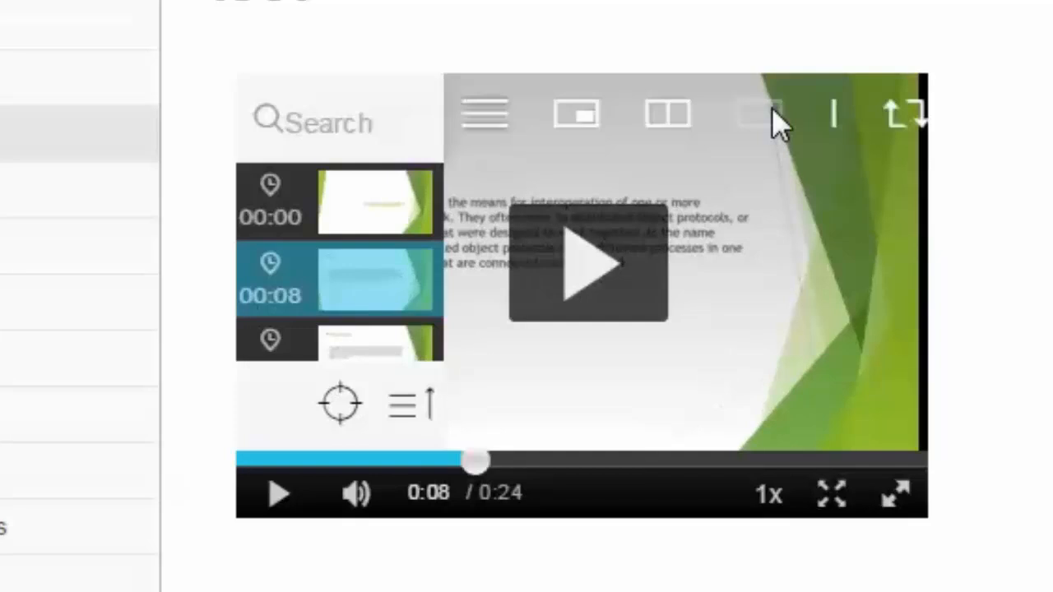
pyautogui.moveTo(708, 164)
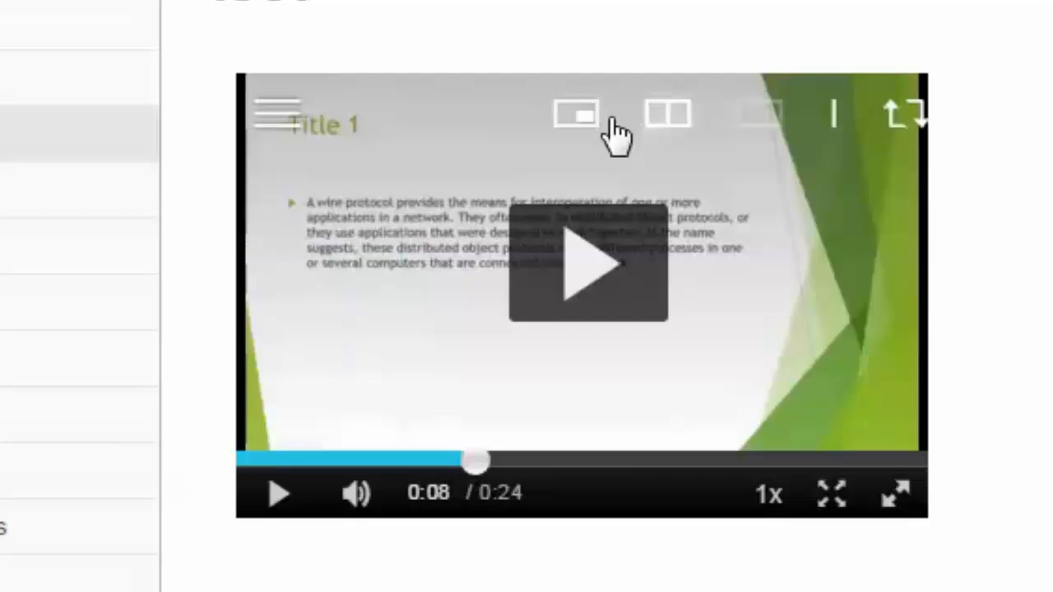
pyautogui.click(667, 114)
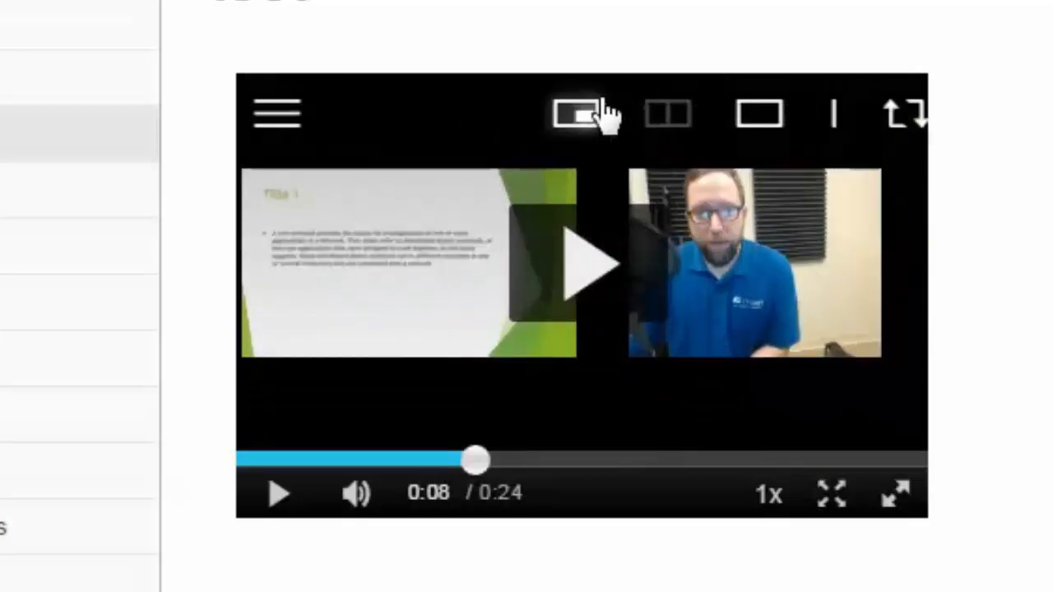
pyautogui.click(580, 113)
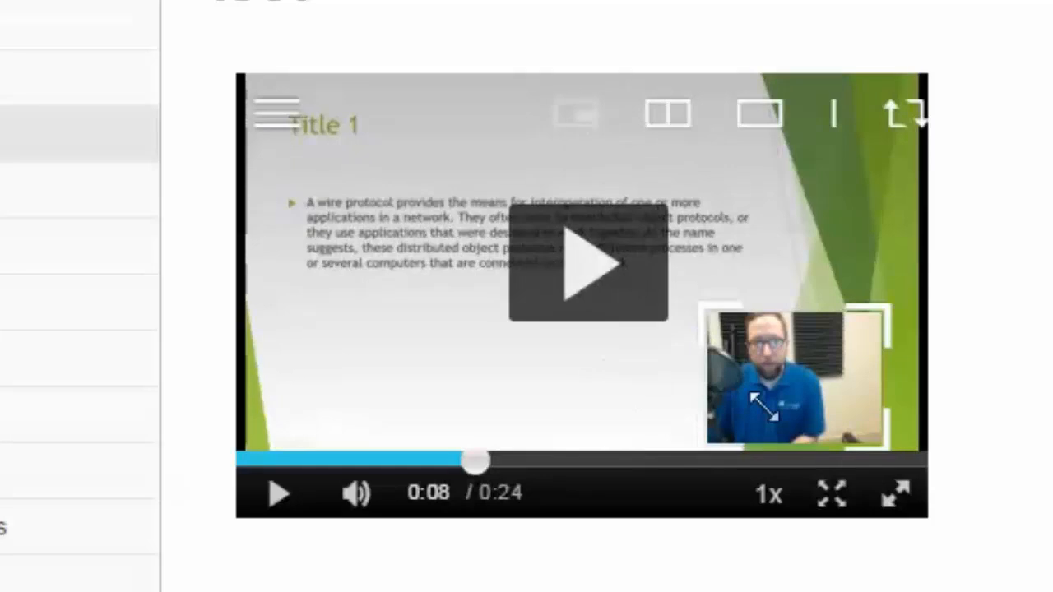
pyautogui.click(902, 116)
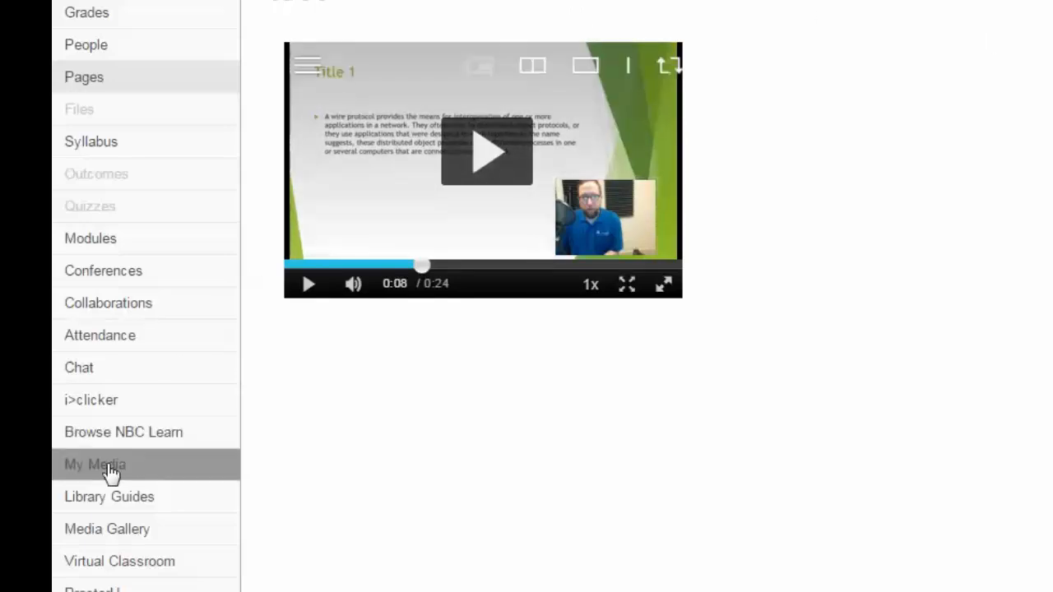
# Step: Open My Media from the course menu, showing test1 listed first
pyautogui.click(95, 465)
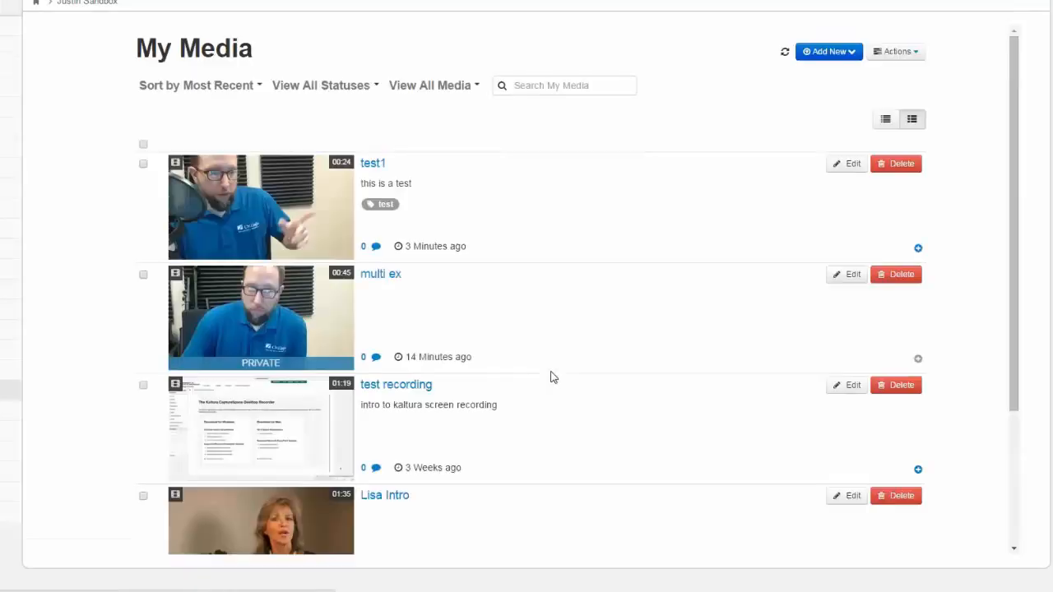
pyautogui.moveTo(830, 300)
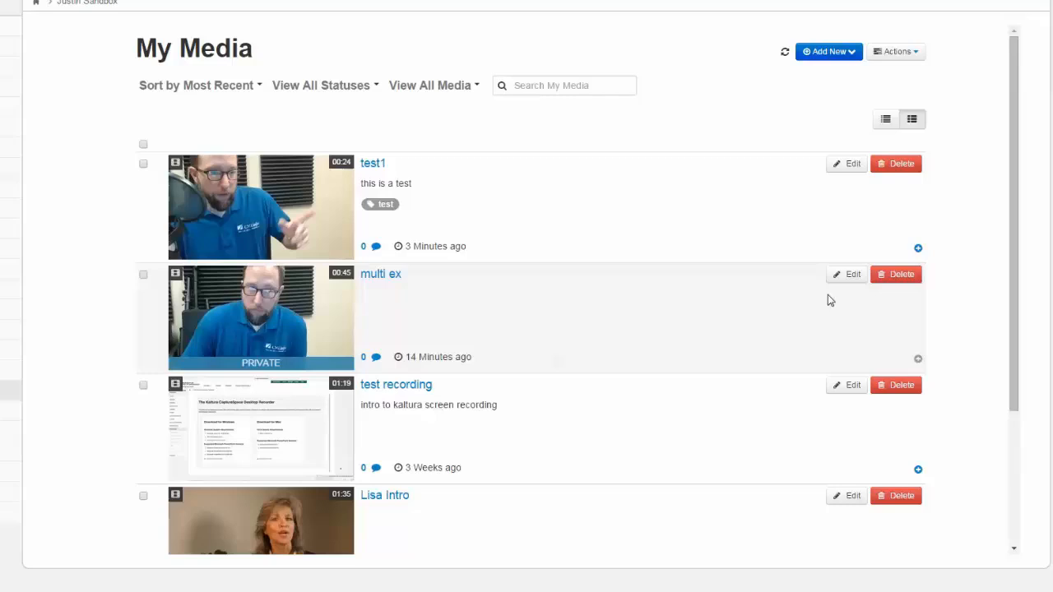
pyautogui.moveTo(481, 352)
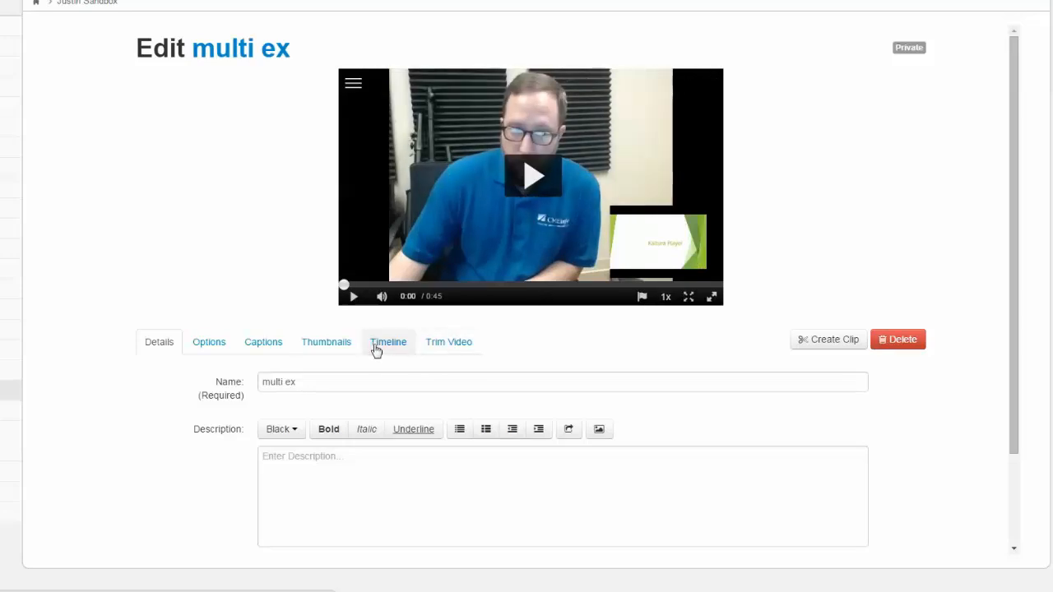
# Step: Show the multi ex Timeline tab with slide markers along the 45-second video
pyautogui.click(387, 342)
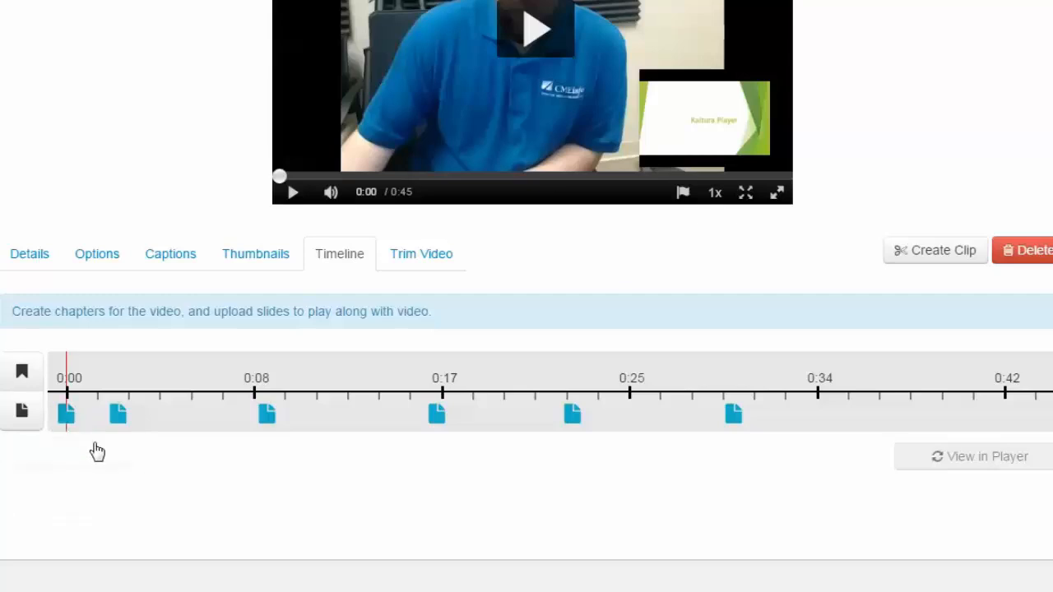
pyautogui.moveTo(267, 416)
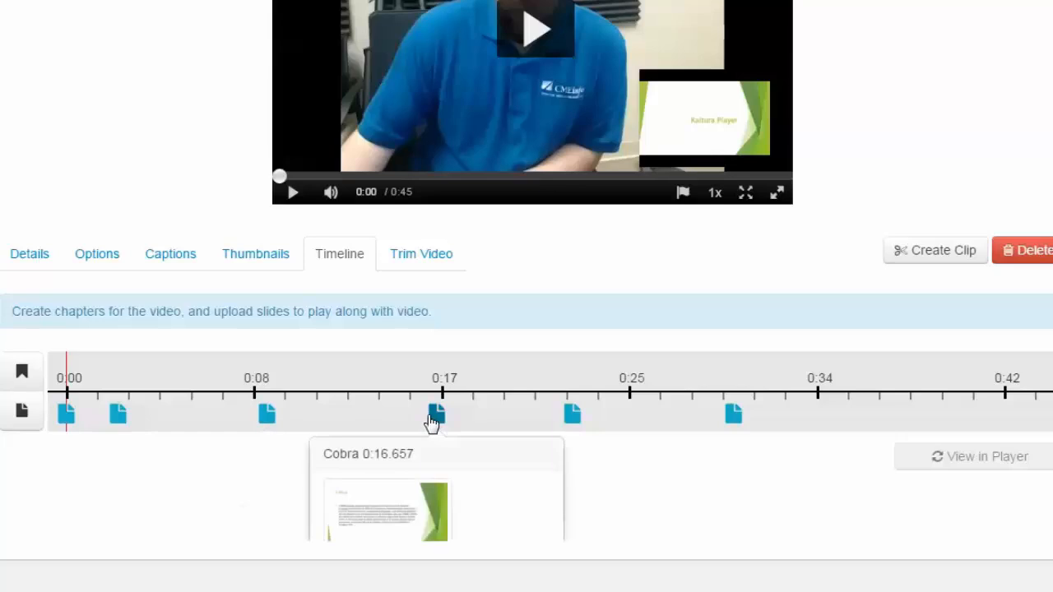
pyautogui.moveTo(573, 414)
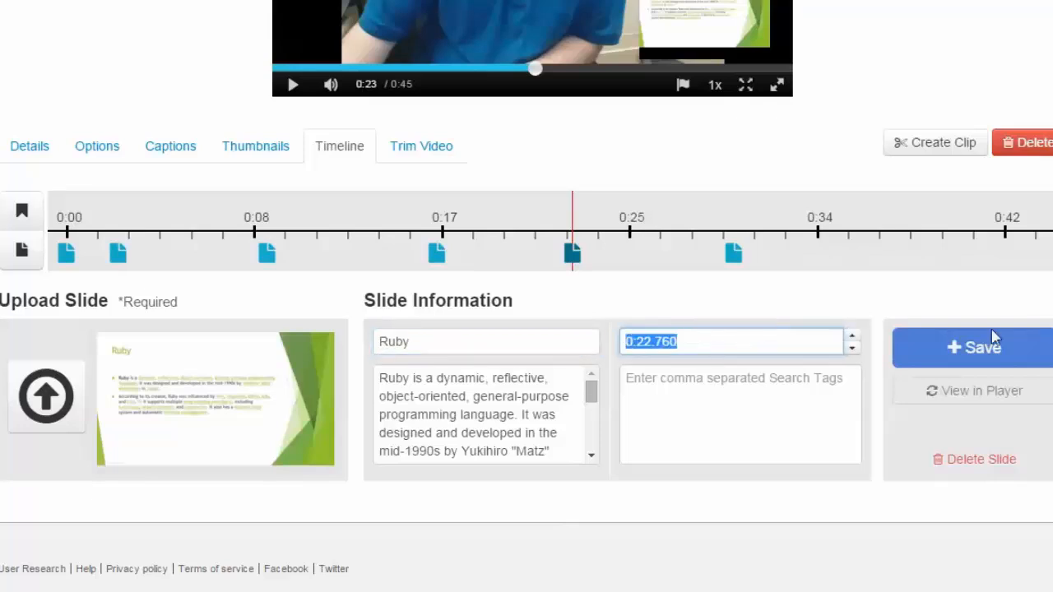
pyautogui.moveTo(988, 354)
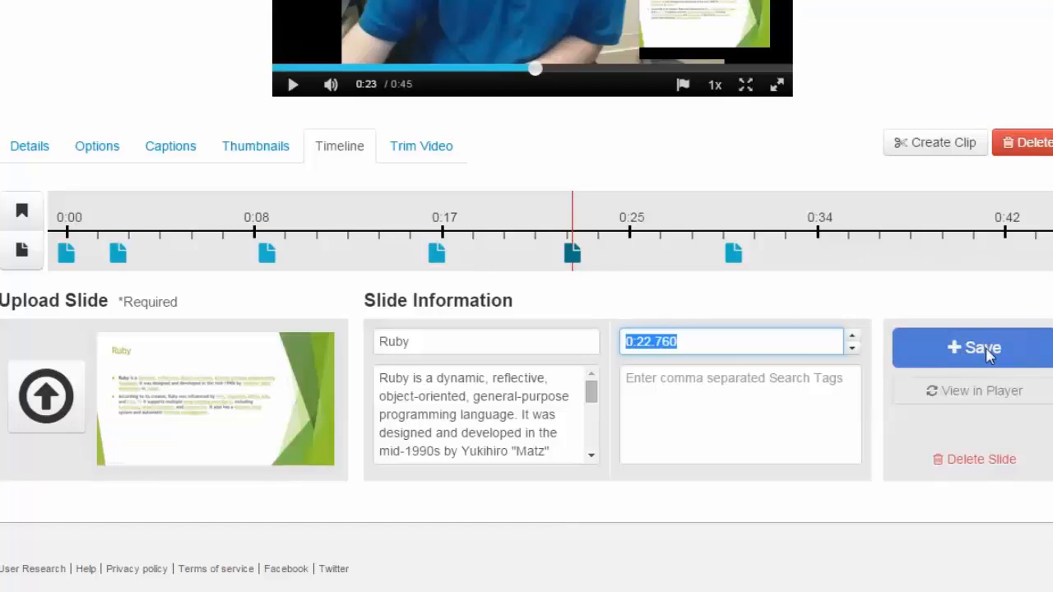
pyautogui.moveTo(1002, 241)
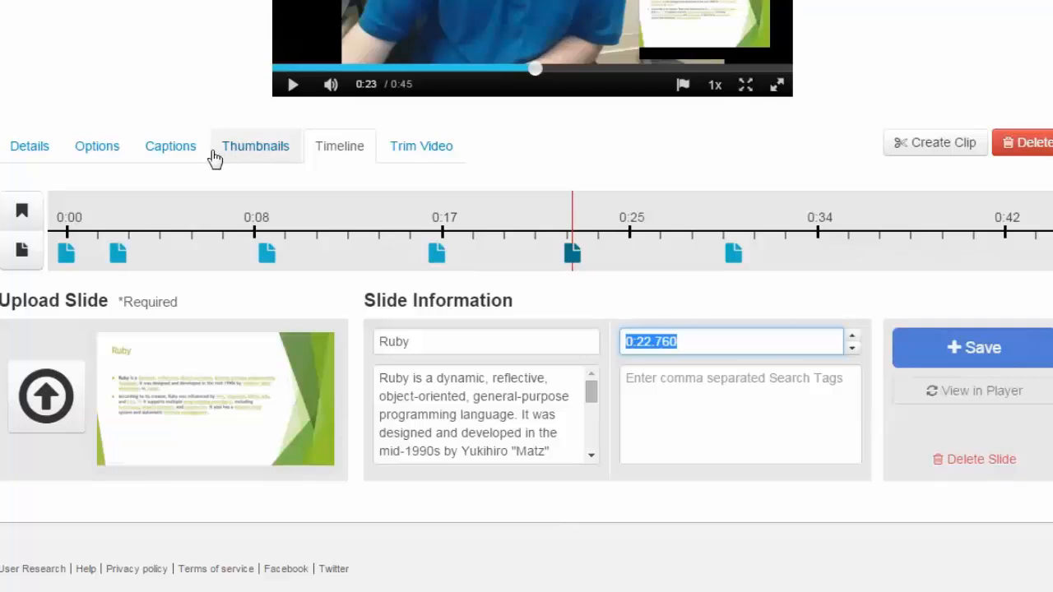
# Step: View the captions tab, then the Details tab showing name multi ex
pyautogui.click(170, 145)
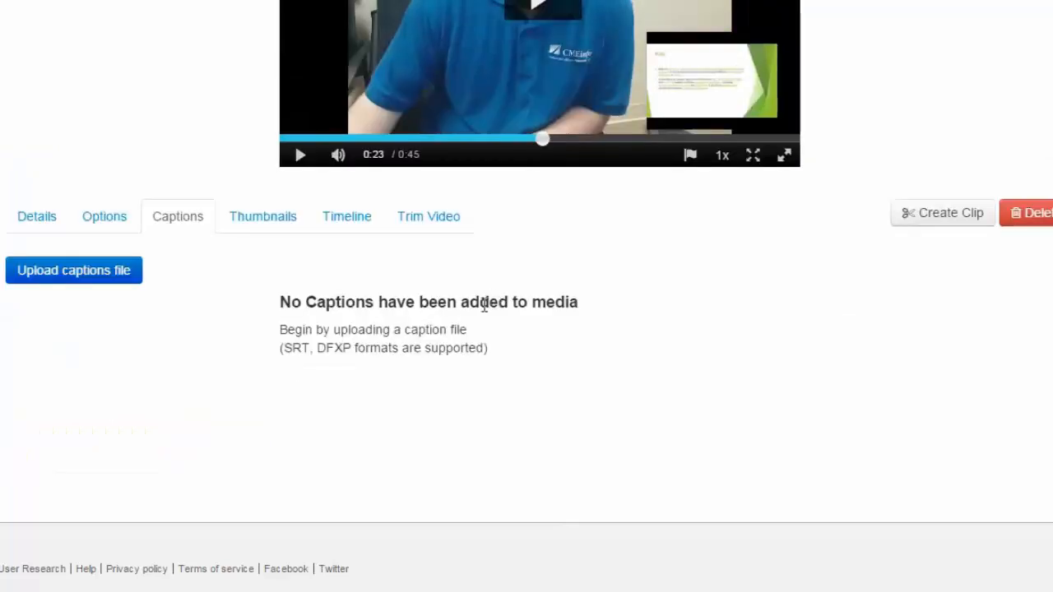
pyautogui.moveTo(328, 371)
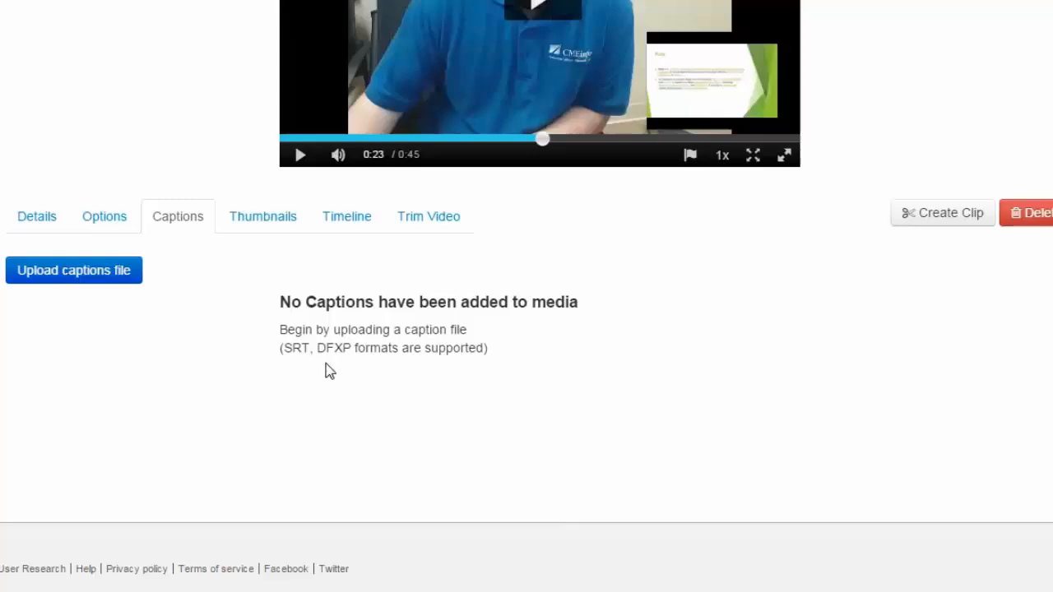
pyautogui.moveTo(362, 372)
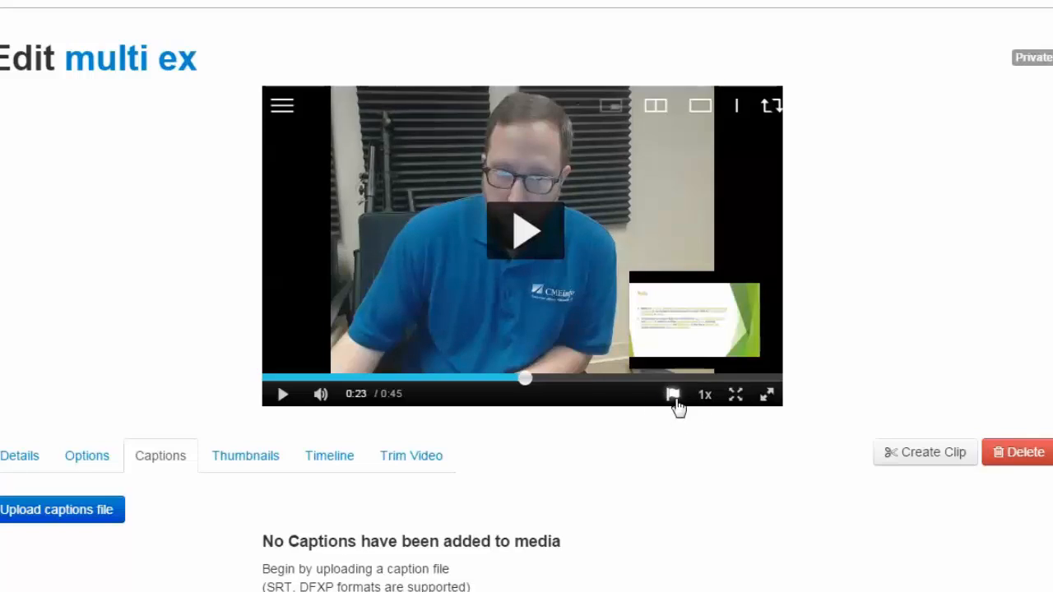
pyautogui.moveTo(673, 395)
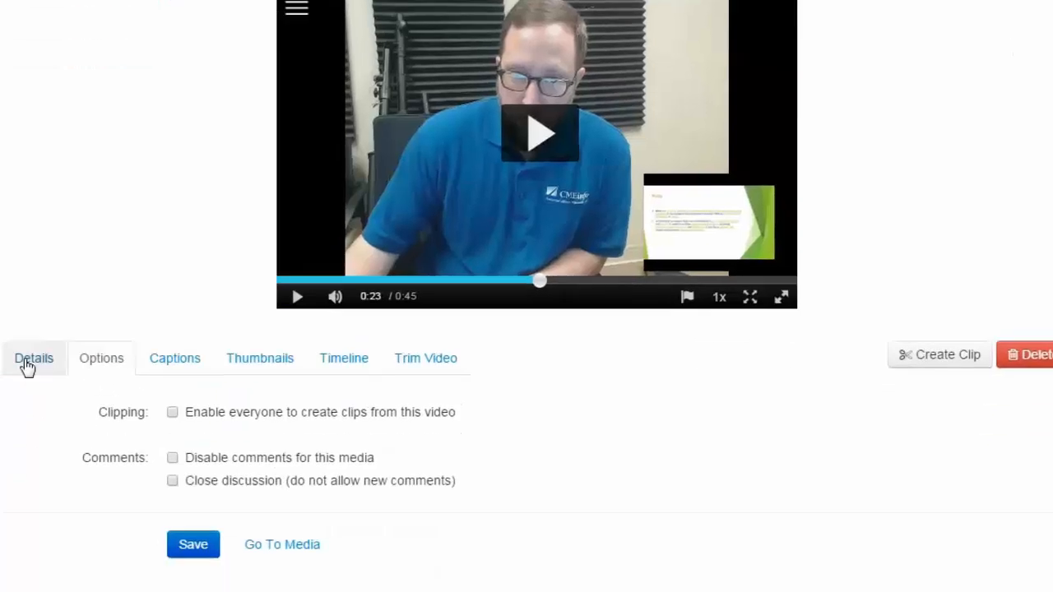
pyautogui.click(34, 357)
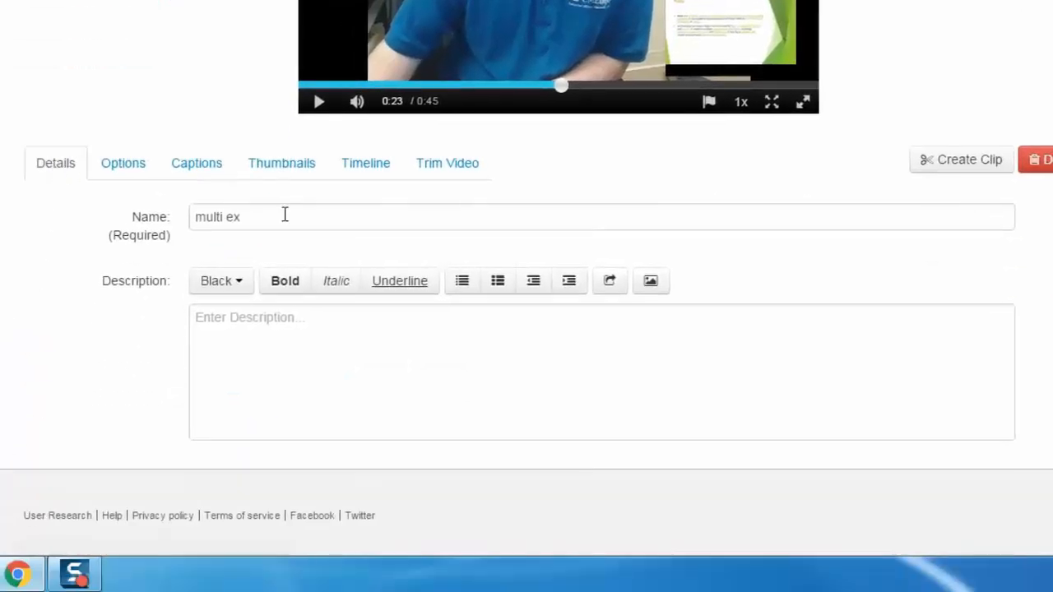
# Step: Scroll to the Trim Video tab showing start 00:00:00.000 and end 00:00:45.396
pyautogui.scroll(-3)
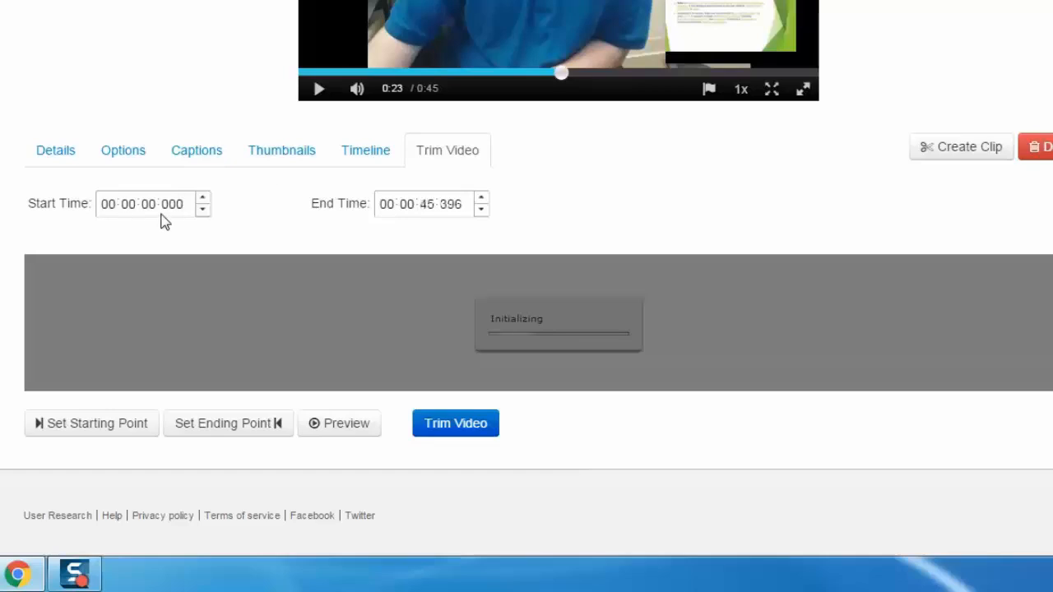
pyautogui.moveTo(348, 195)
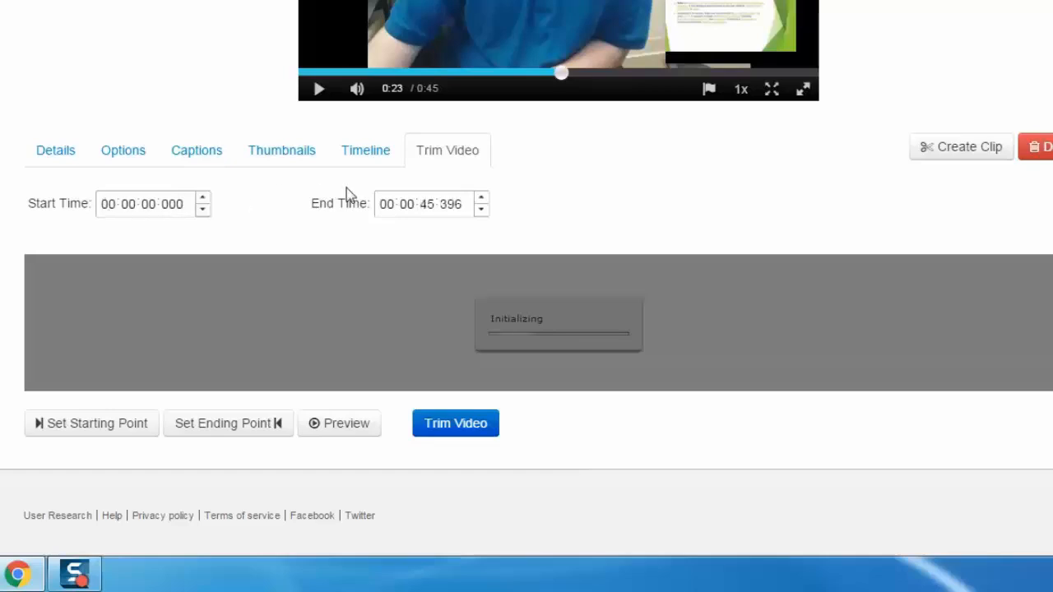
pyautogui.moveTo(85, 214)
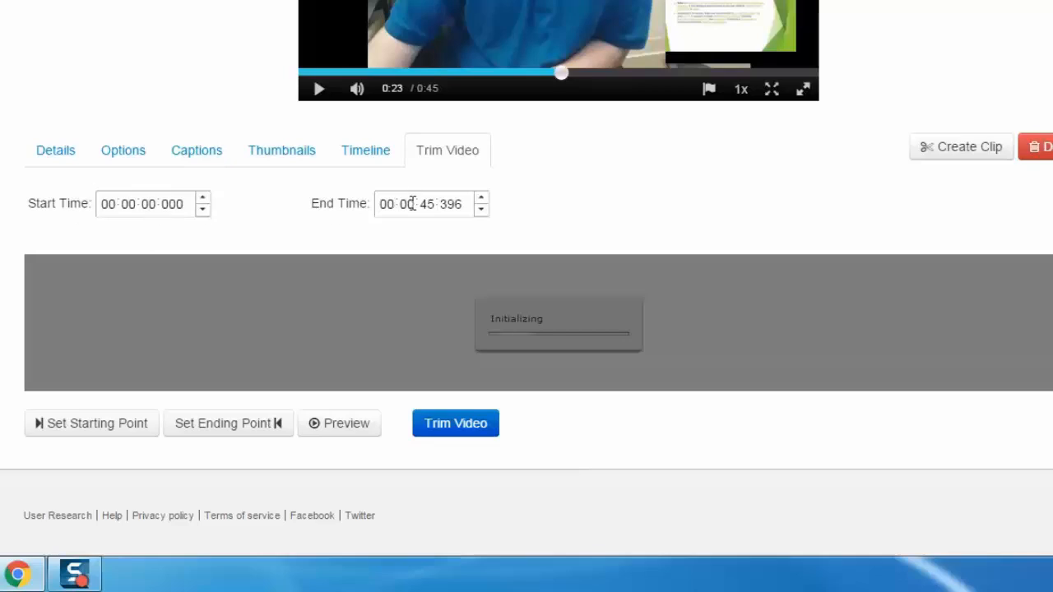
pyautogui.moveTo(136, 220)
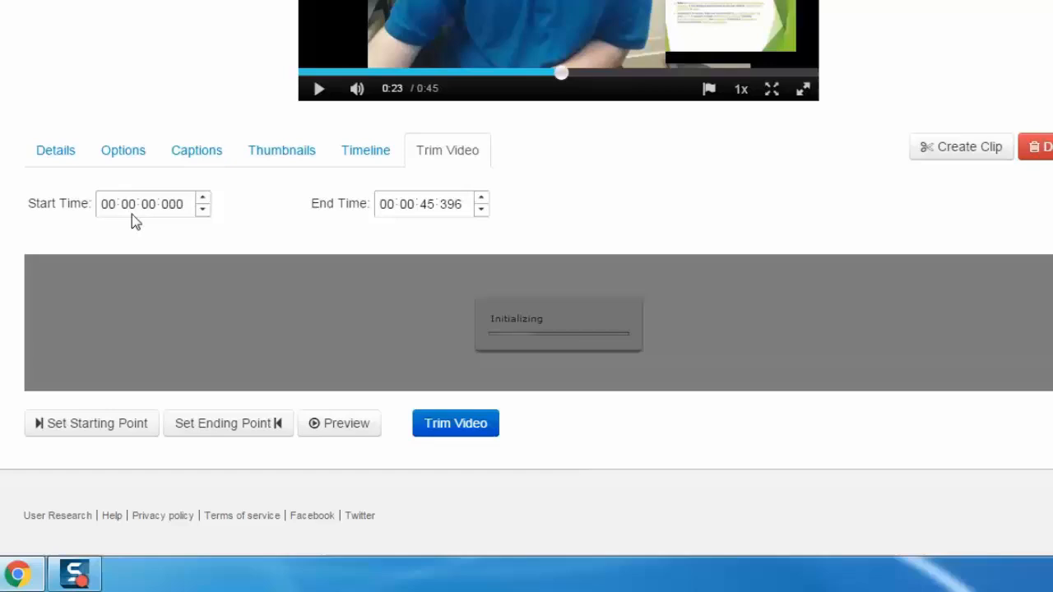
pyautogui.moveTo(156, 212)
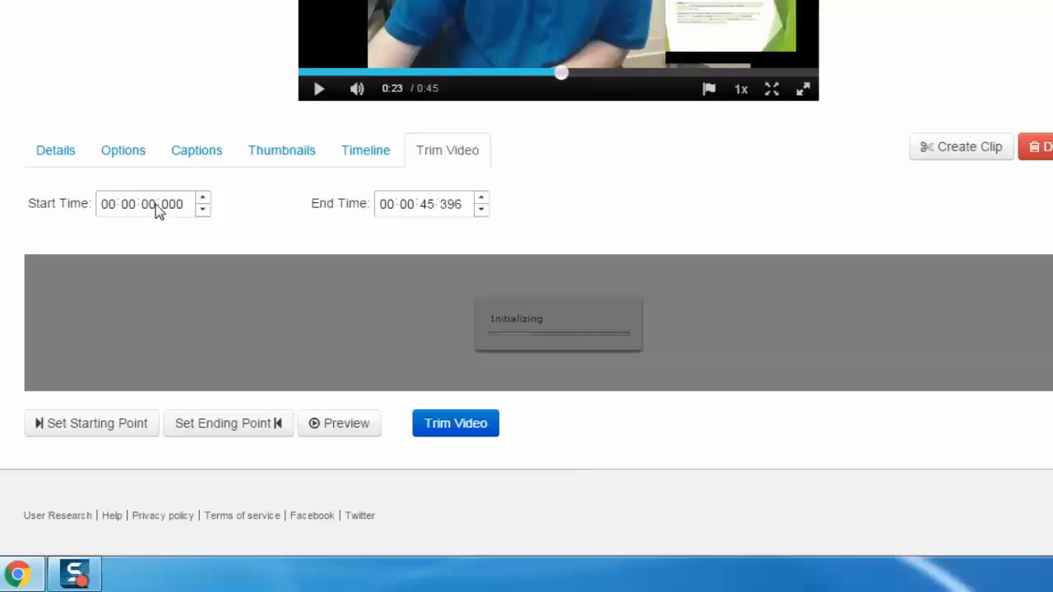
pyautogui.moveTo(118, 218)
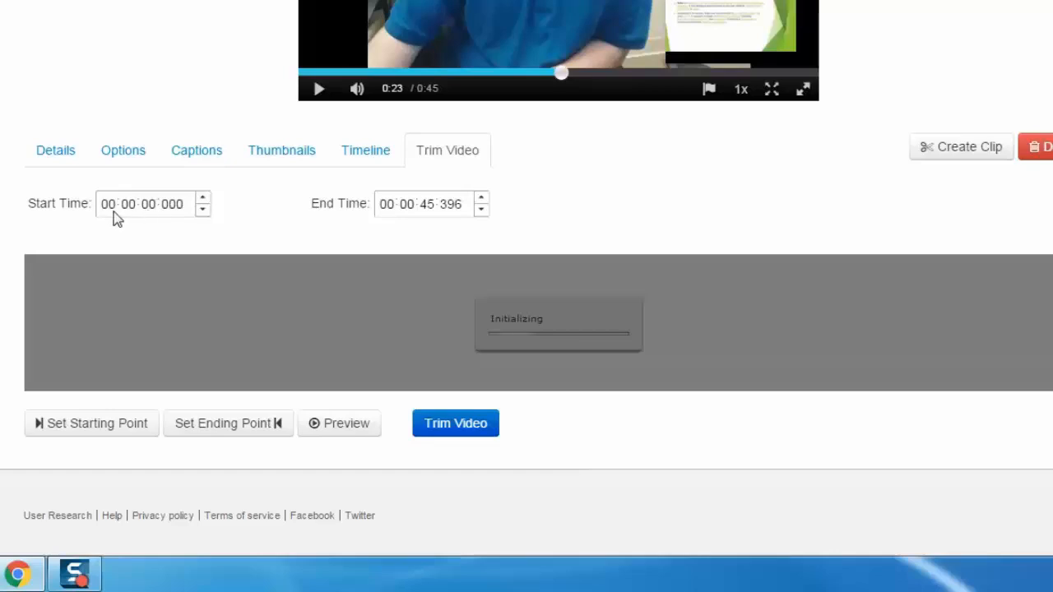
pyautogui.moveTo(381, 221)
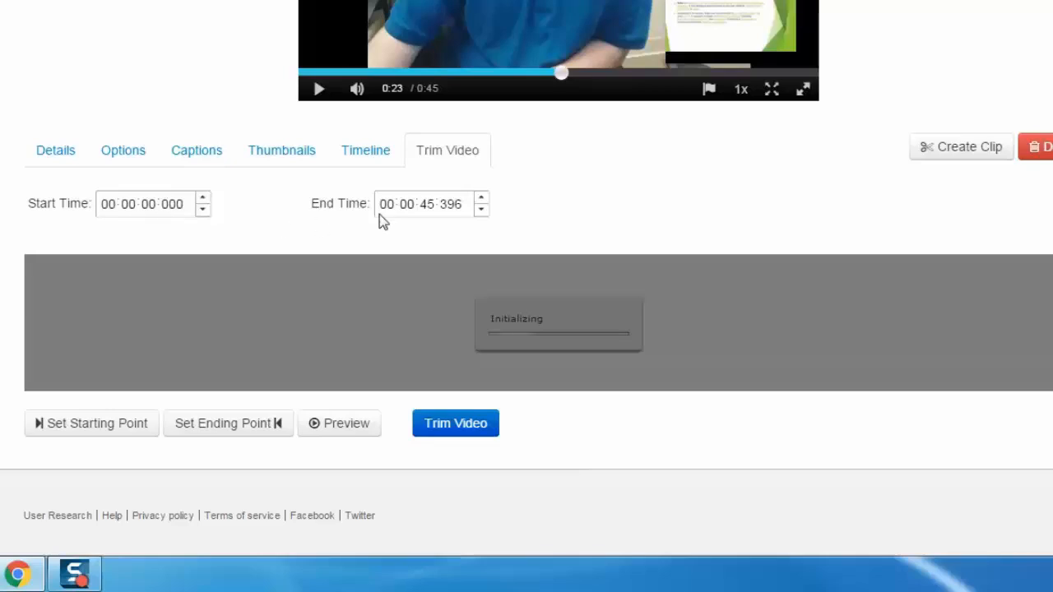
# Step: Set the multi ex trim end time to 00:00:05.396 using the field's arrows
pyautogui.doubleClick(427, 204)
pyautogui.write('38')
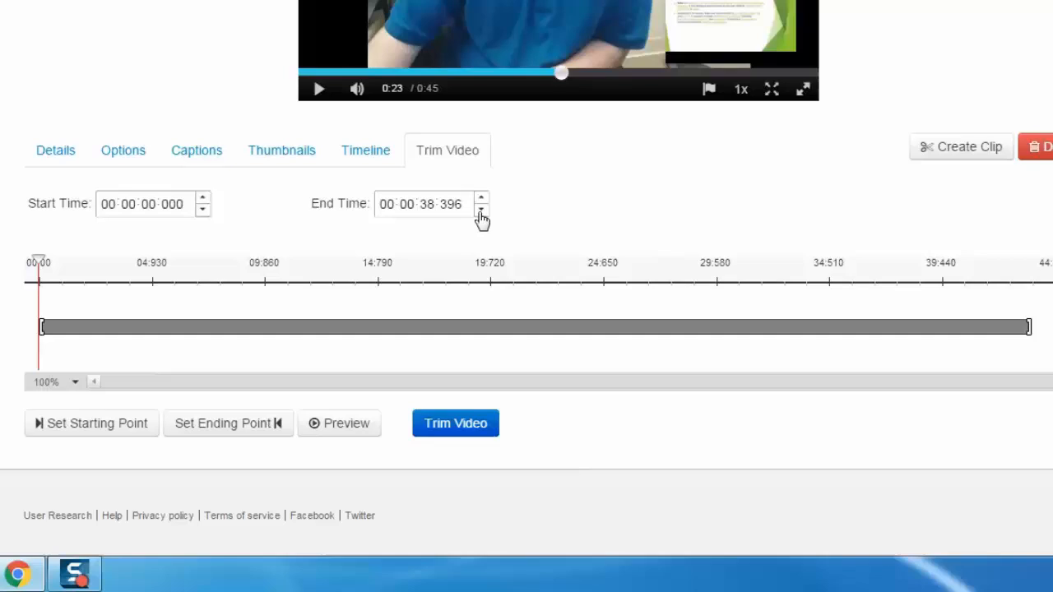
pyautogui.click(481, 210)
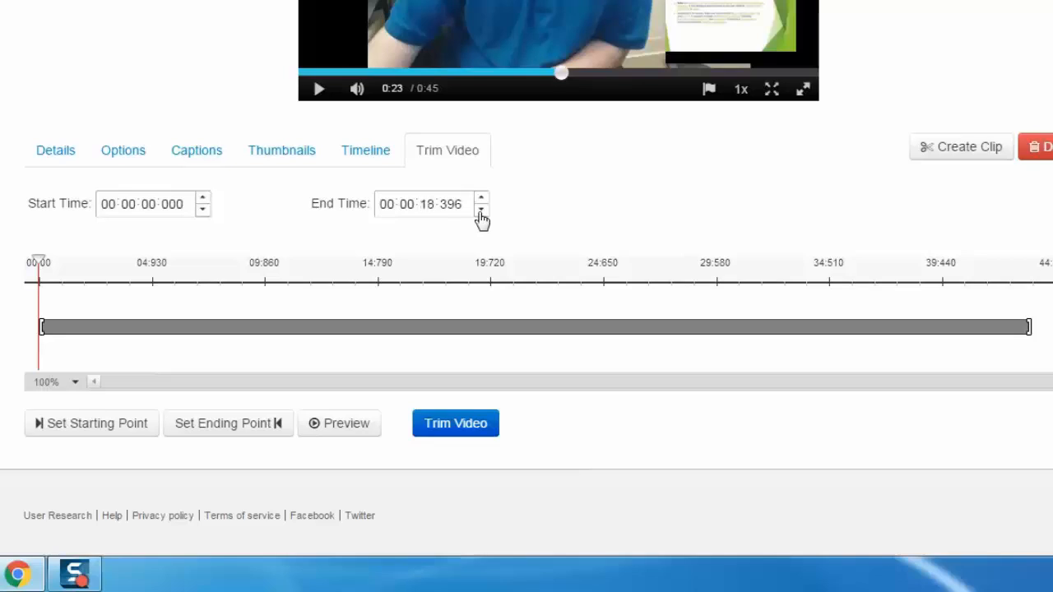
pyautogui.click(481, 208)
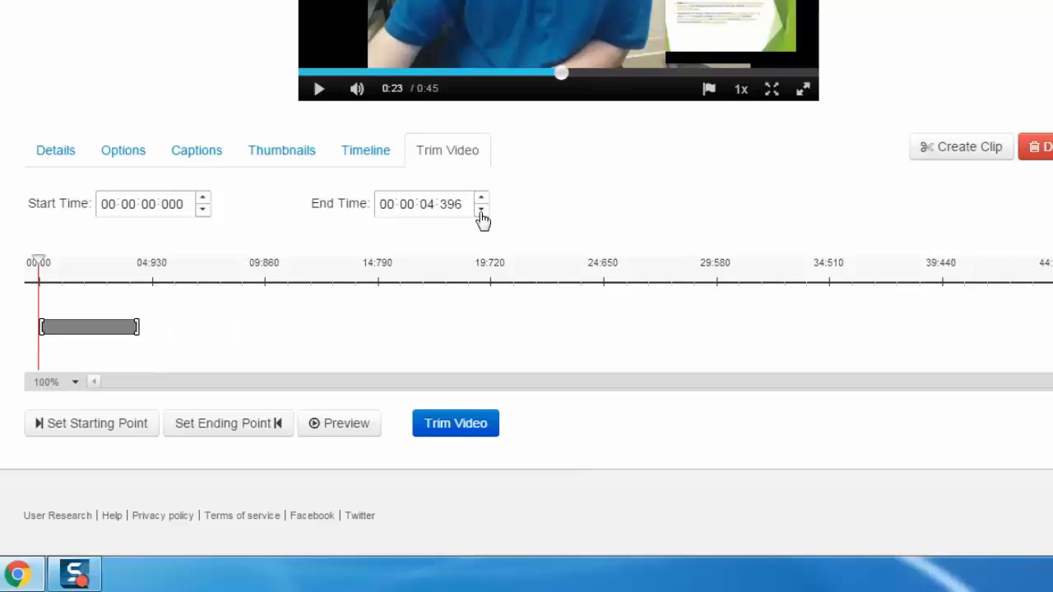
pyautogui.click(481, 199)
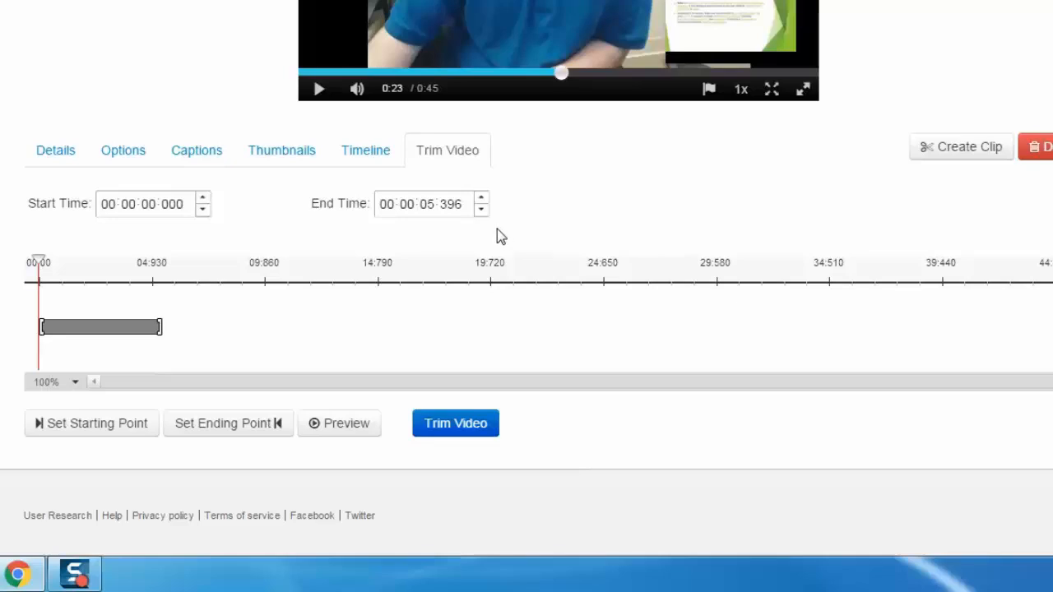
pyautogui.moveTo(162, 330)
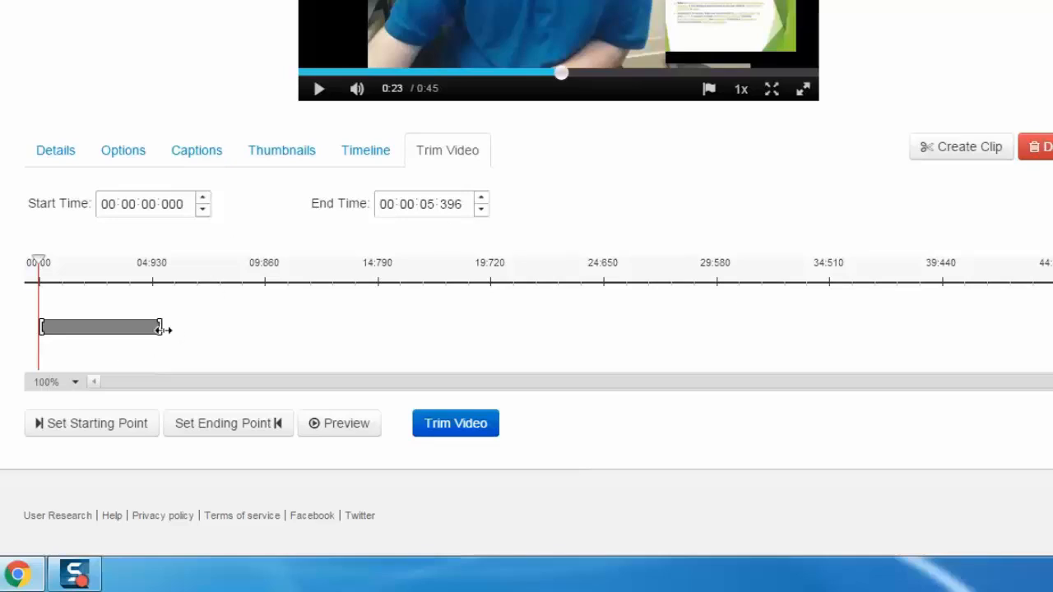
pyautogui.moveTo(137, 334)
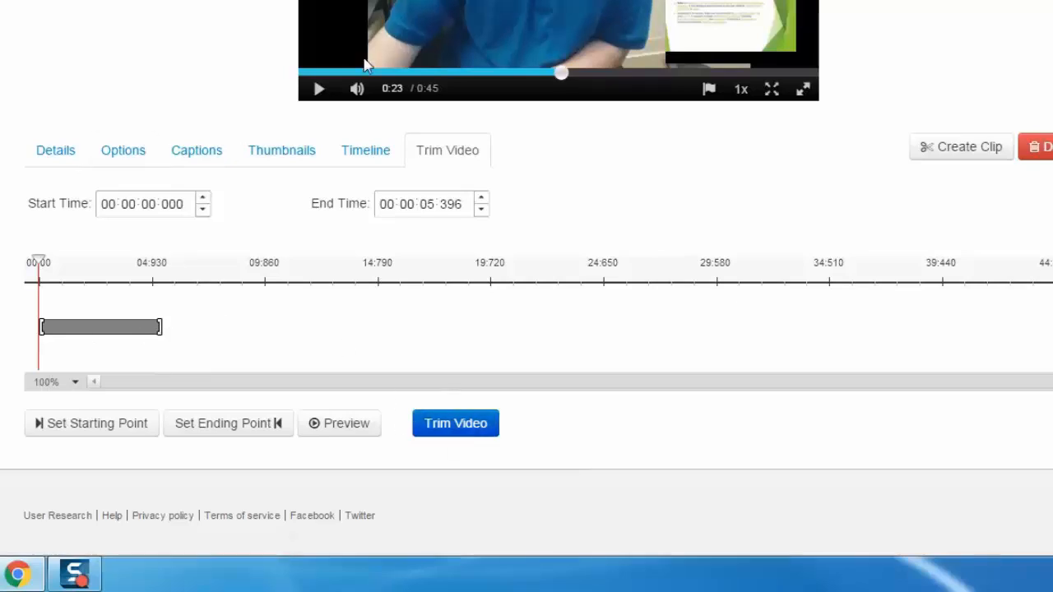
pyautogui.moveTo(506, 14)
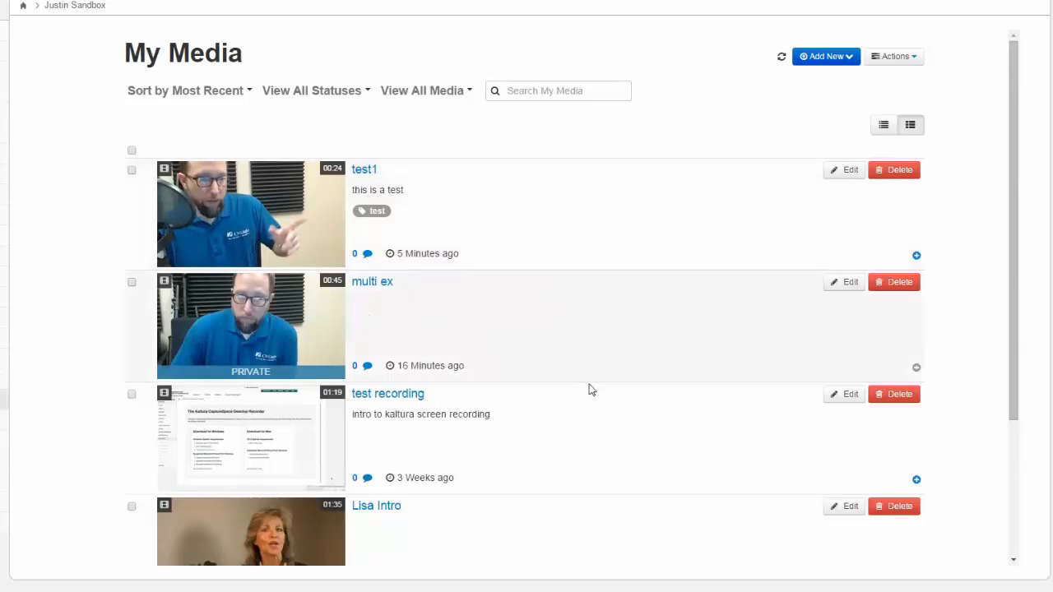
# Step: Scroll the My Media list showing multi ex, test1, test recording and Lisa Intro
pyautogui.scroll(-3)
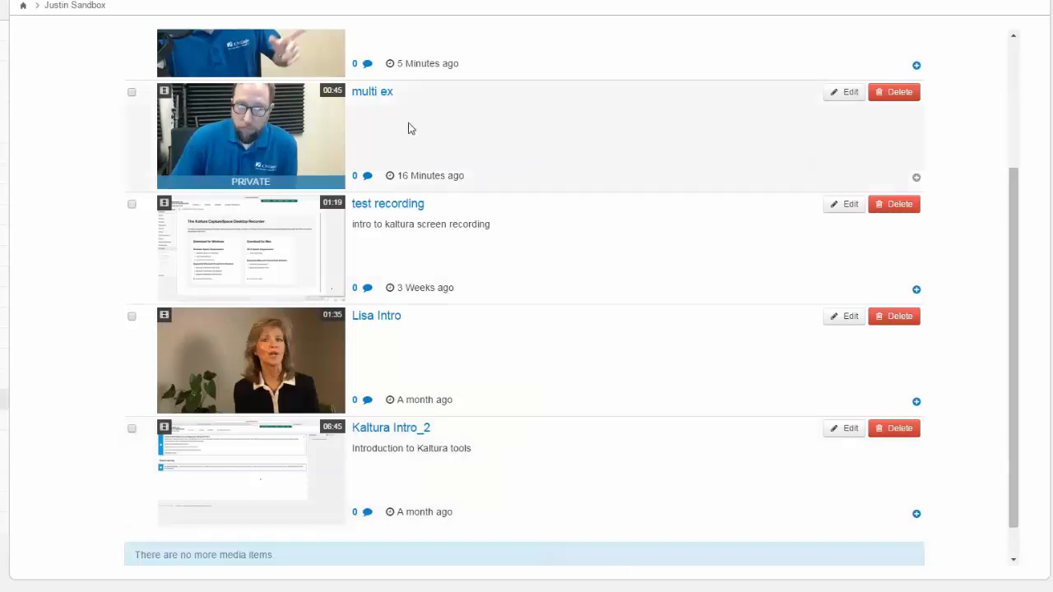
pyautogui.moveTo(422, 219)
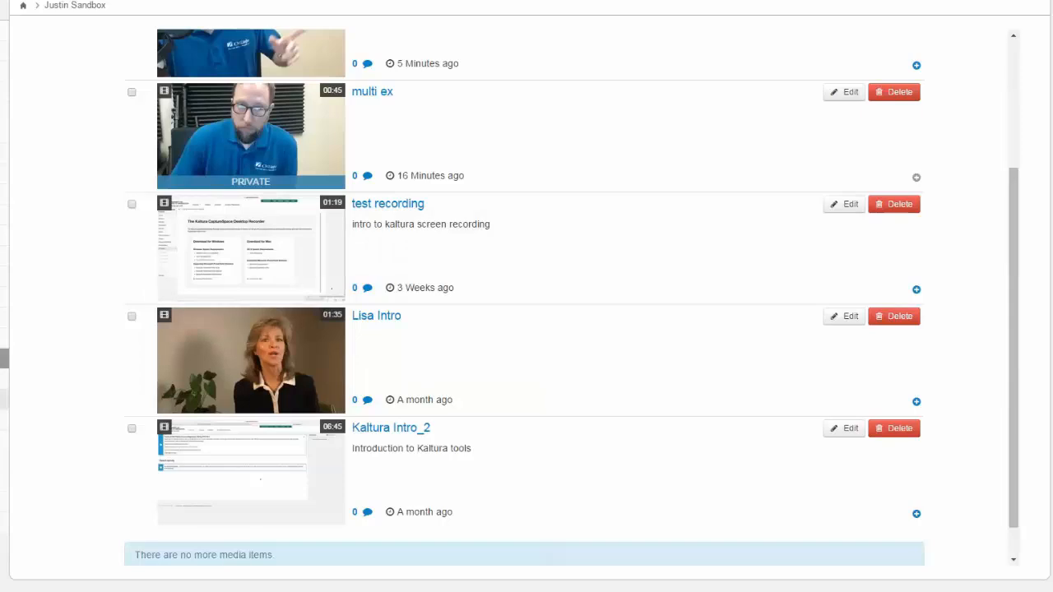
pyautogui.moveTo(608, 365)
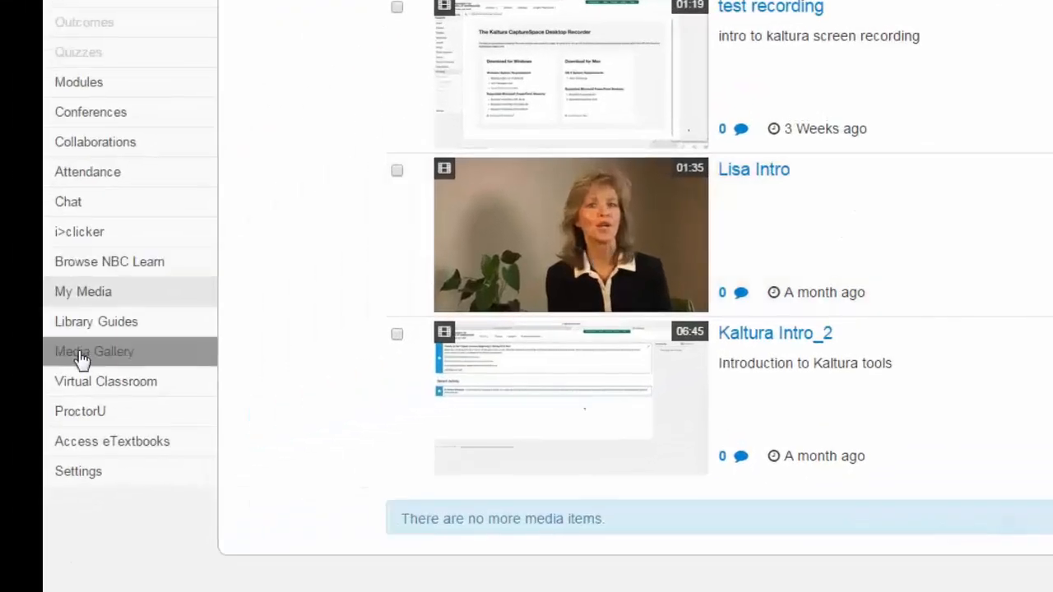
pyautogui.moveTo(136, 359)
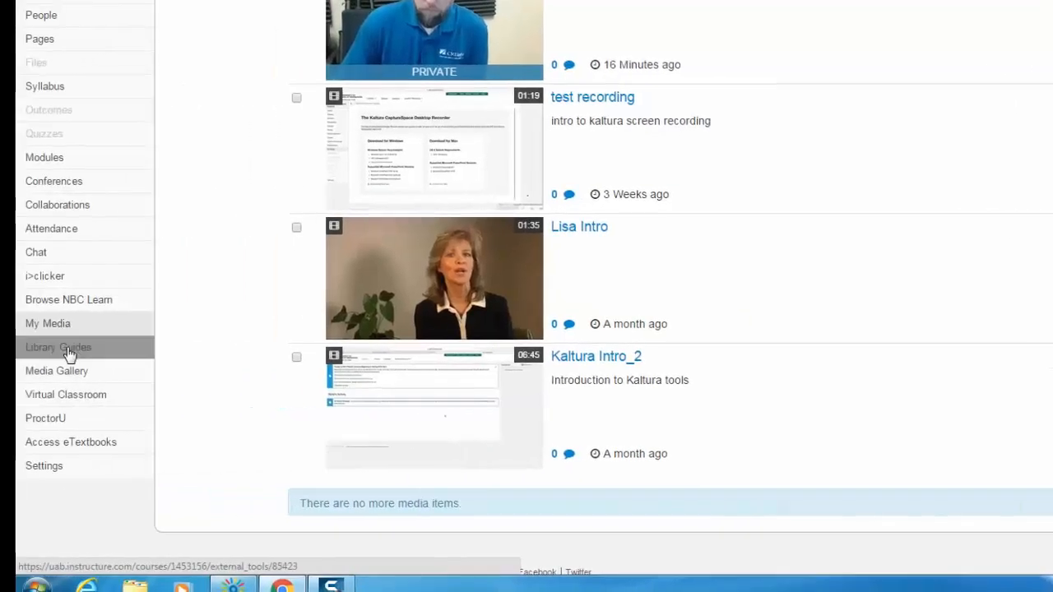
# Step: Open the course Media Gallery, which shows only the 01:35 Lisa Intro video
pyautogui.click(56, 371)
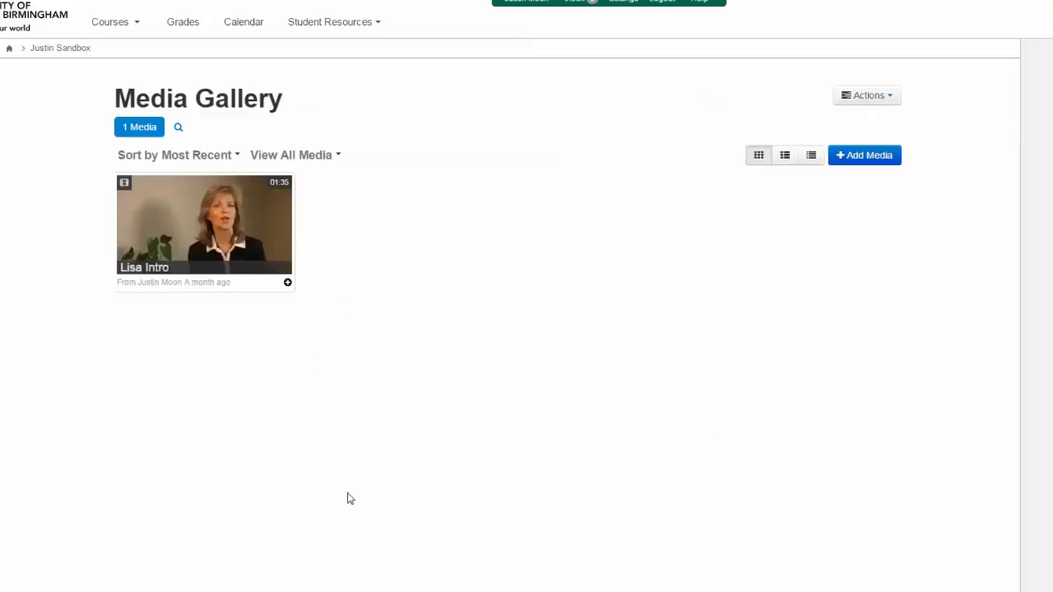
pyautogui.moveTo(368, 558)
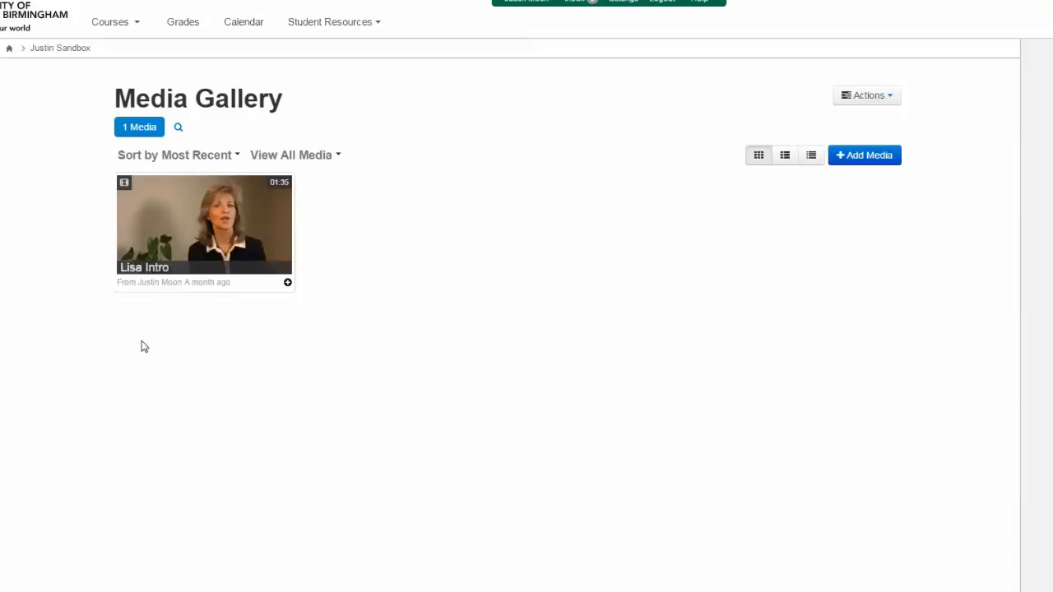
pyautogui.moveTo(366, 311)
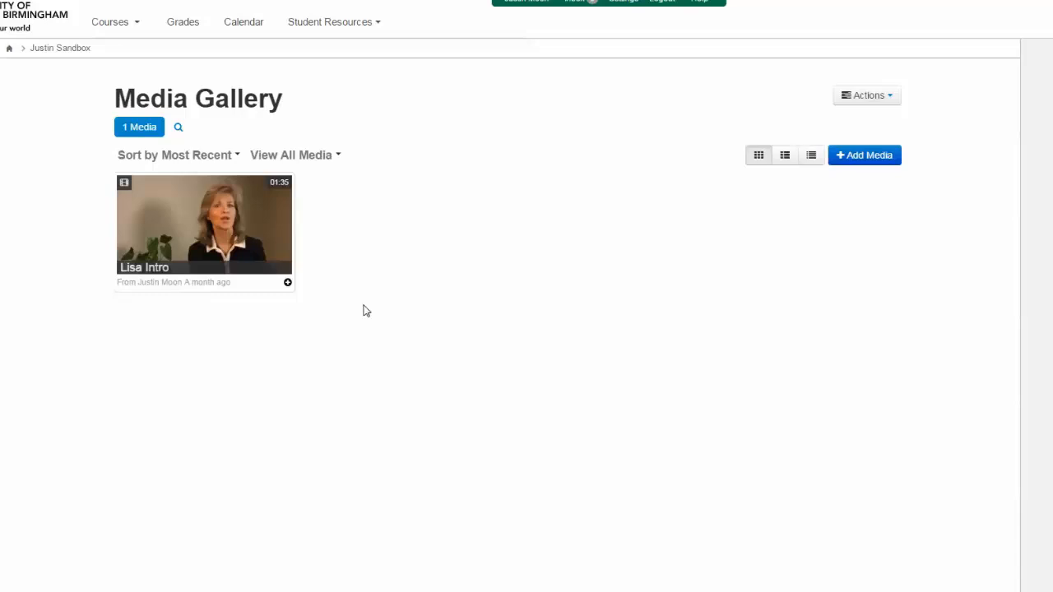
pyautogui.moveTo(366, 306)
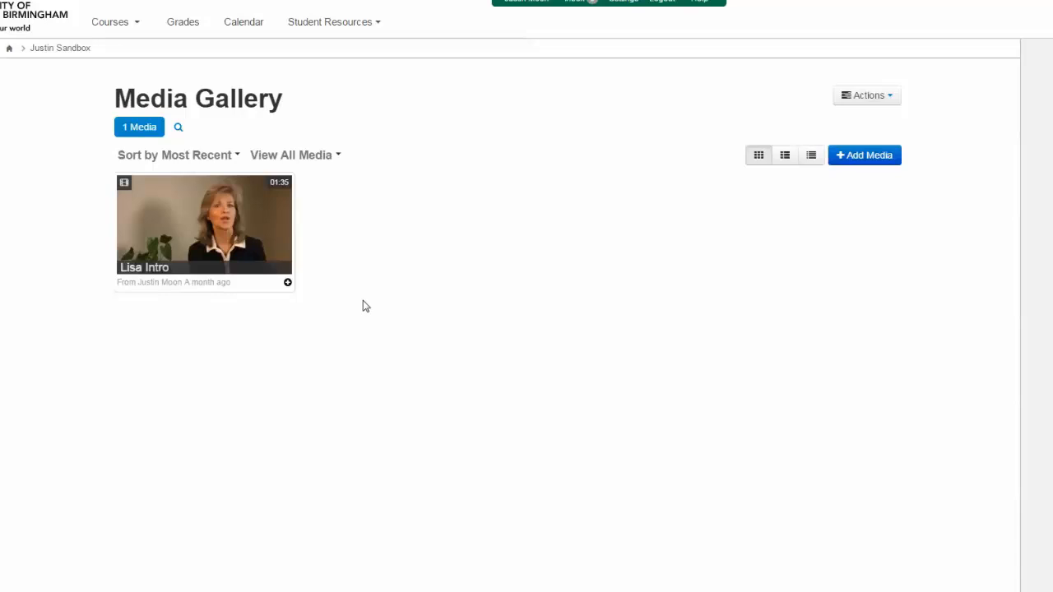
pyautogui.moveTo(390, 285)
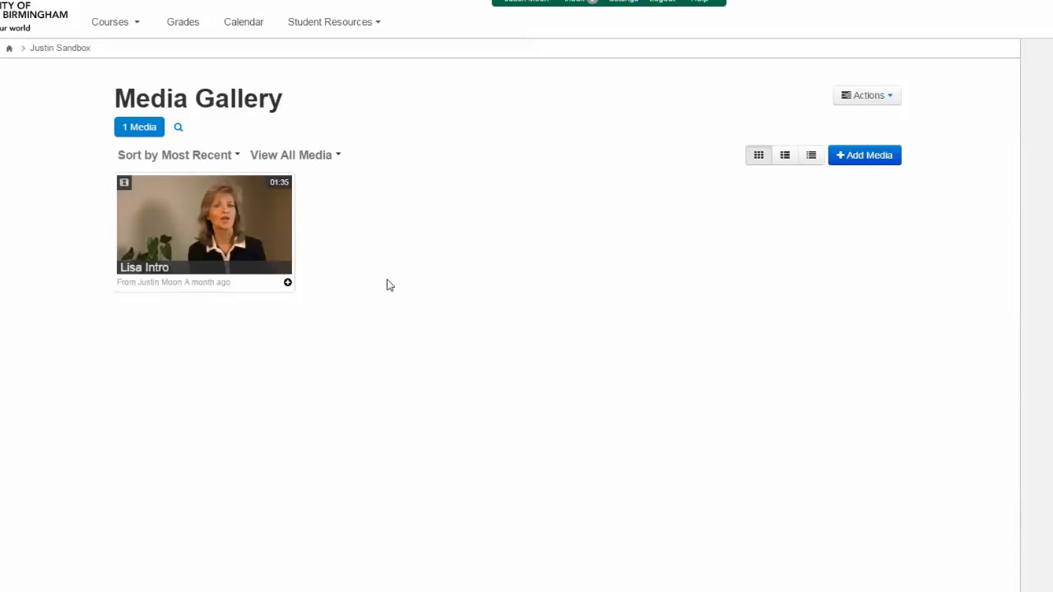
pyautogui.moveTo(599, 172)
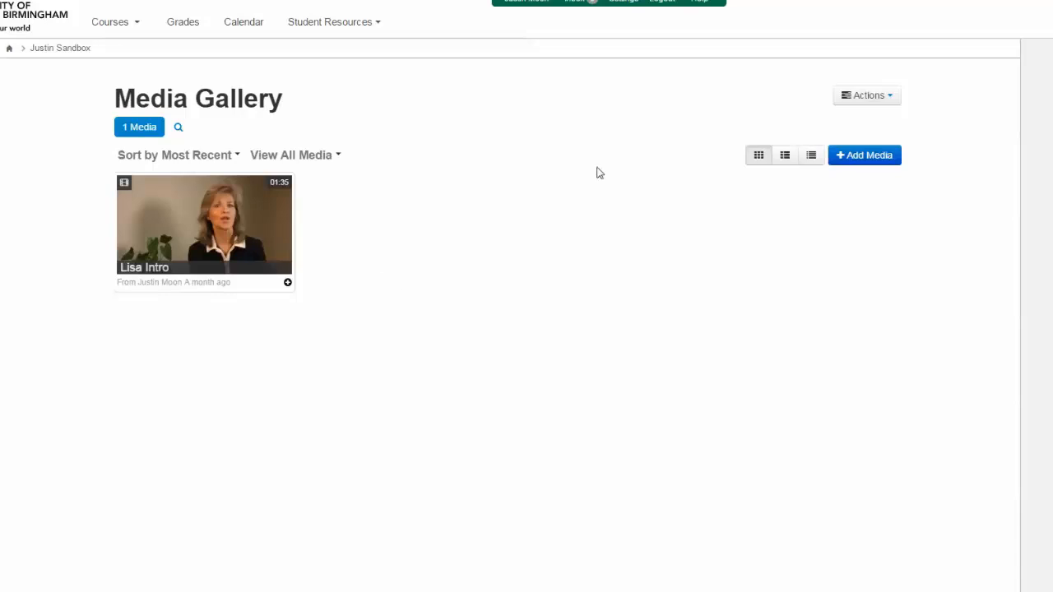